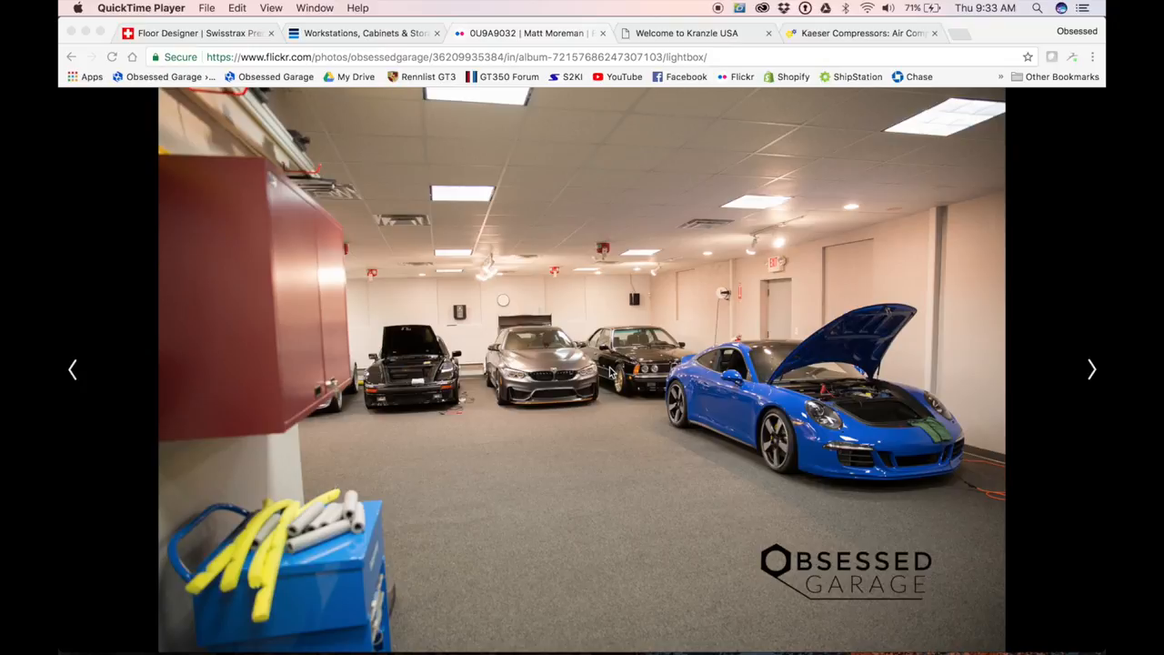
mouse_move(1087, 371)
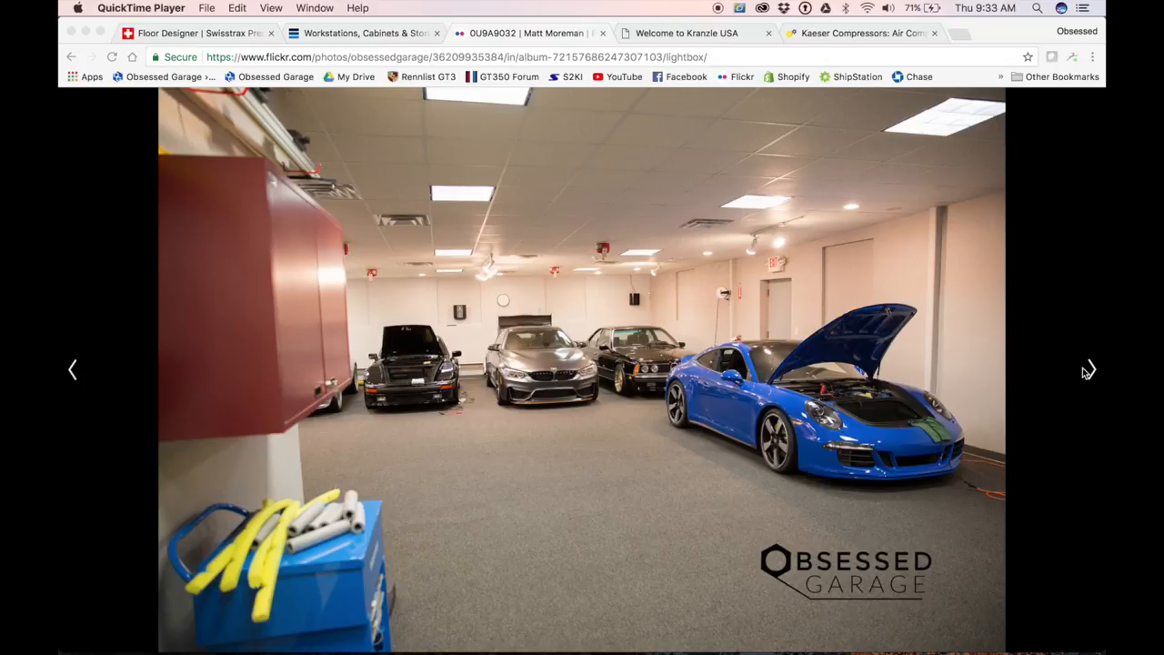
Step: Flip back and forth through the garage photos in the Flickr album
click(1087, 369)
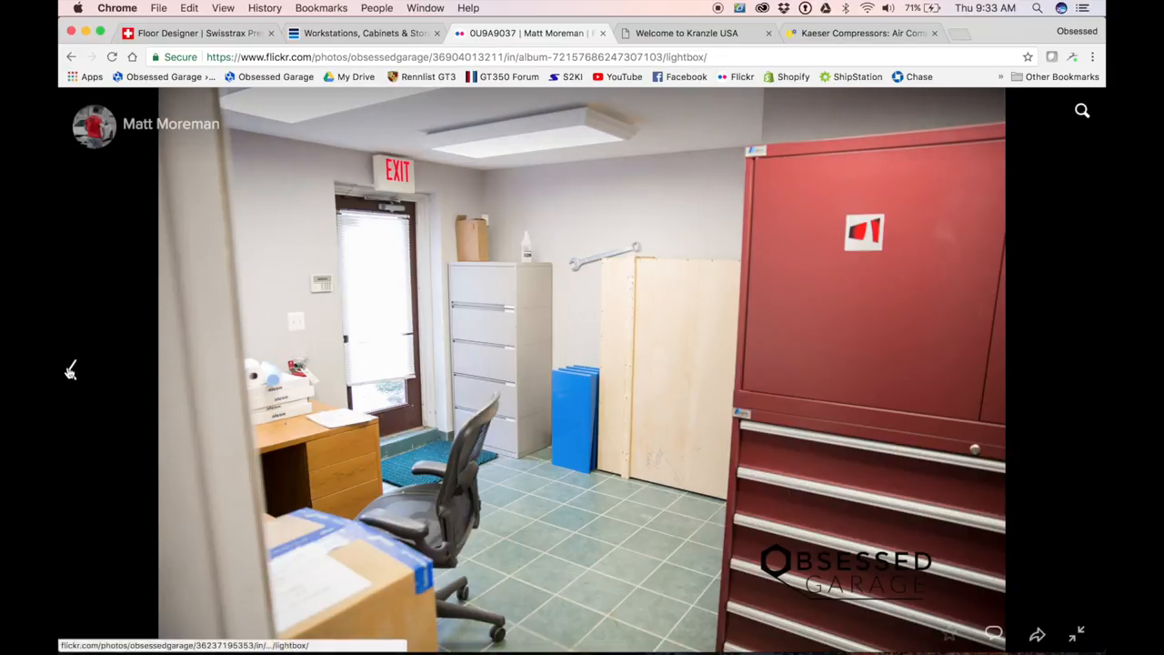
click(1091, 369)
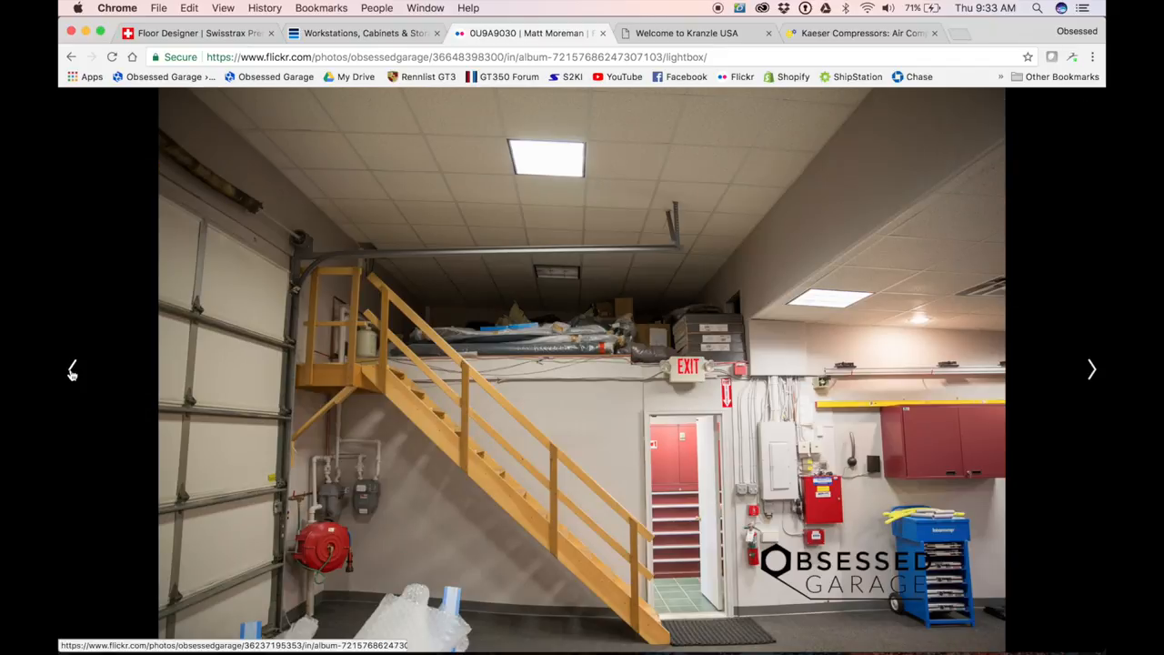
click(1091, 369)
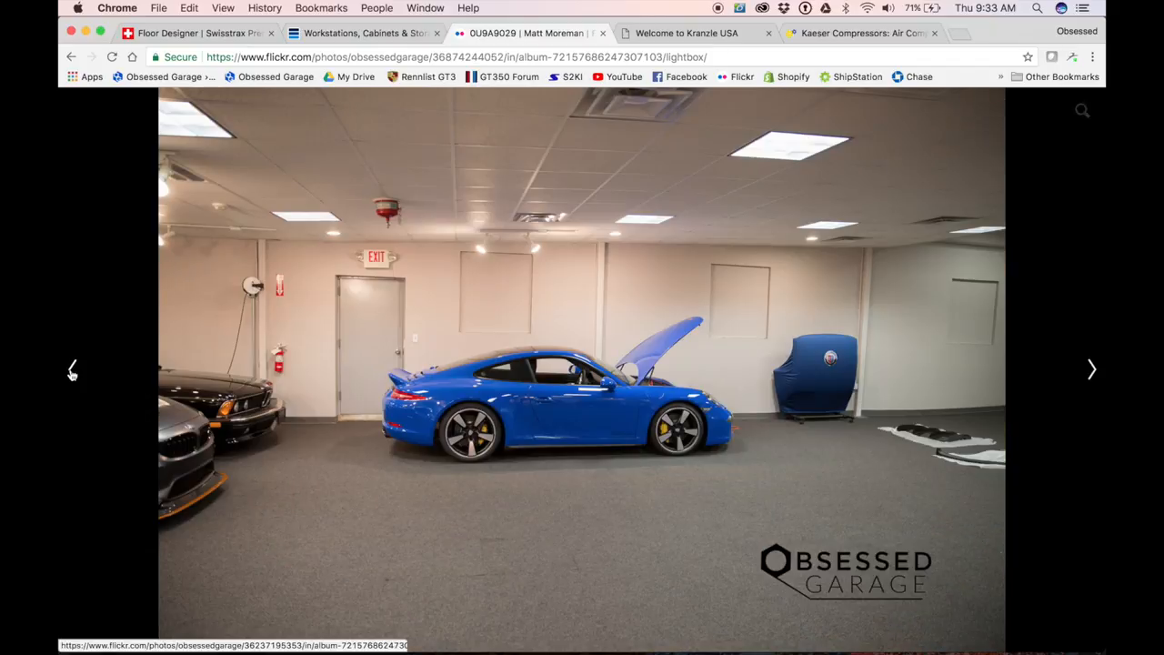
click(1091, 368)
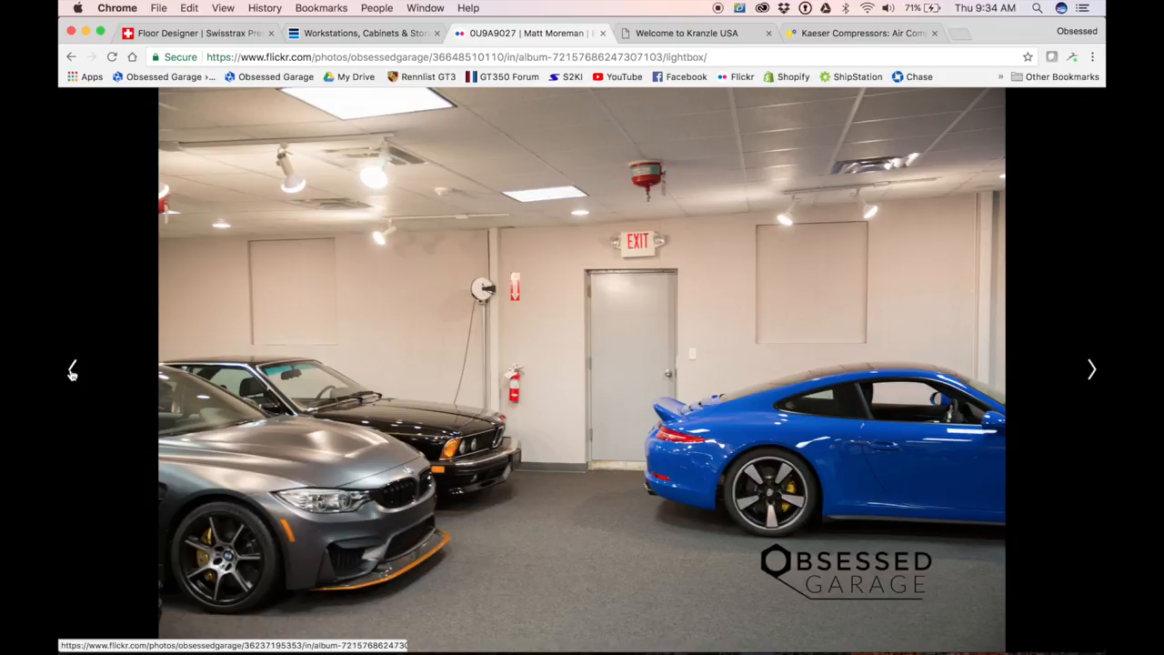
click(1091, 369)
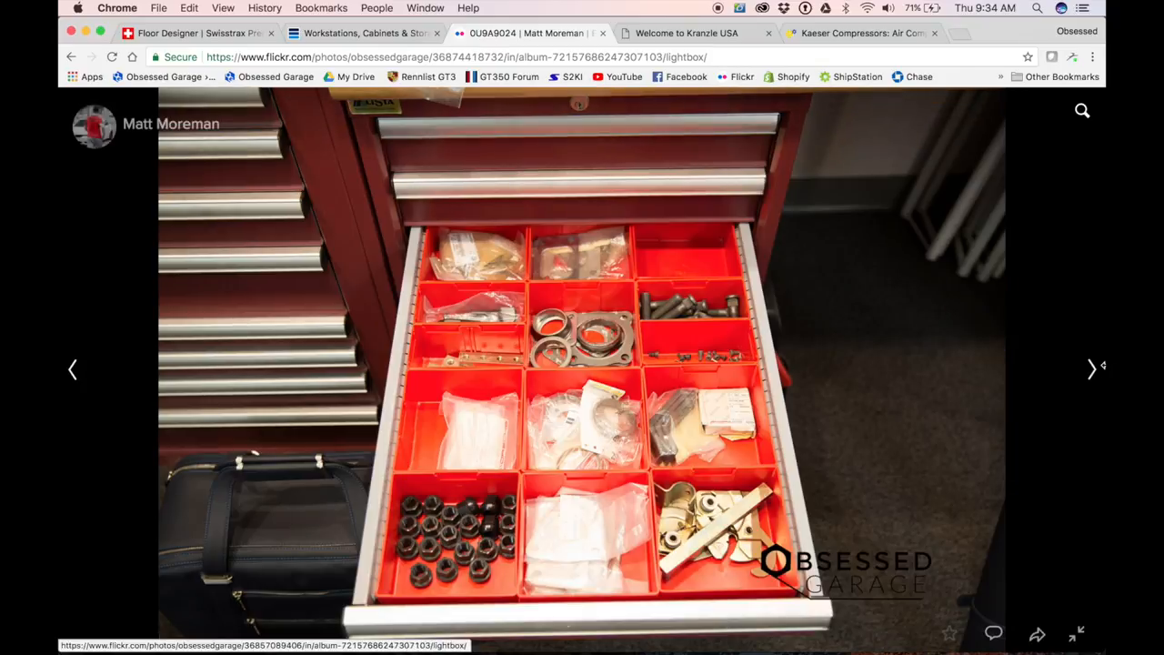
click(1092, 367)
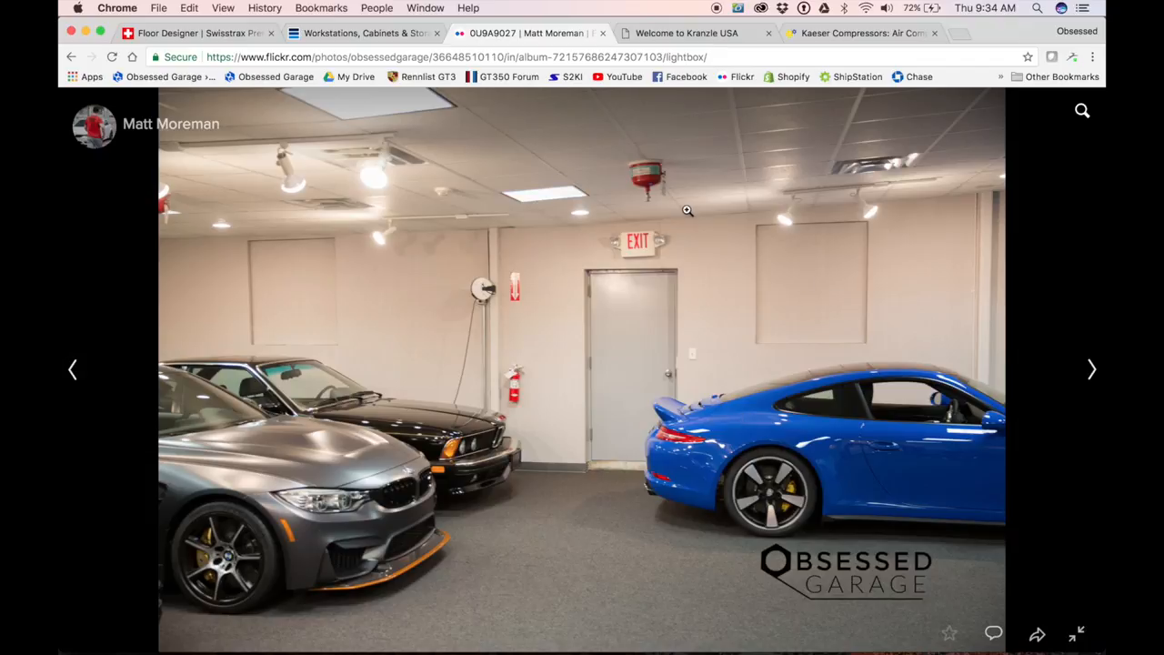
mouse_move(495, 343)
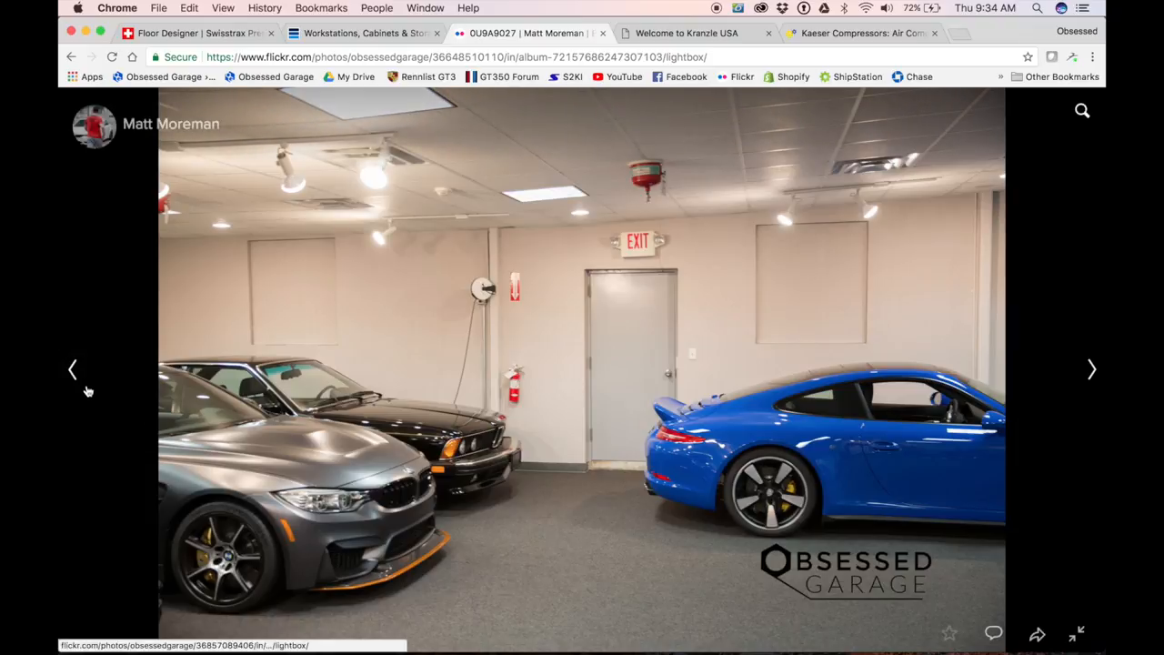
click(73, 369)
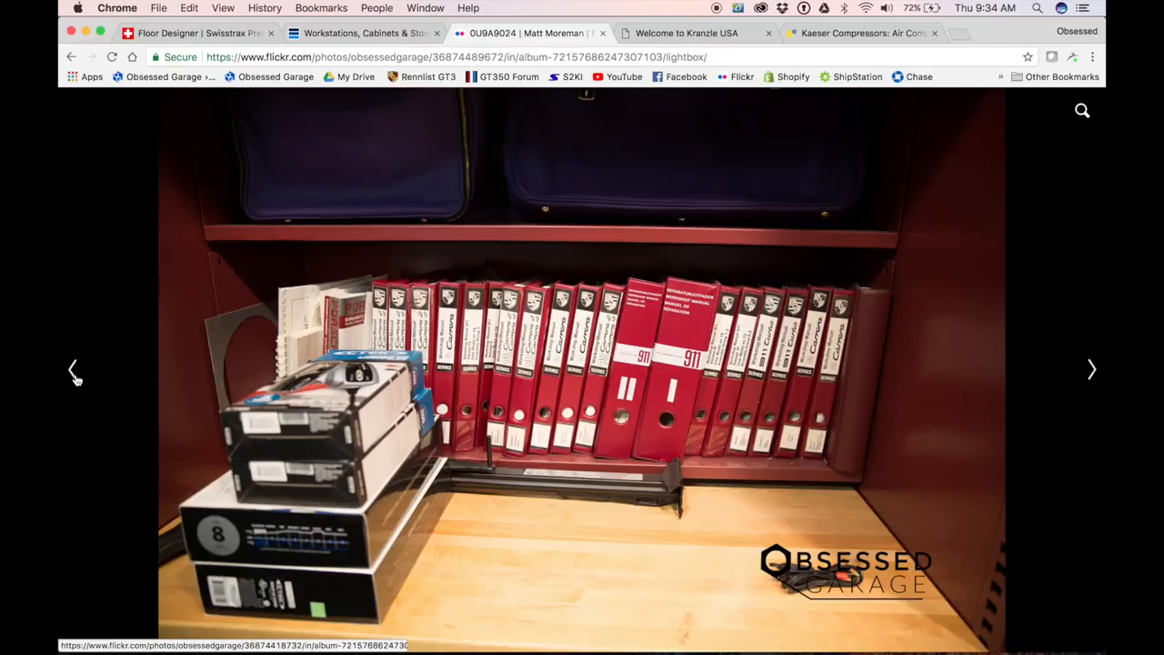
click(1092, 369)
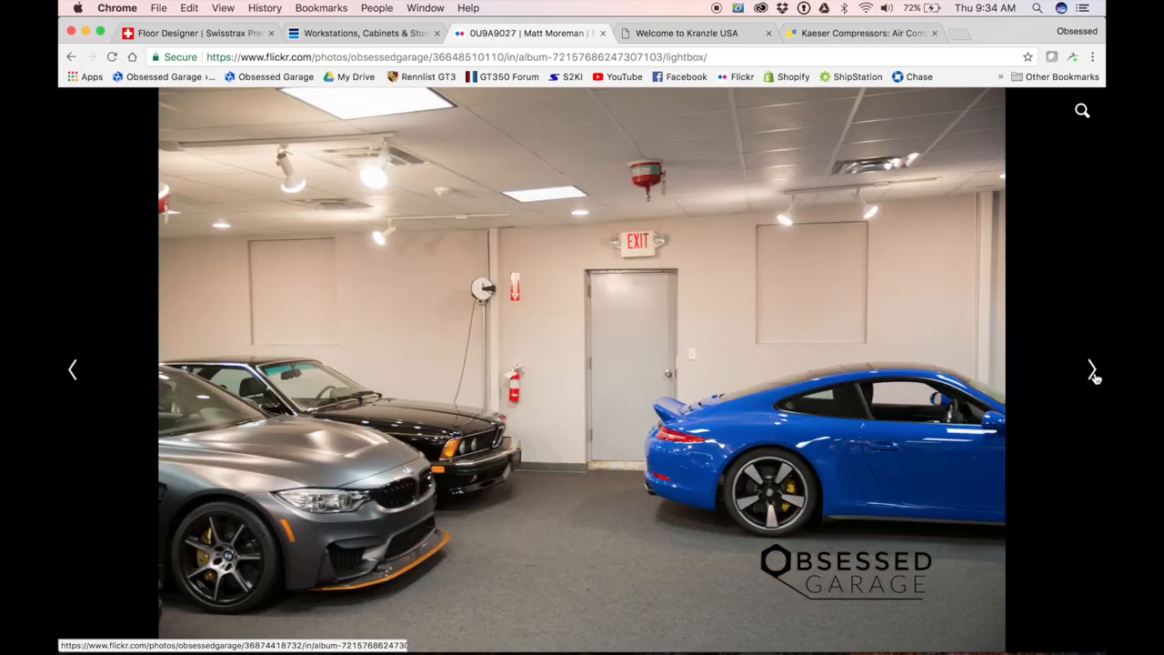
click(1092, 370)
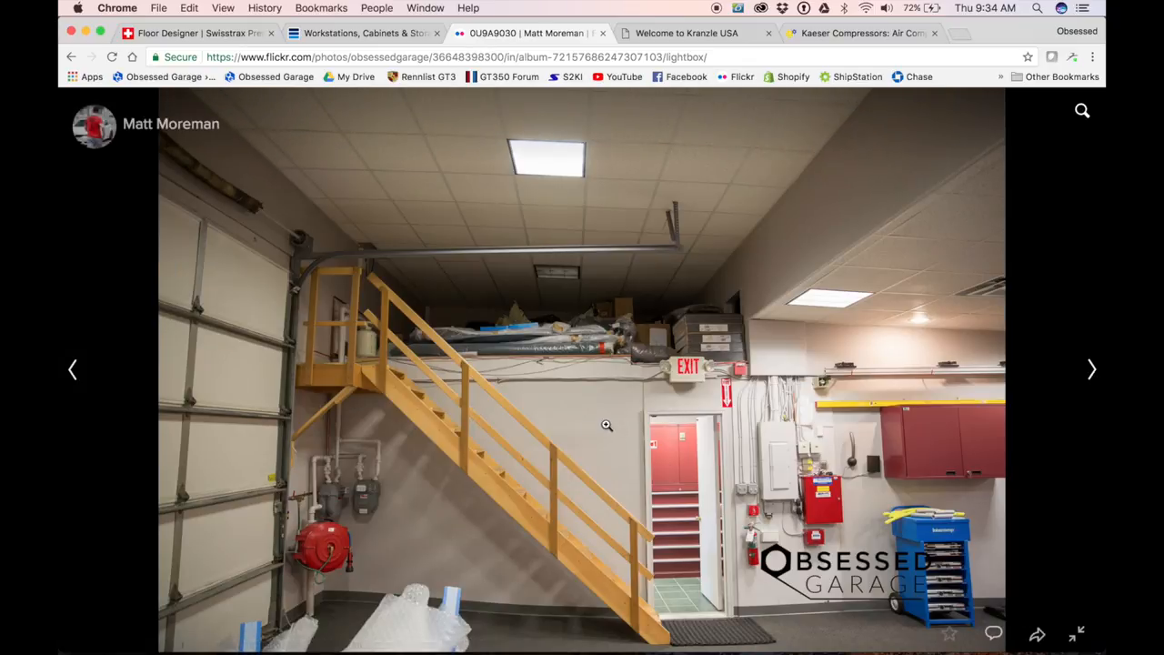
mouse_move(560, 318)
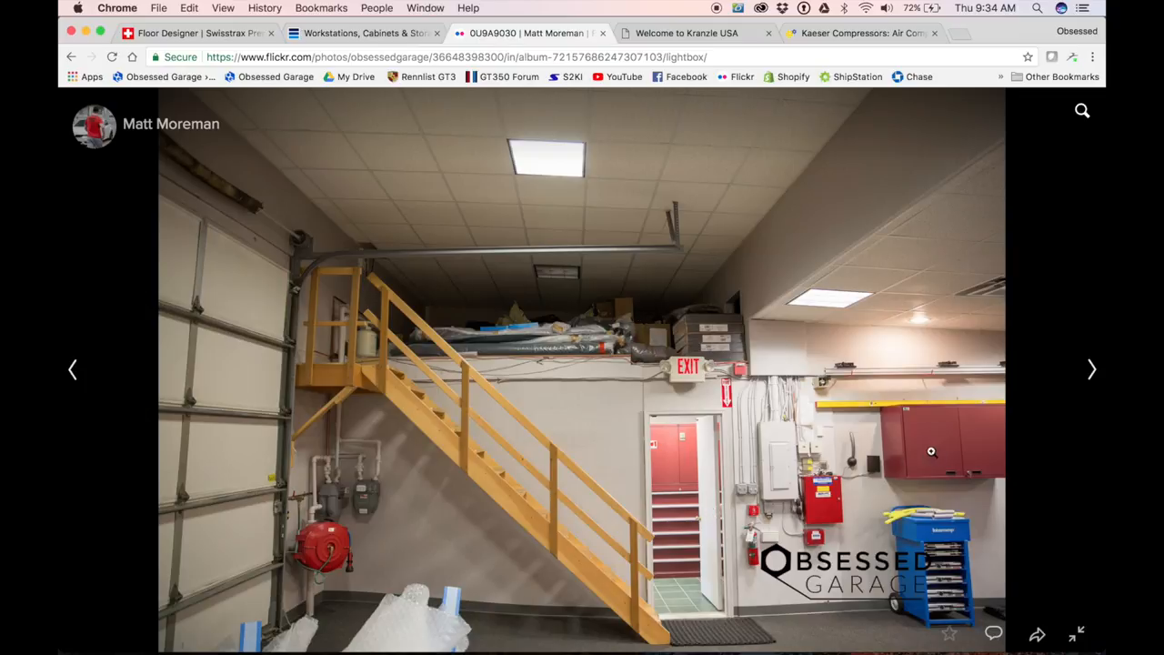
mouse_move(1092, 372)
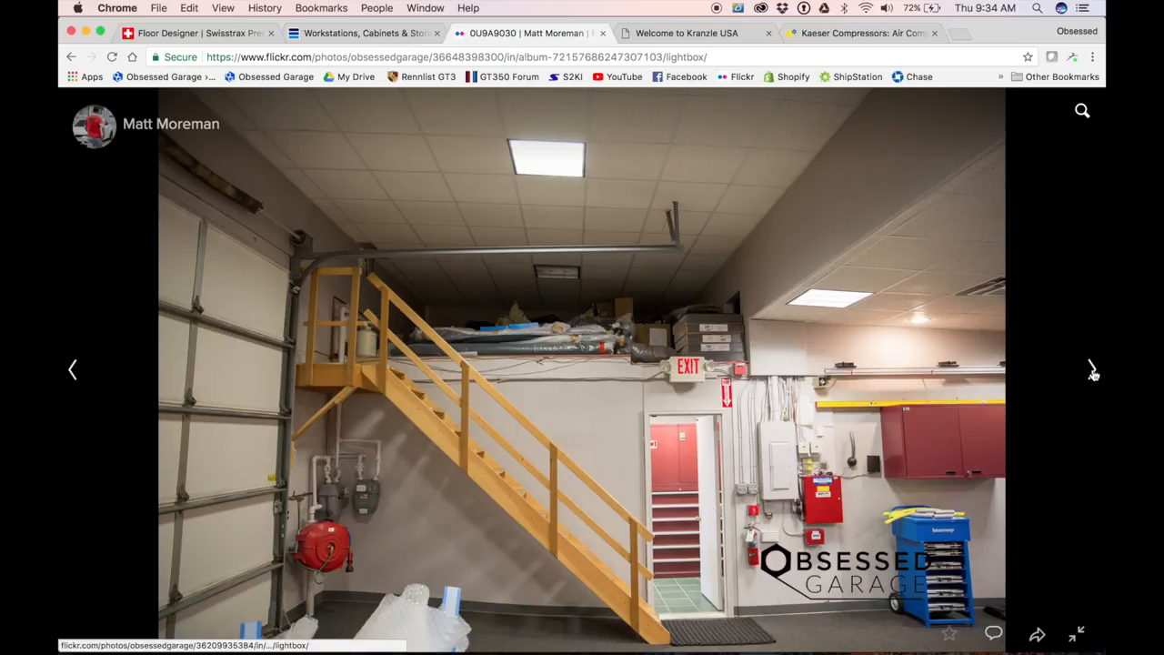
click(1092, 368)
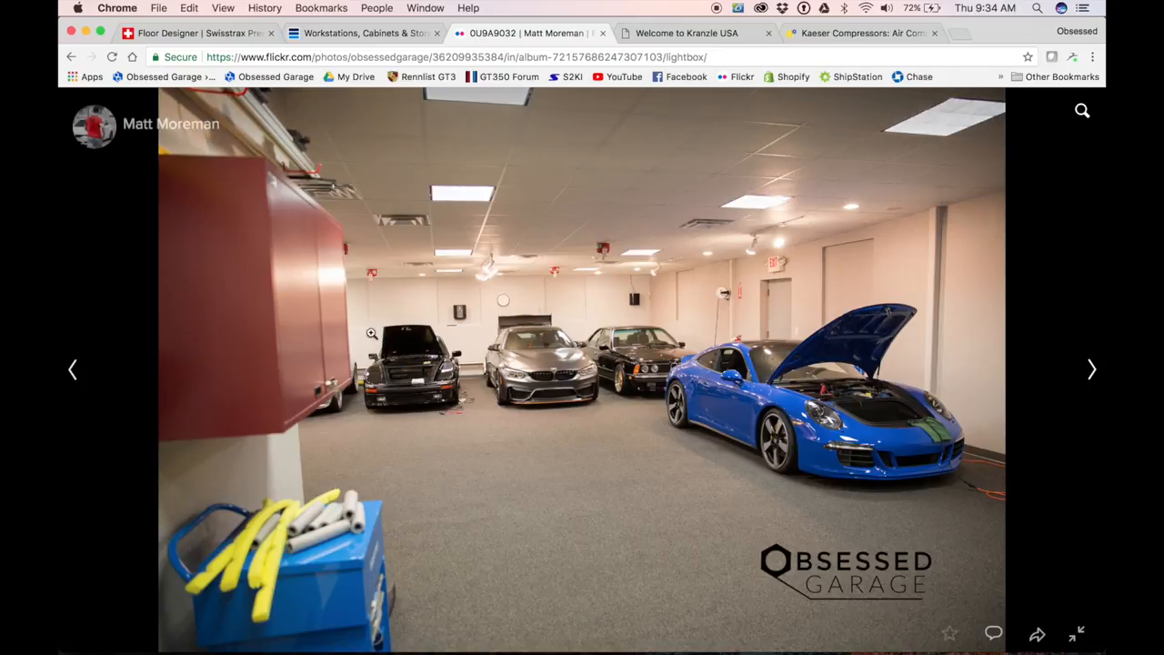
mouse_move(662, 309)
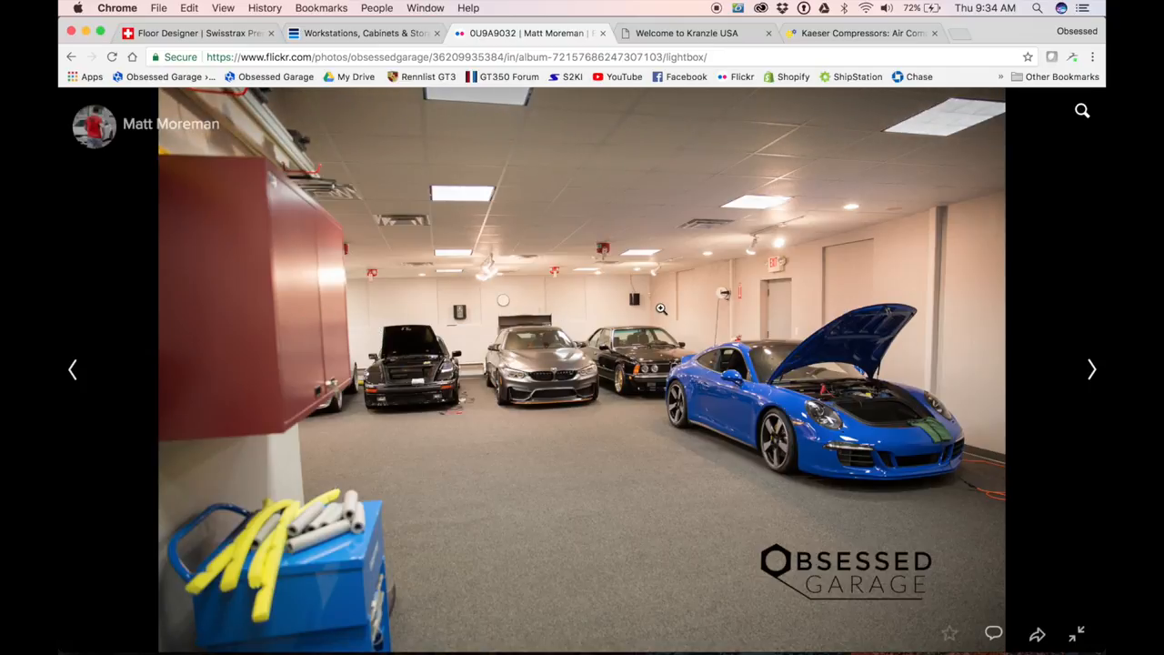
mouse_move(862, 522)
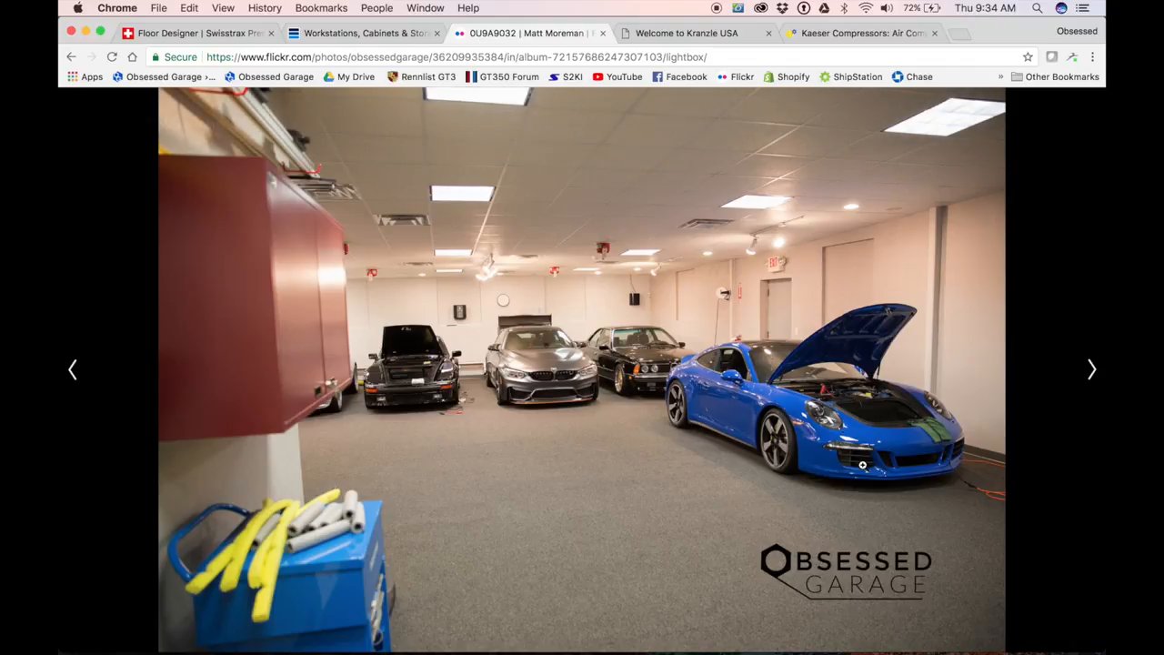
mouse_move(904, 422)
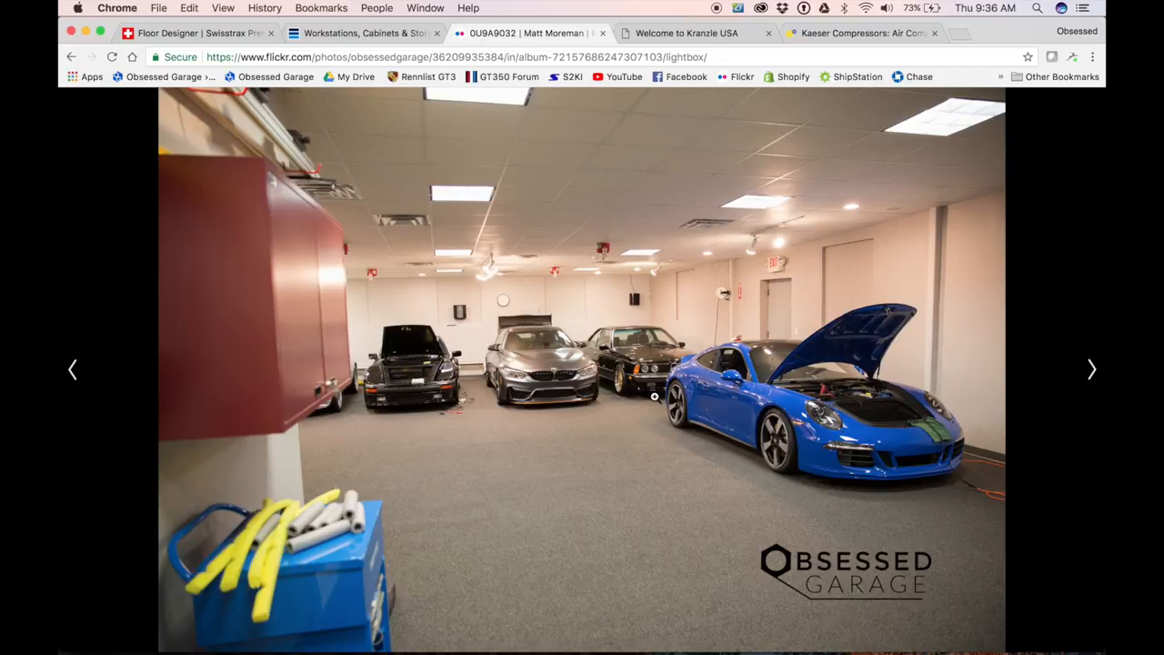
mouse_move(658, 399)
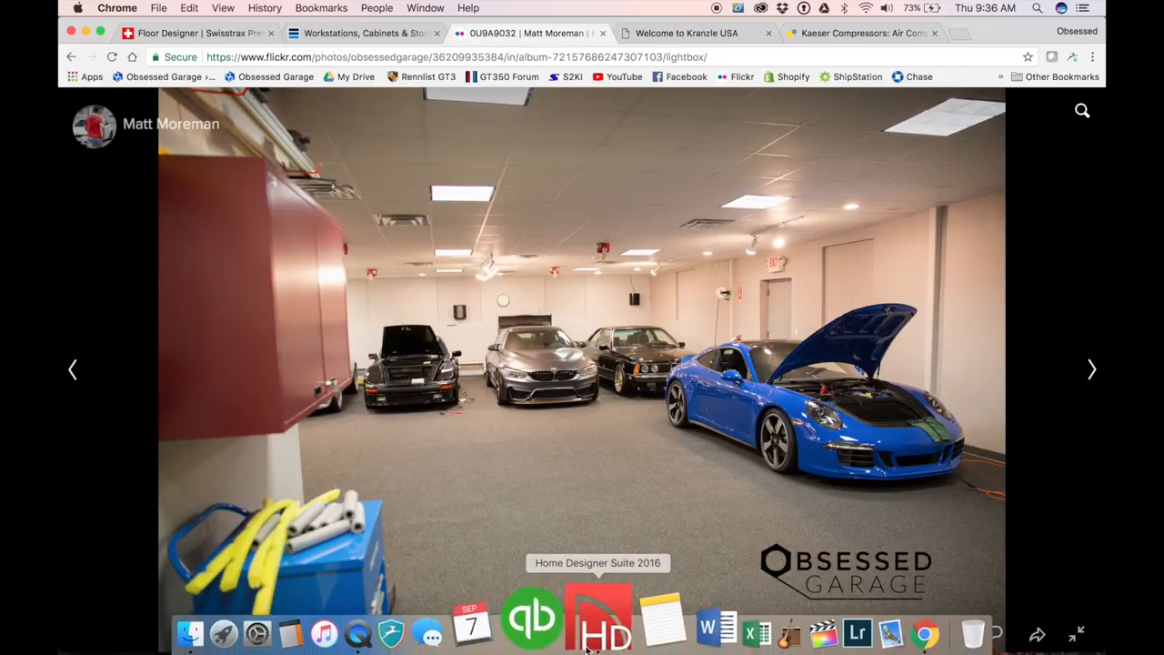
Step: Switch to the Chatham Garage floor plan with six cars parked in the bays
click(599, 630)
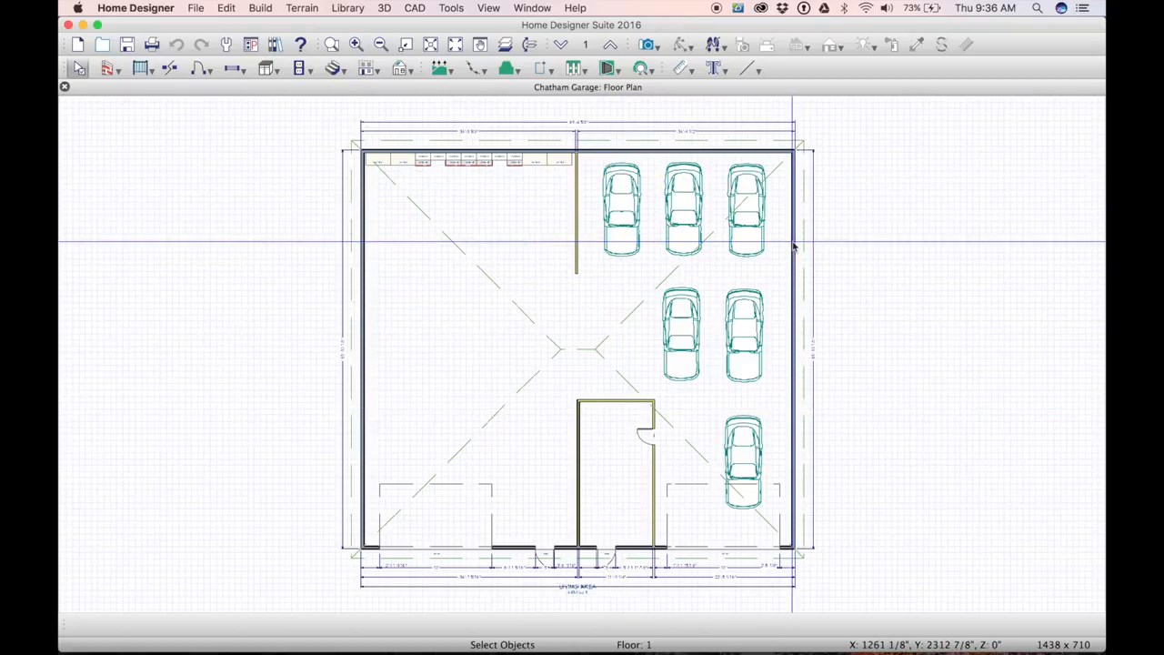
mouse_move(622, 418)
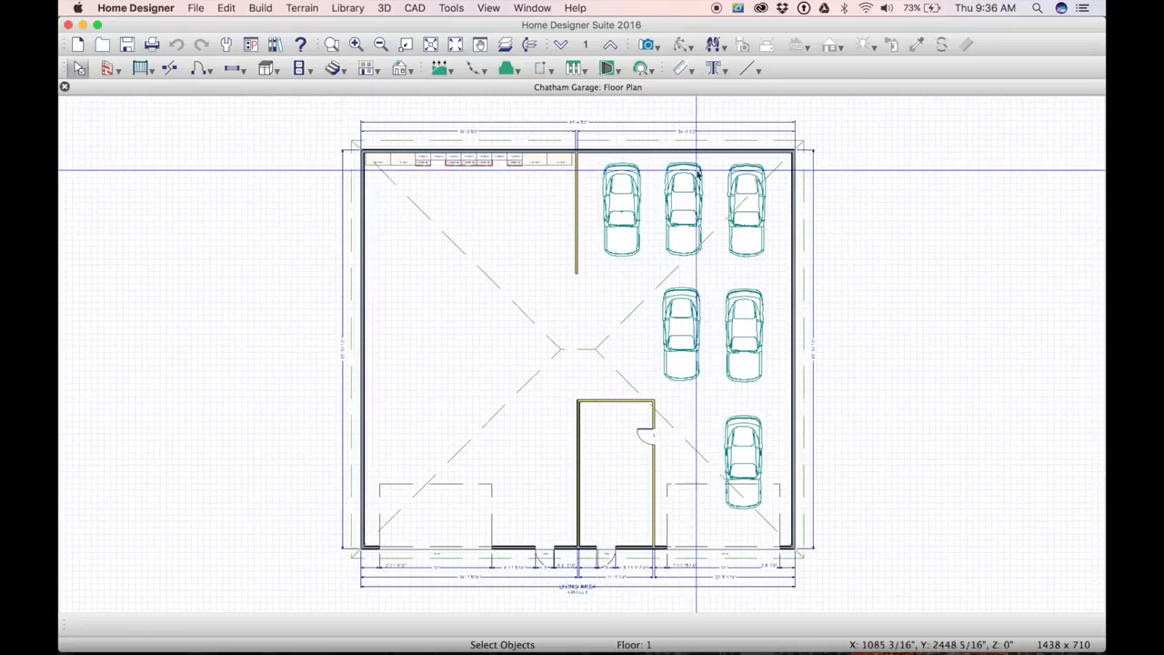
mouse_move(559, 527)
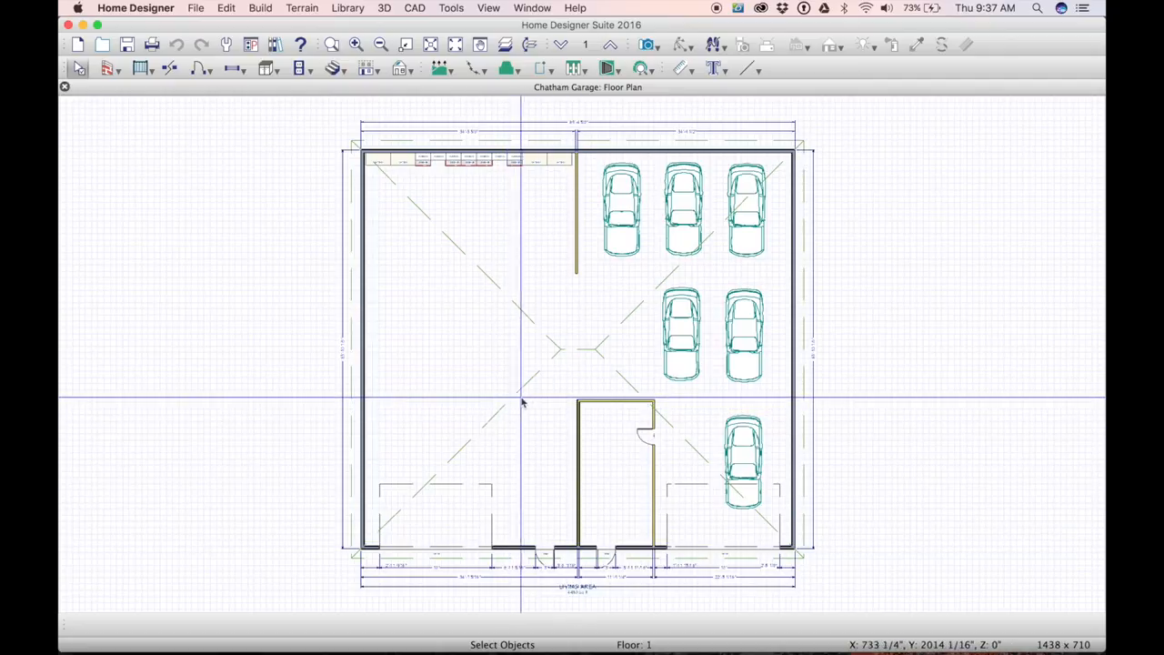
mouse_move(510, 546)
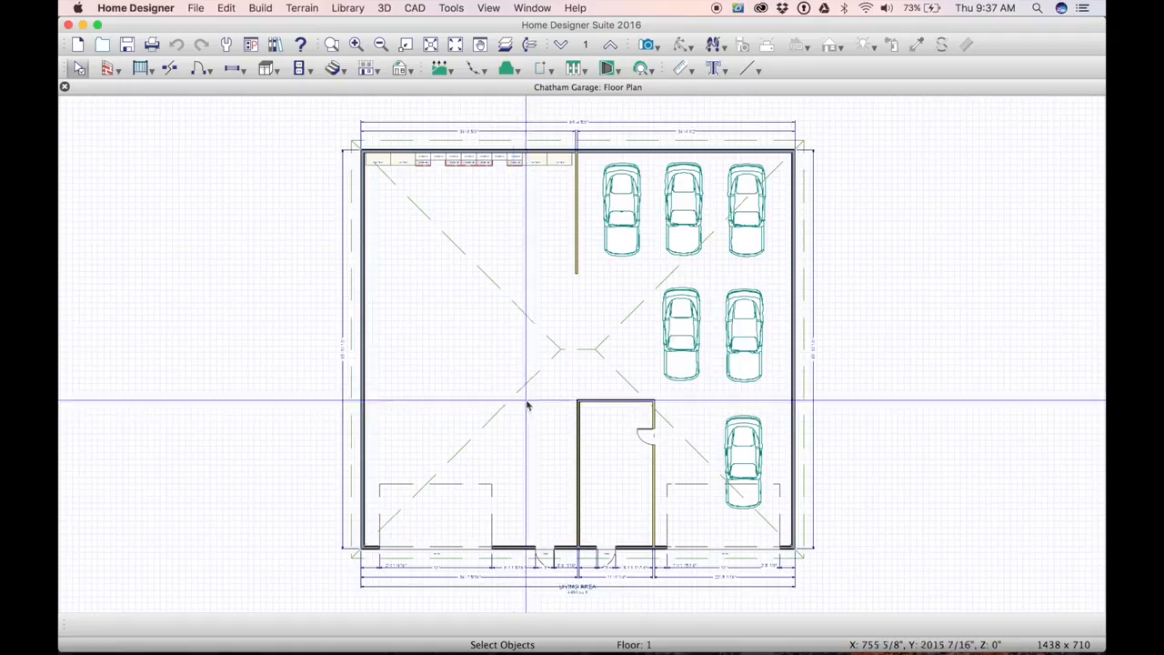
mouse_move(507, 437)
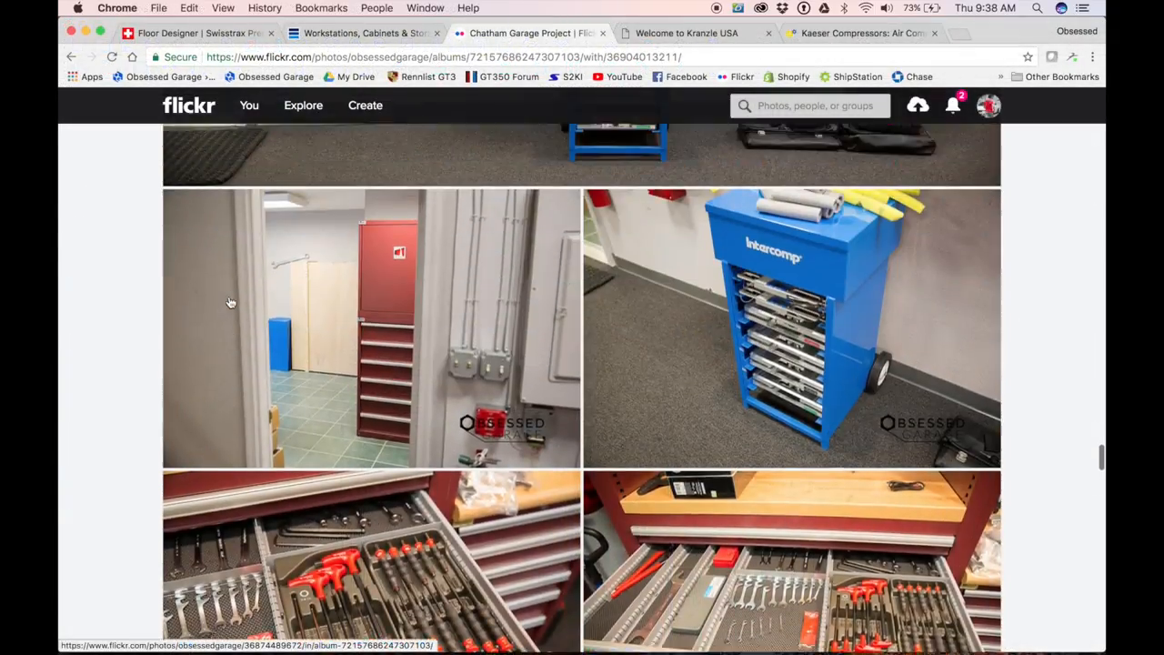
Step: Bring up the wide garage photo of the parked cars from the Flickr album
scroll(down, 3)
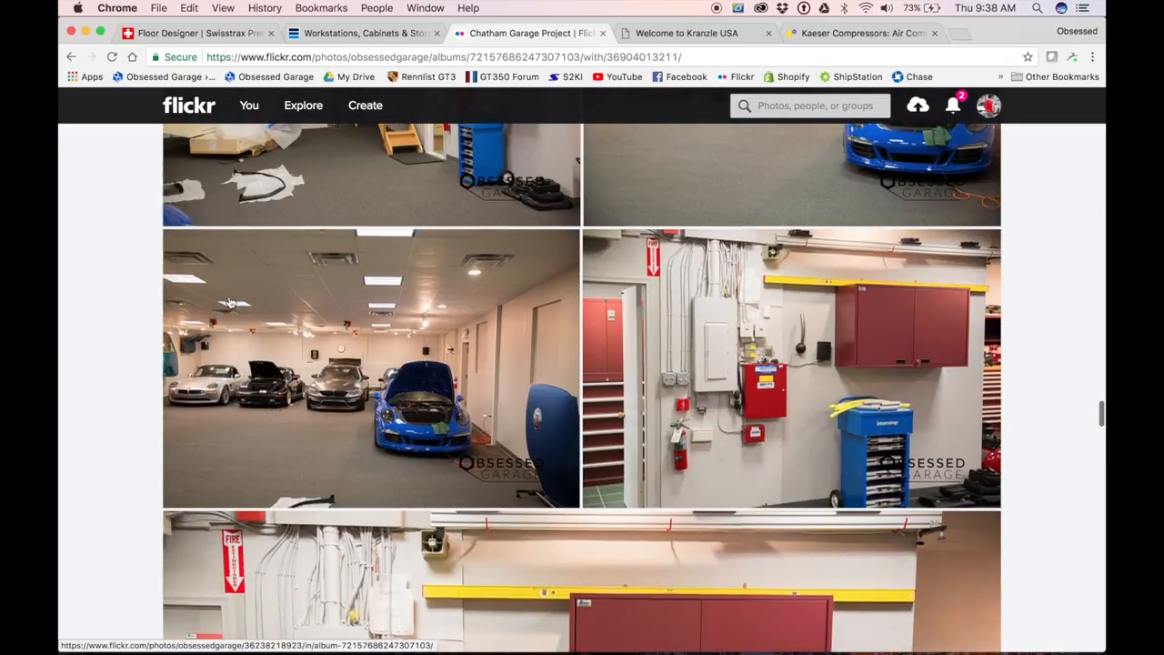
scroll(down, 3)
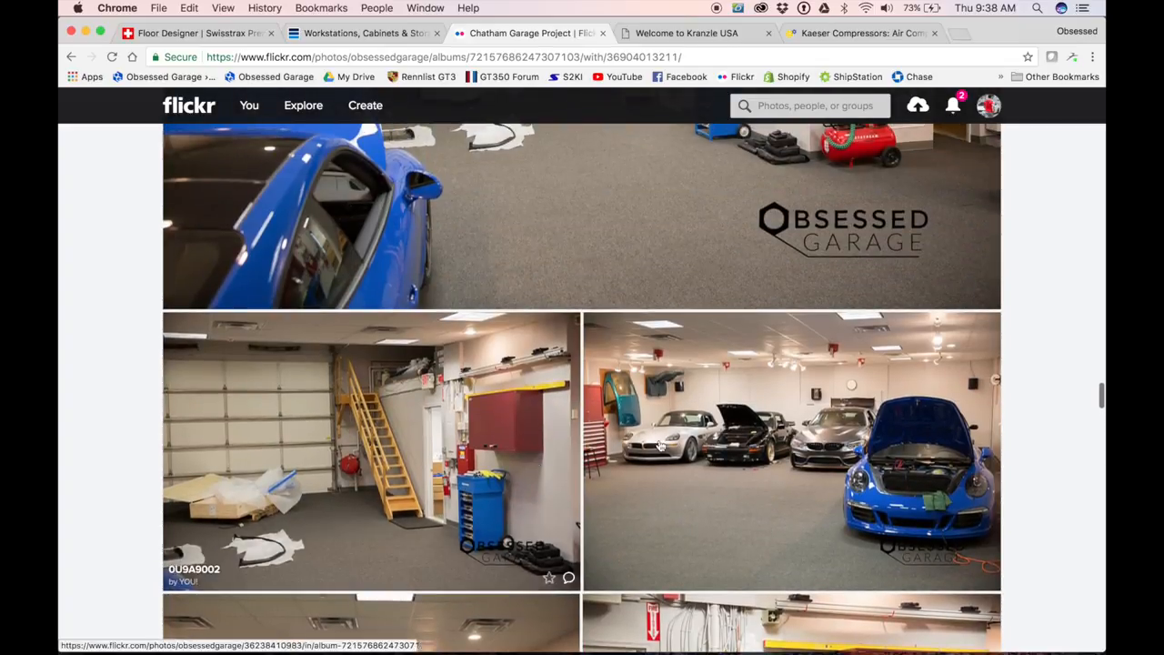
click(791, 451)
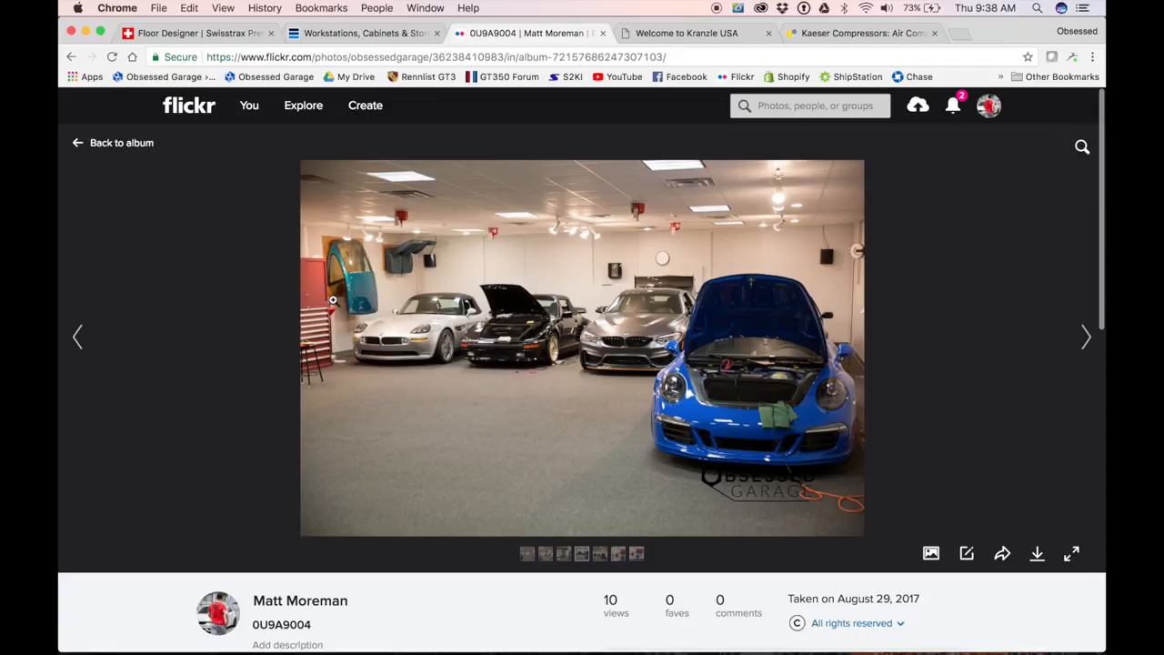
mouse_move(75, 337)
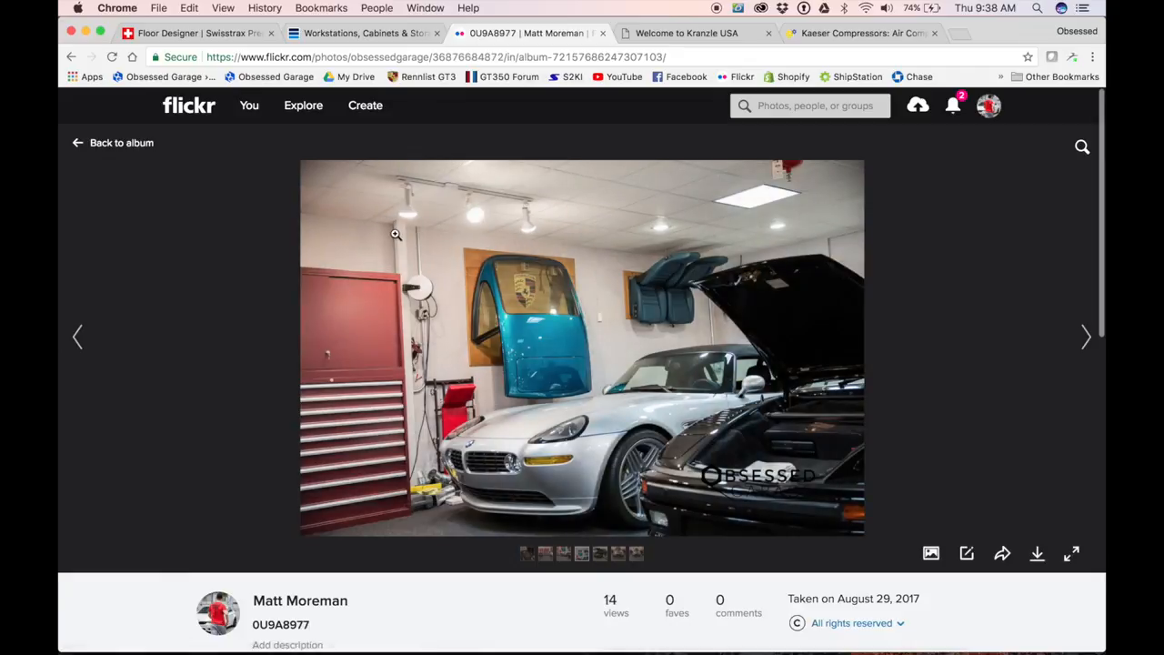
mouse_move(619, 334)
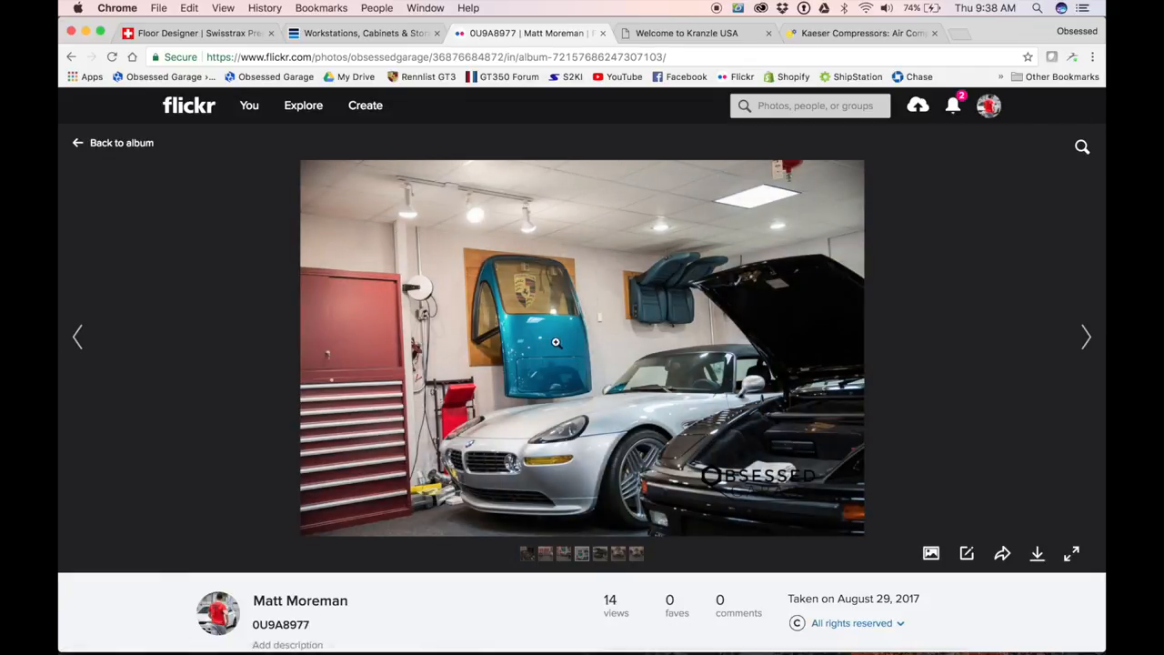
mouse_move(396, 240)
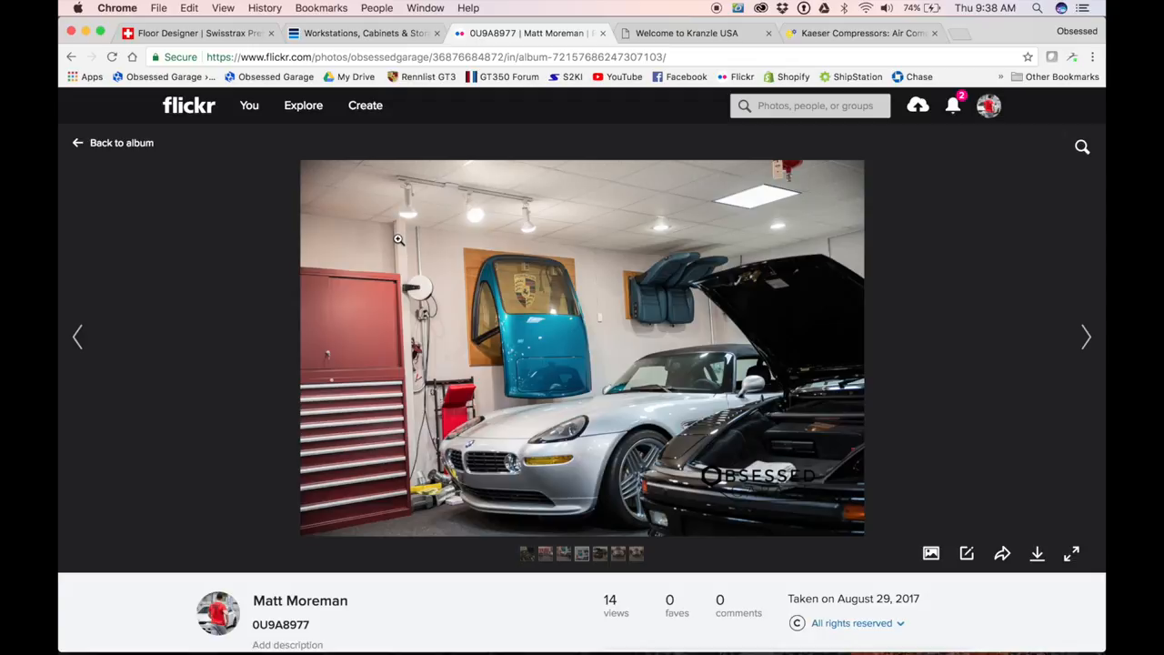
mouse_move(764, 627)
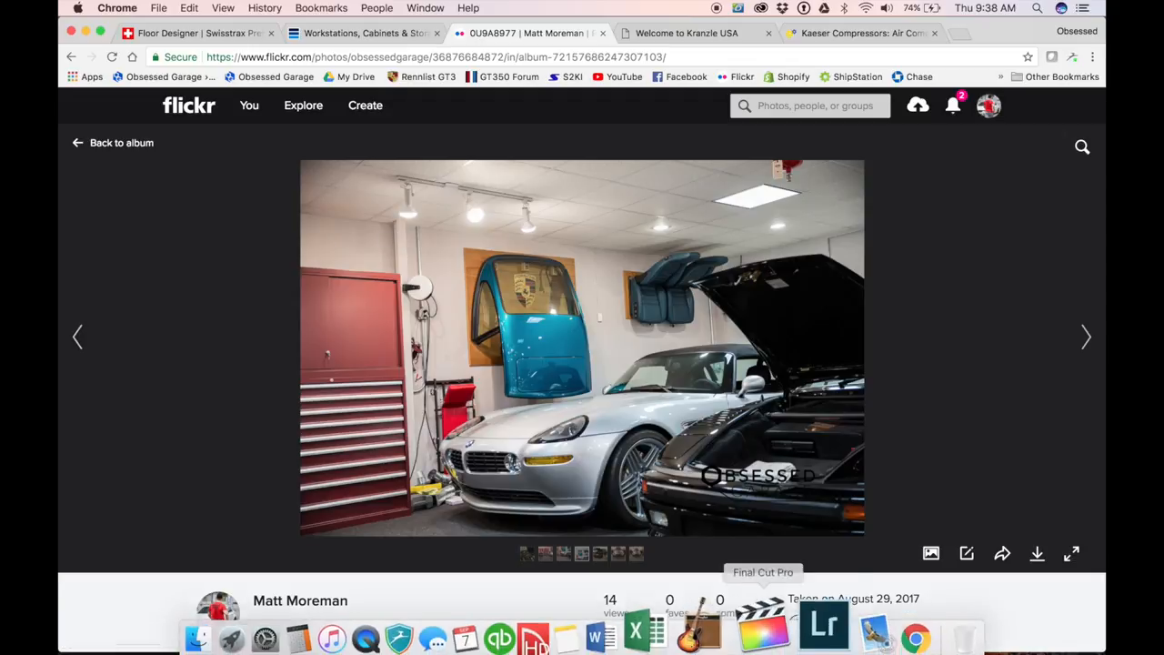
click(597, 629)
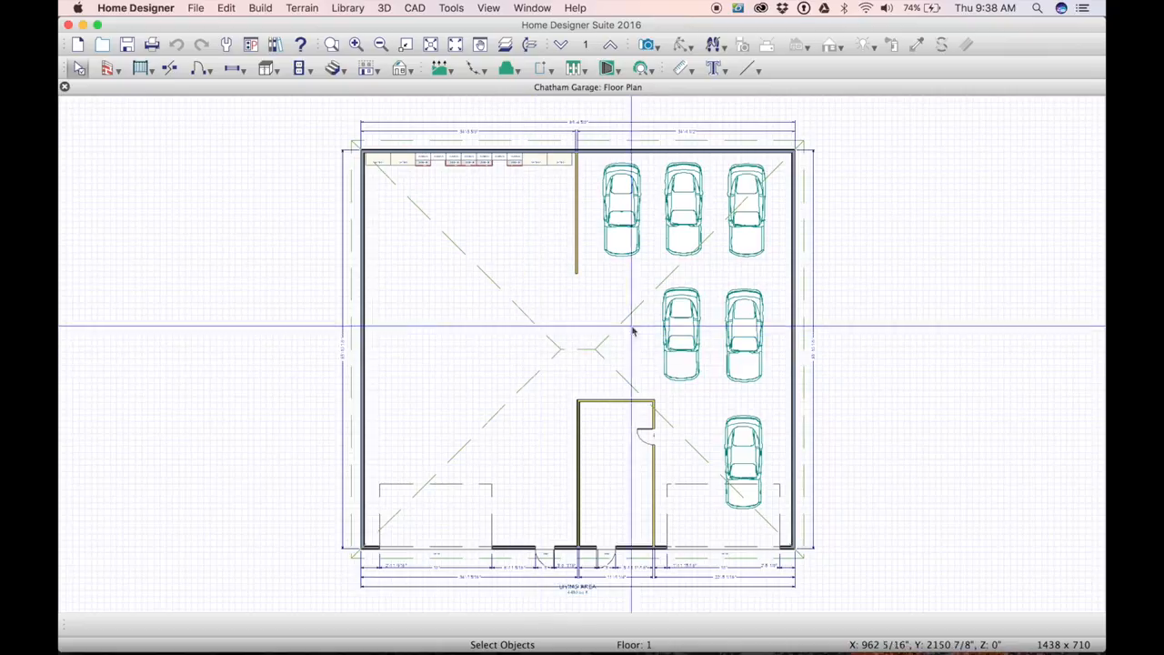
mouse_move(664, 327)
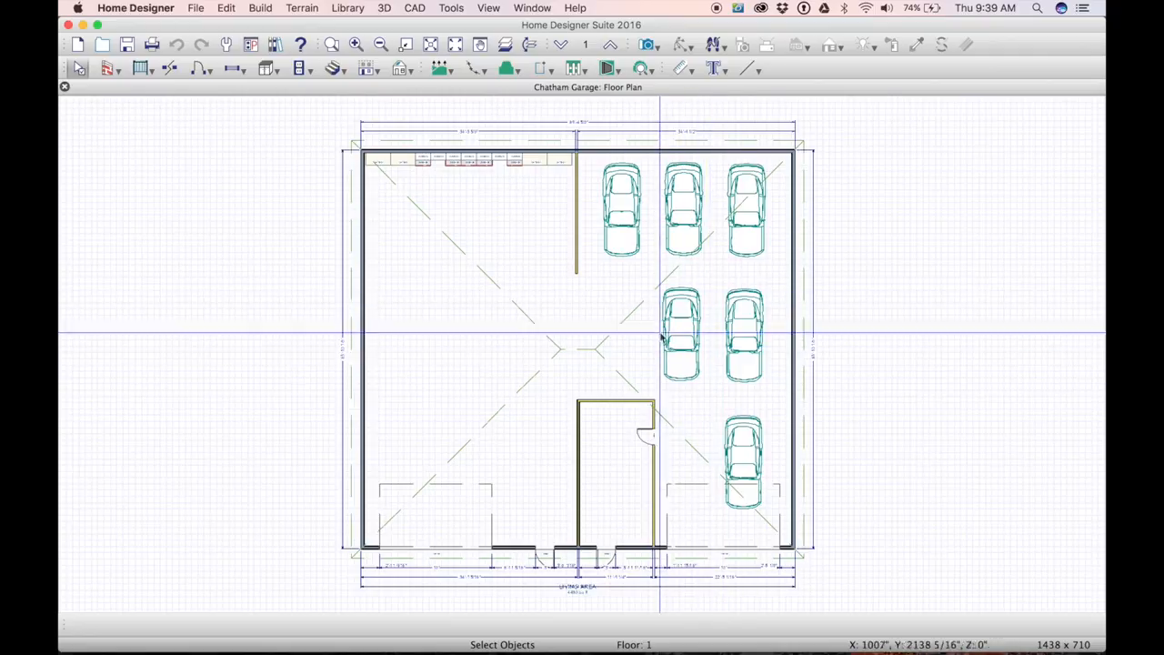
mouse_move(689, 477)
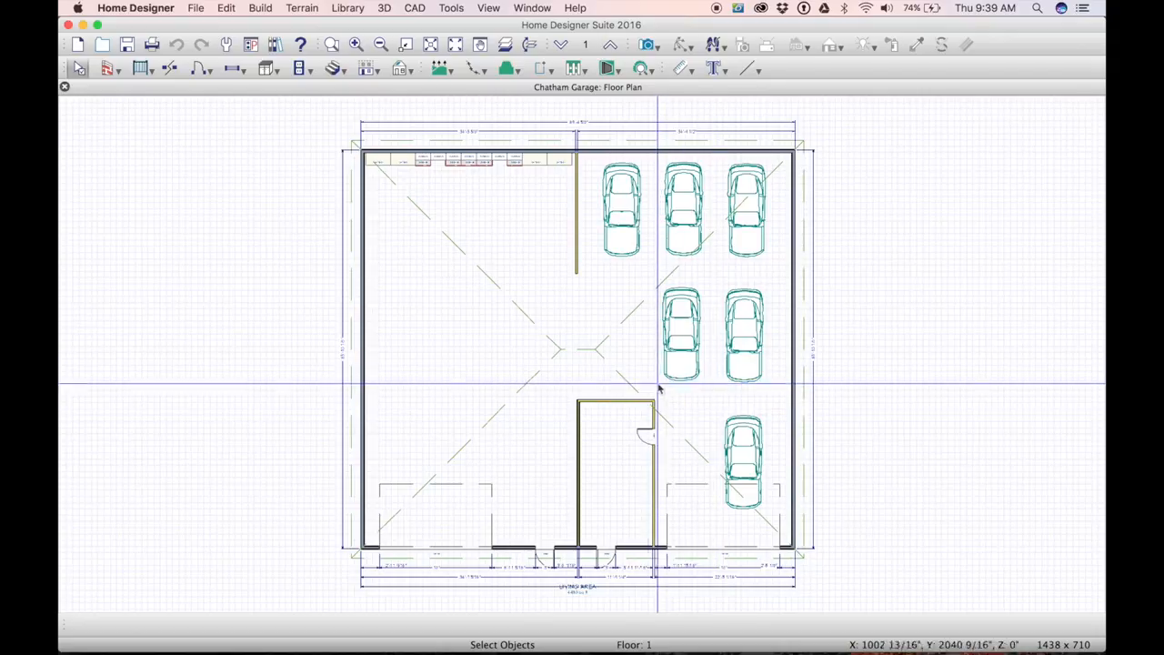
mouse_move(375, 426)
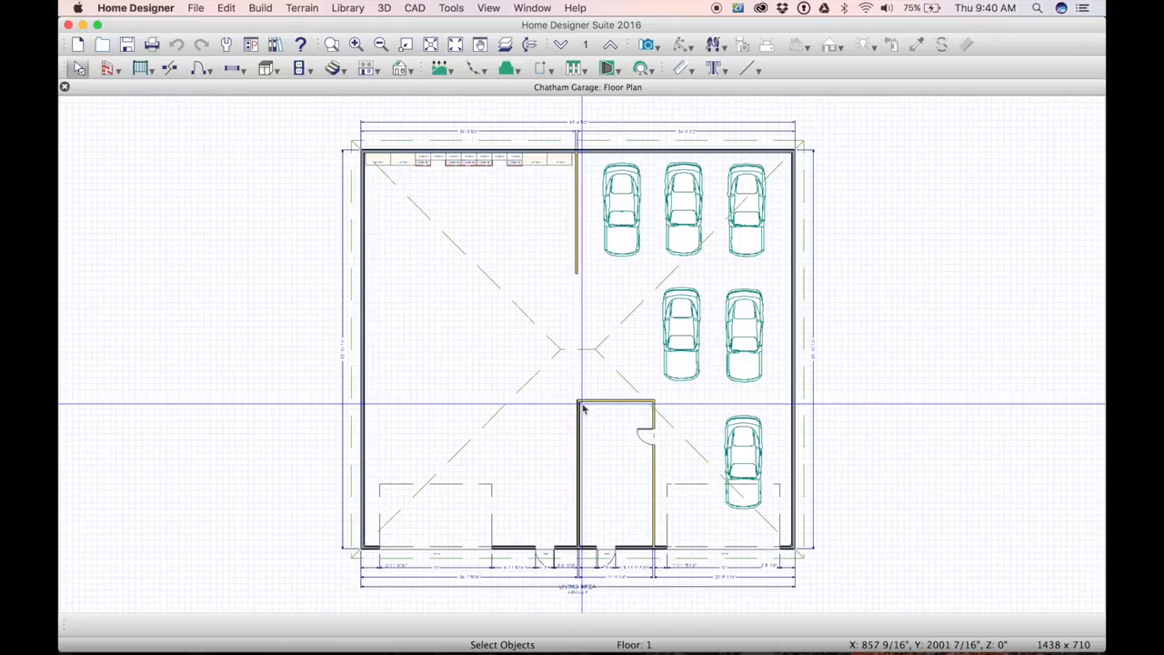
mouse_move(695, 400)
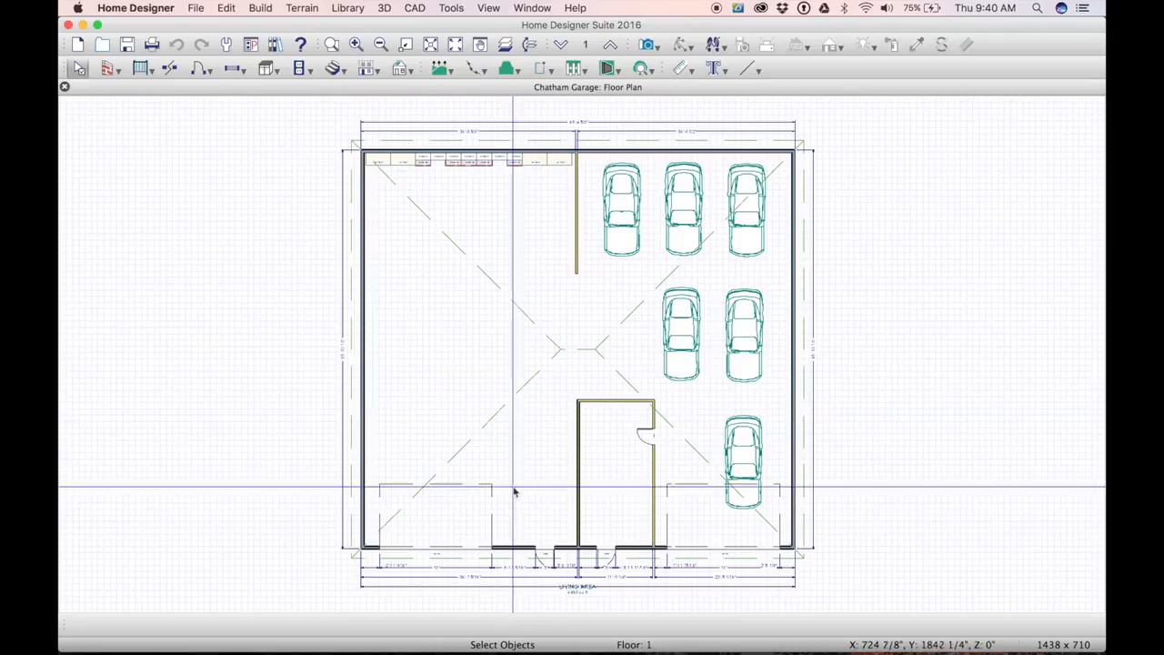
mouse_move(568, 415)
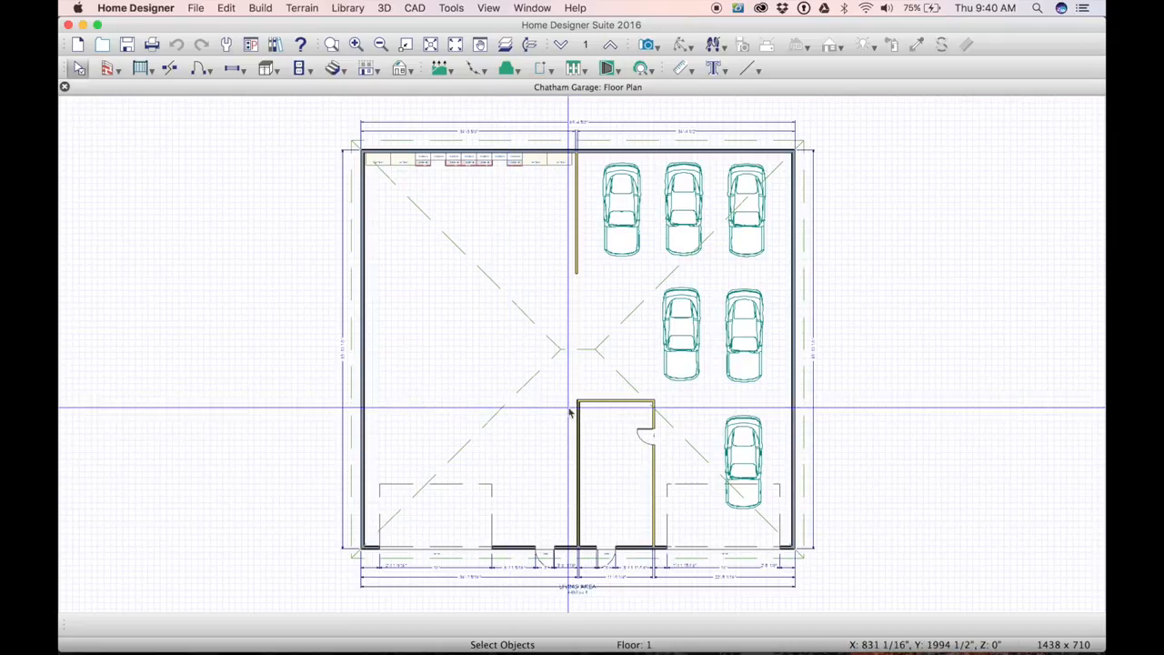
mouse_move(733, 373)
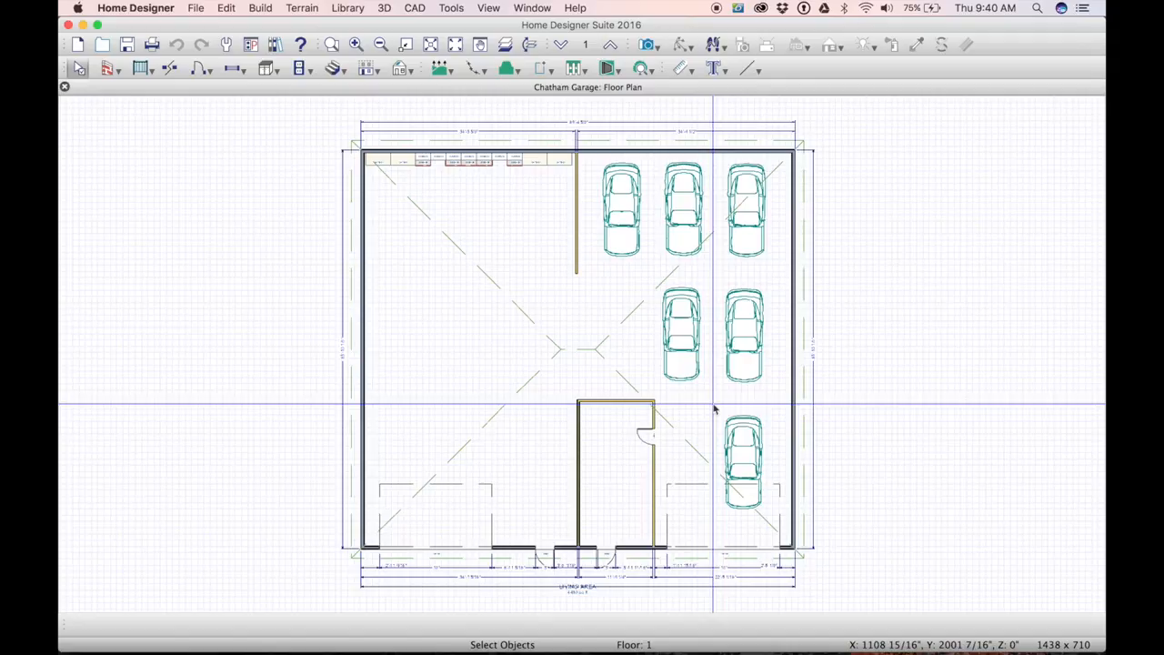
mouse_move(501, 349)
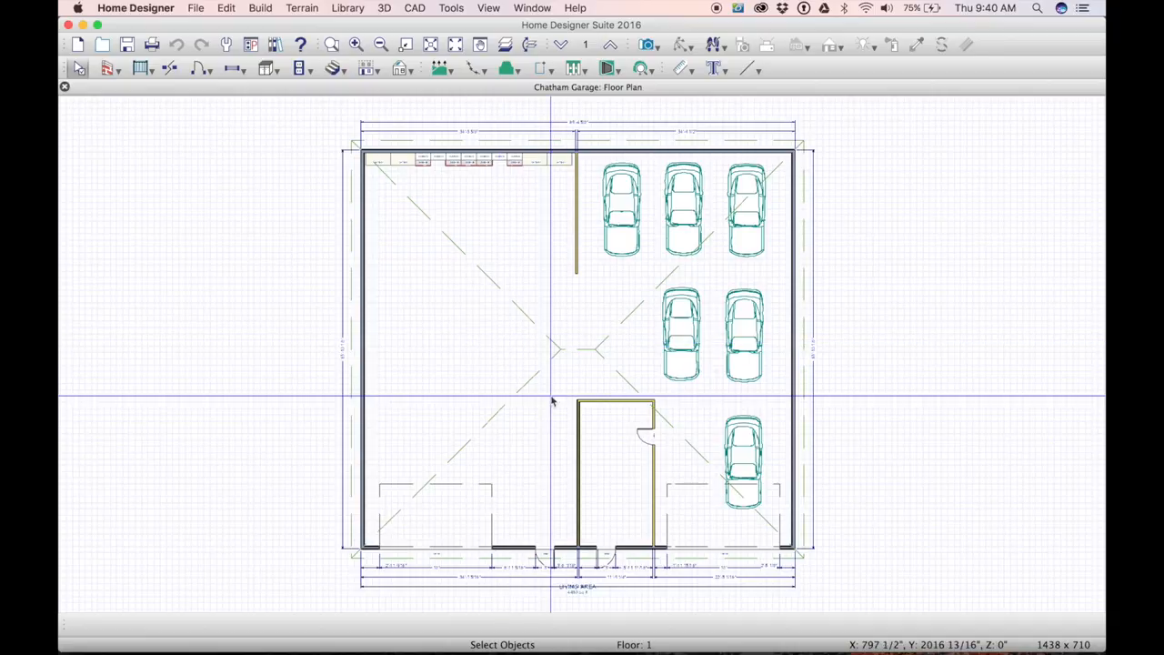
mouse_move(557, 470)
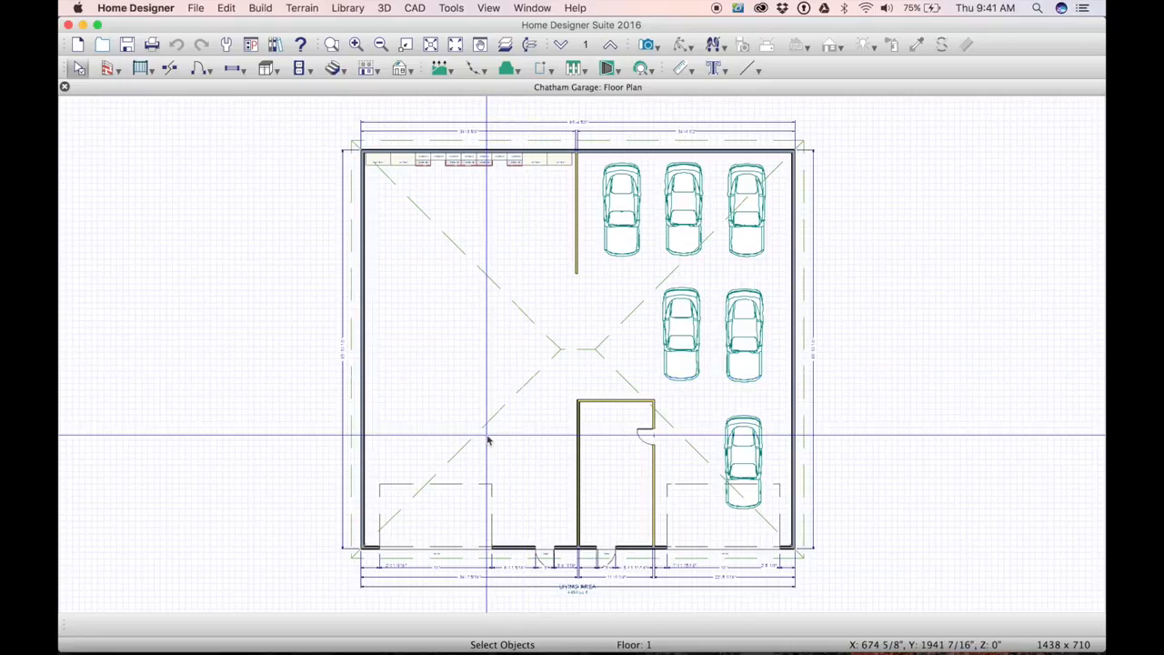
mouse_move(502, 513)
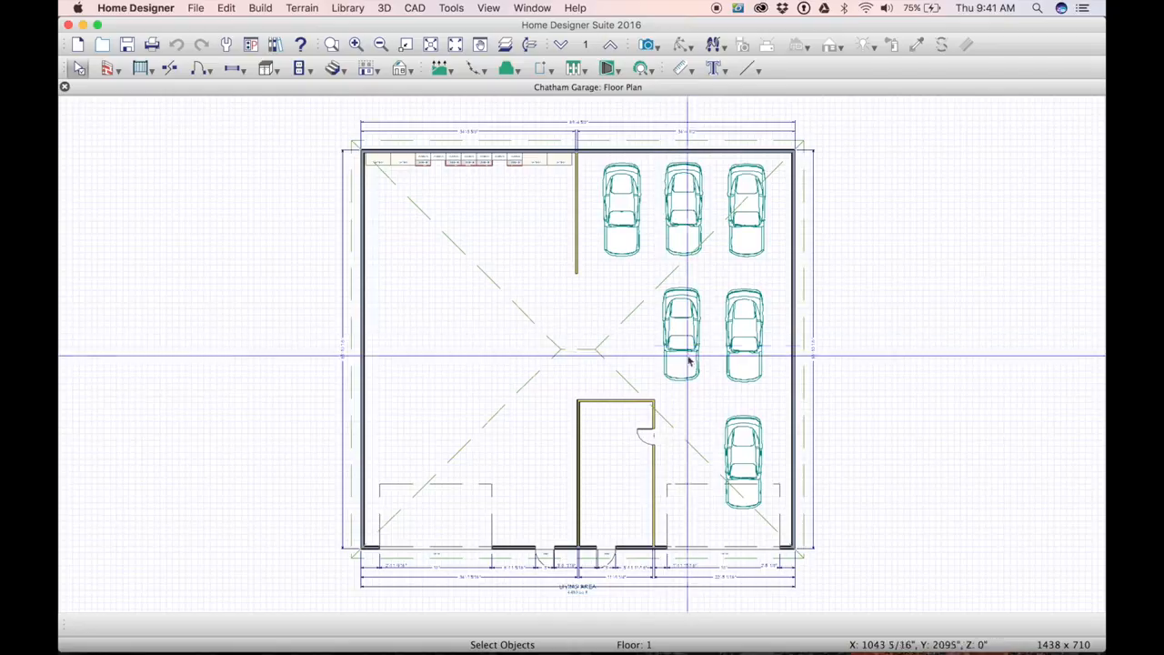
mouse_move(603, 277)
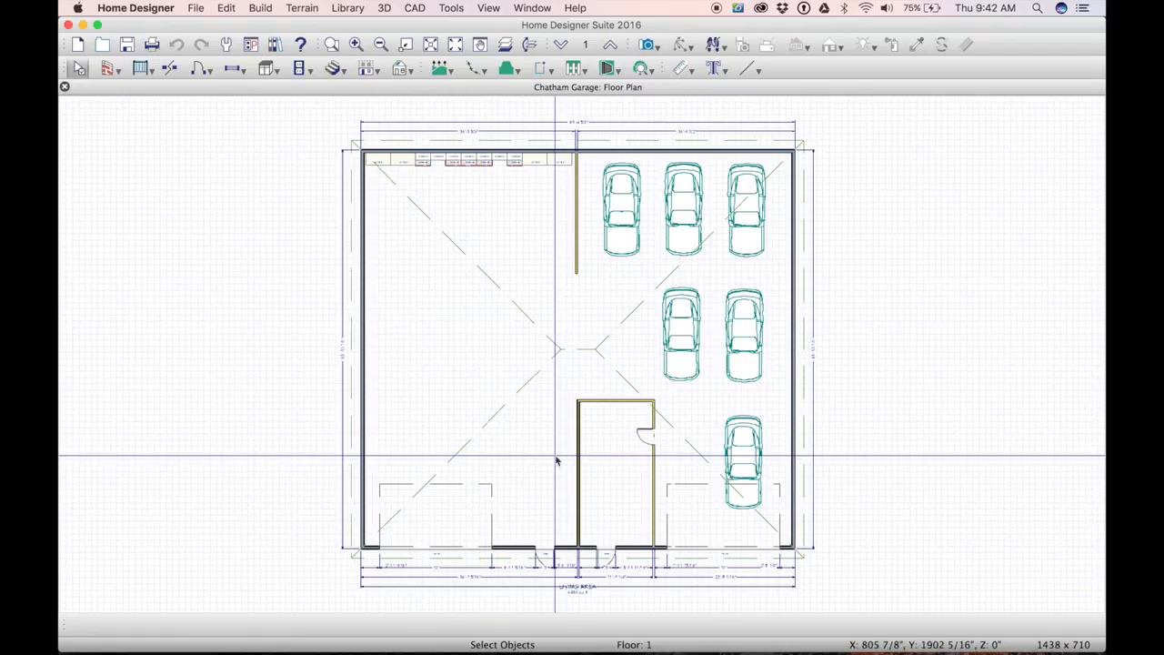
mouse_move(535, 535)
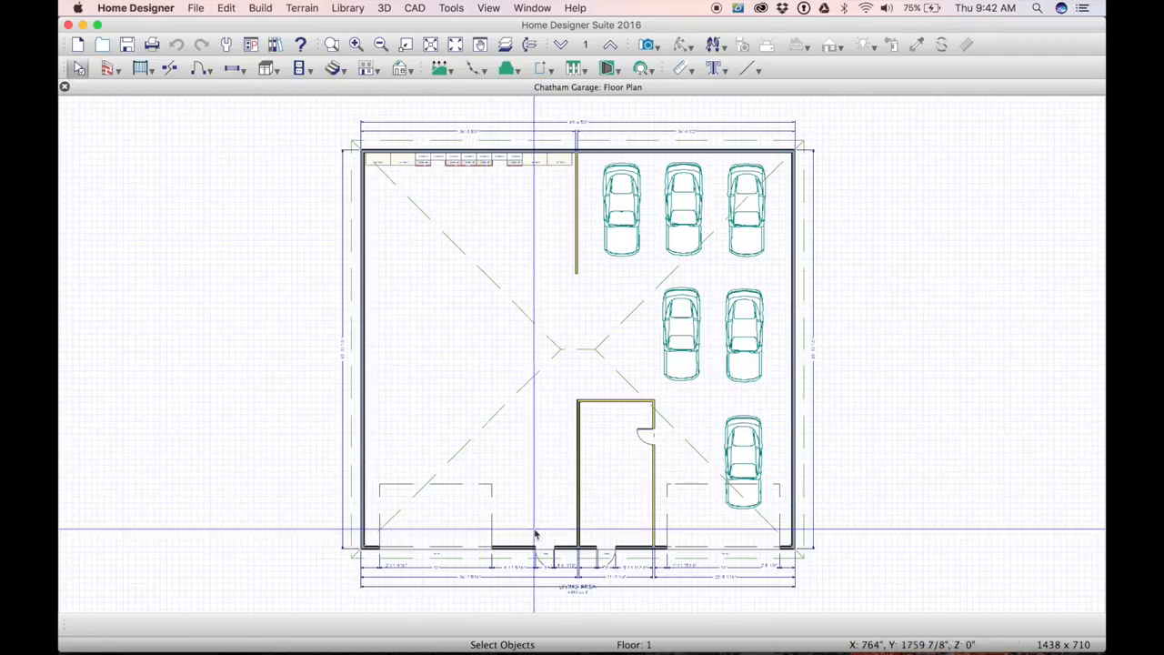
mouse_move(545, 537)
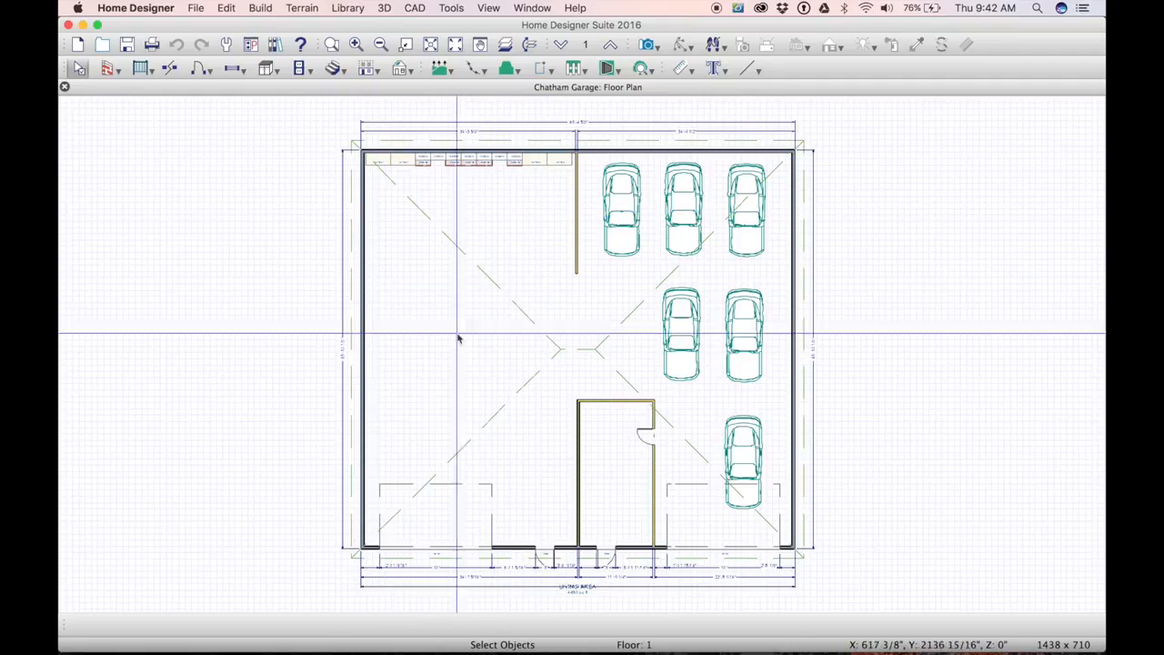
mouse_move(362, 531)
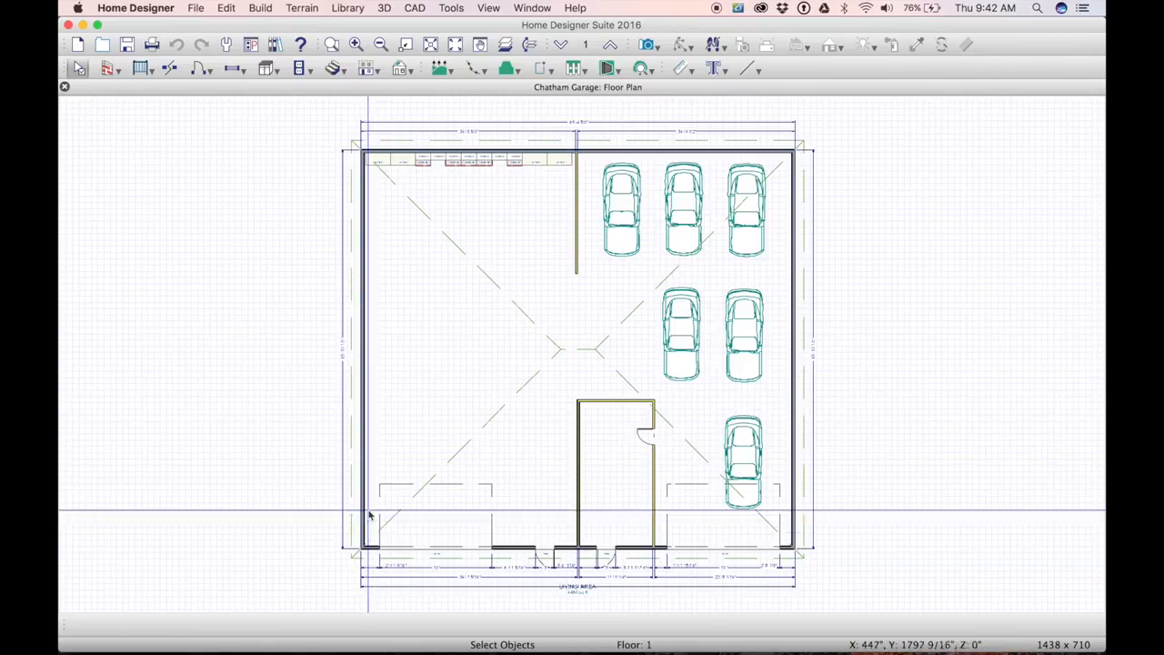
mouse_move(371, 516)
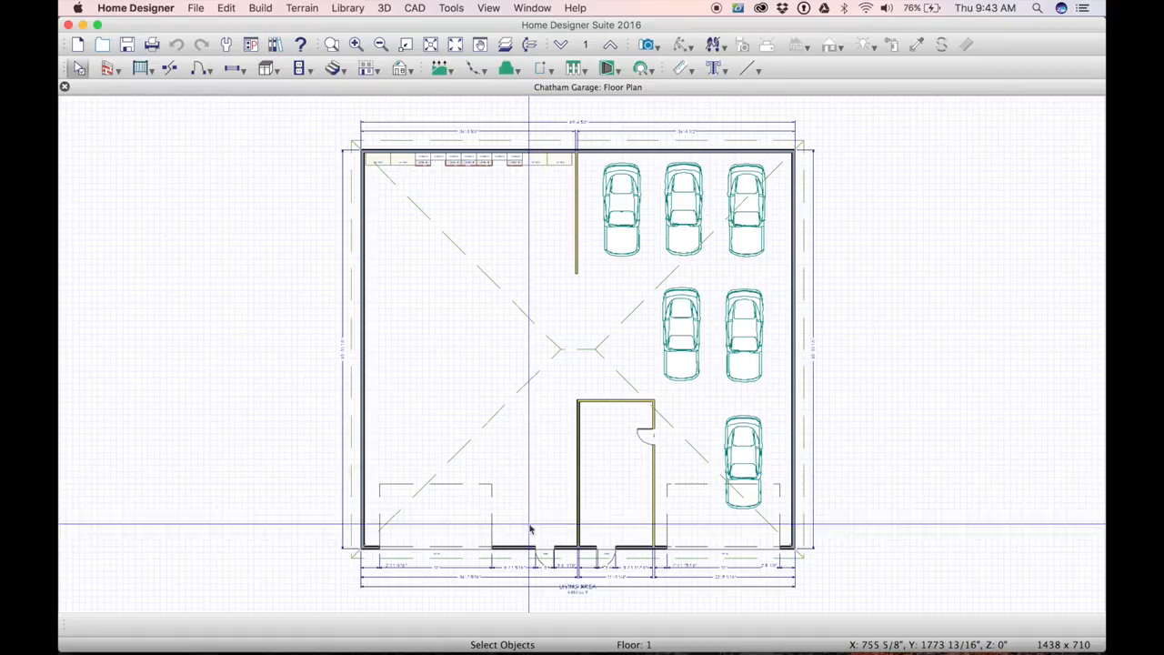
mouse_move(439, 476)
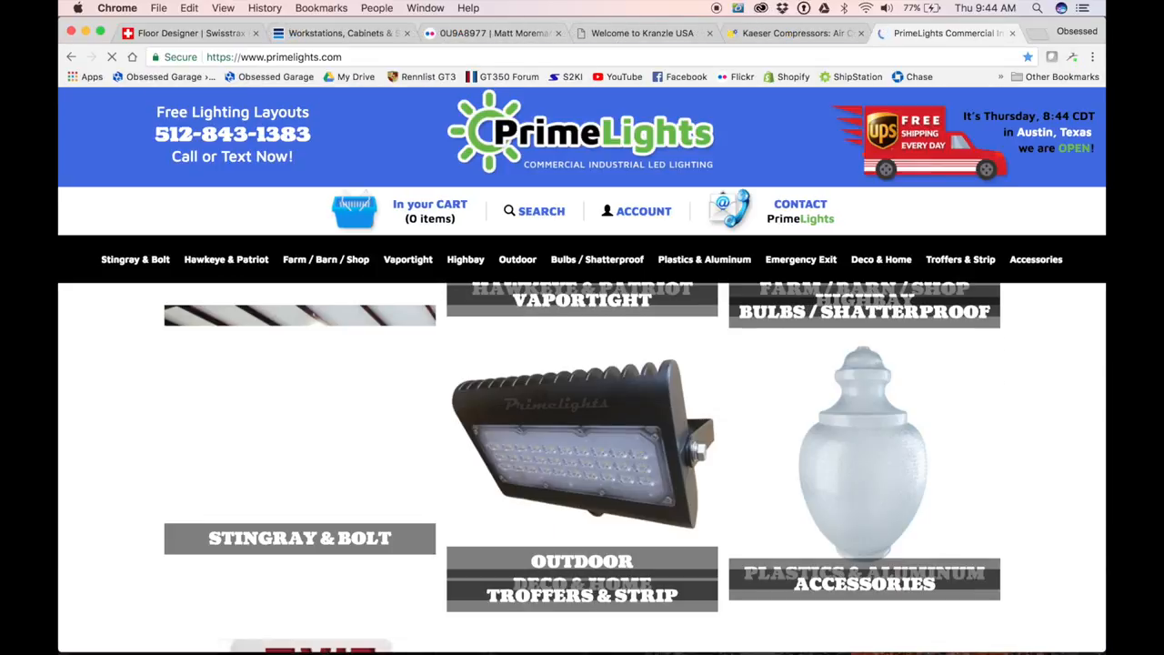
Step: Browse the PrimeLights homepage categories including Stingray & Bolt and Highbay
scroll(up, 3)
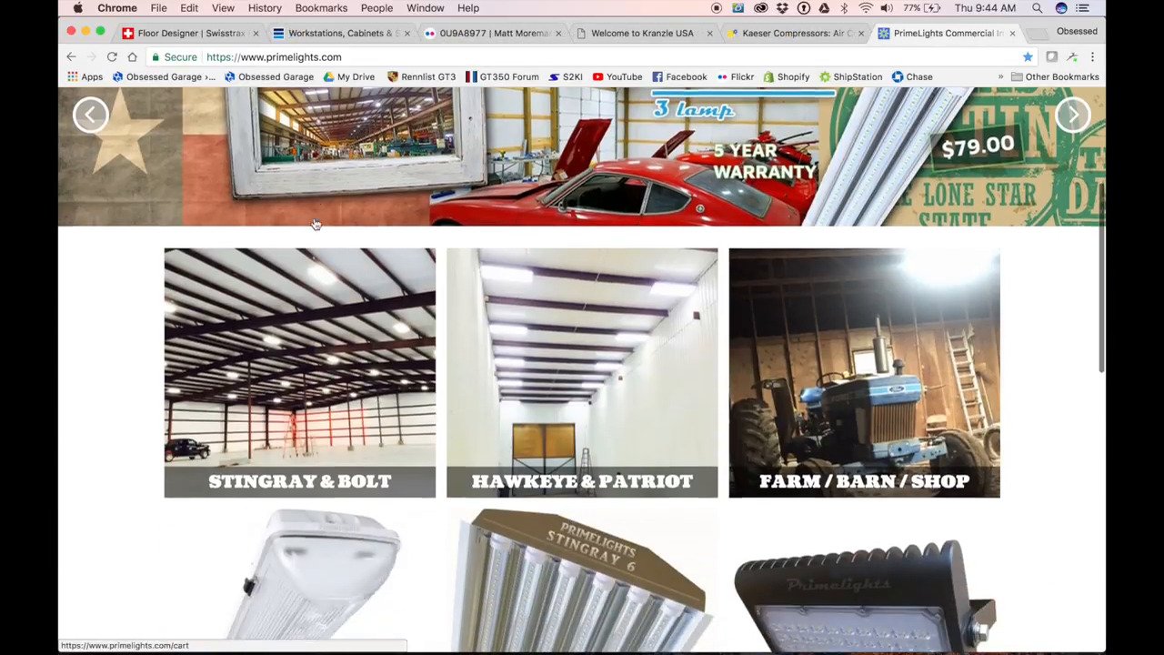
scroll(up, 3)
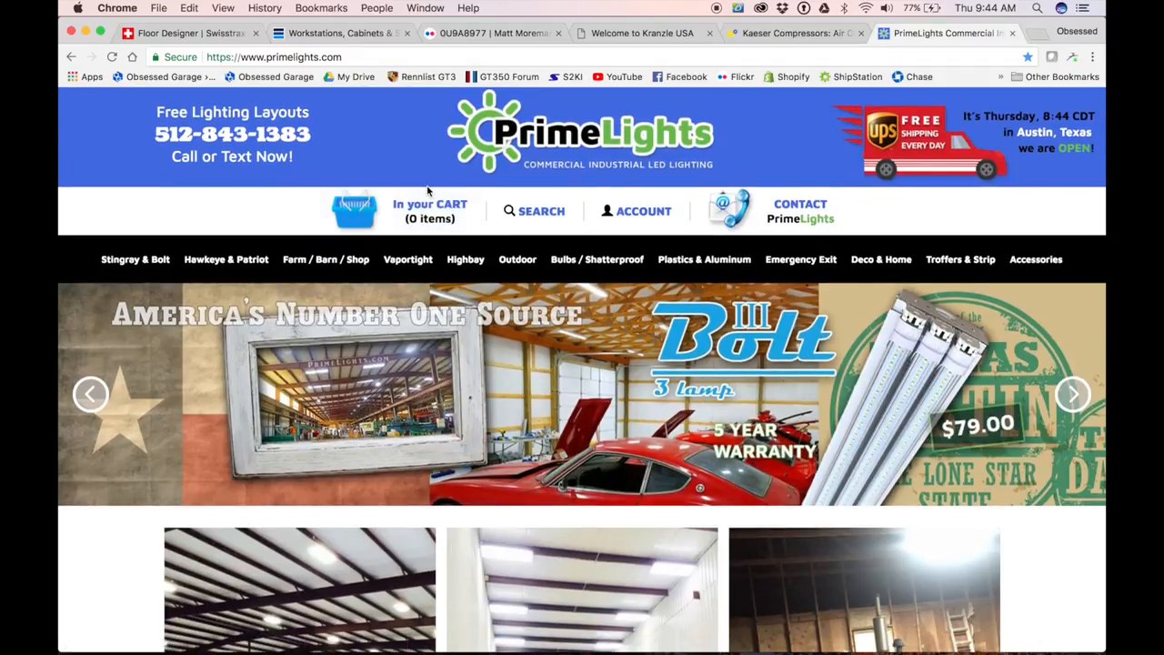
scroll(down, 3)
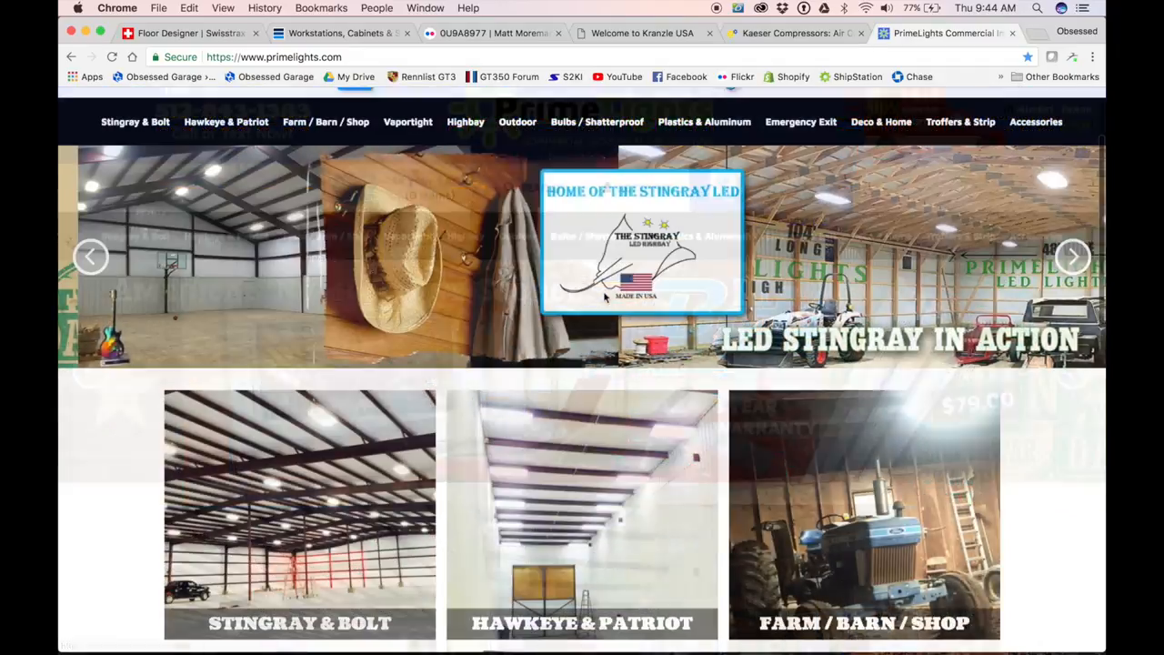
scroll(down, 3)
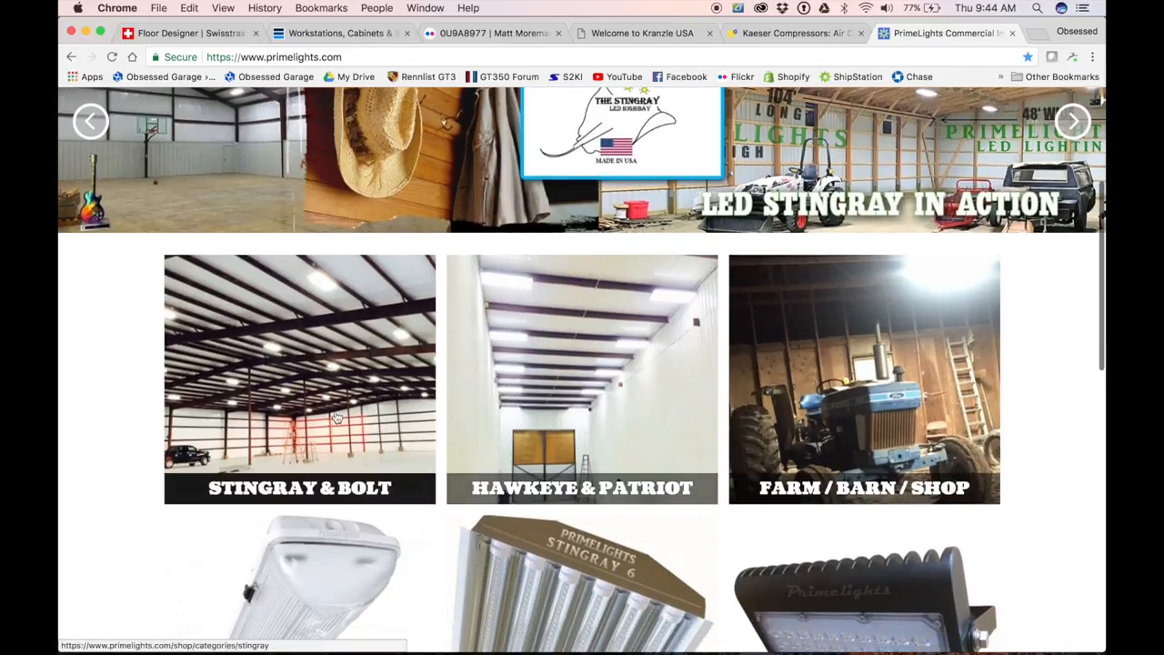
mouse_move(344, 433)
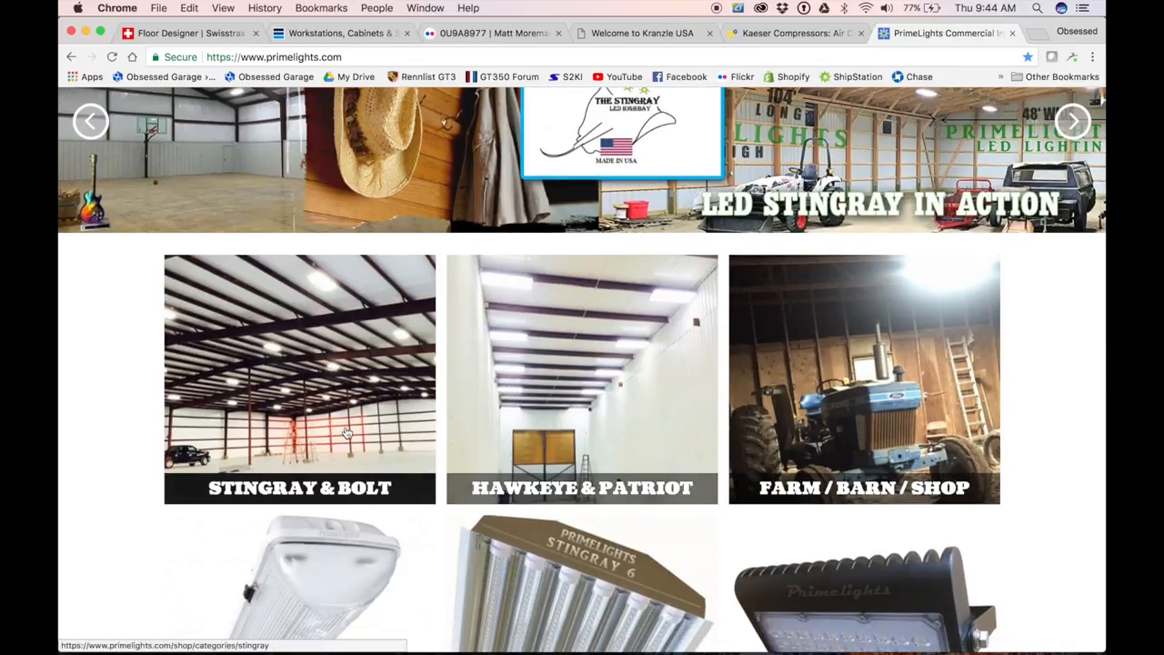
scroll(down, 3)
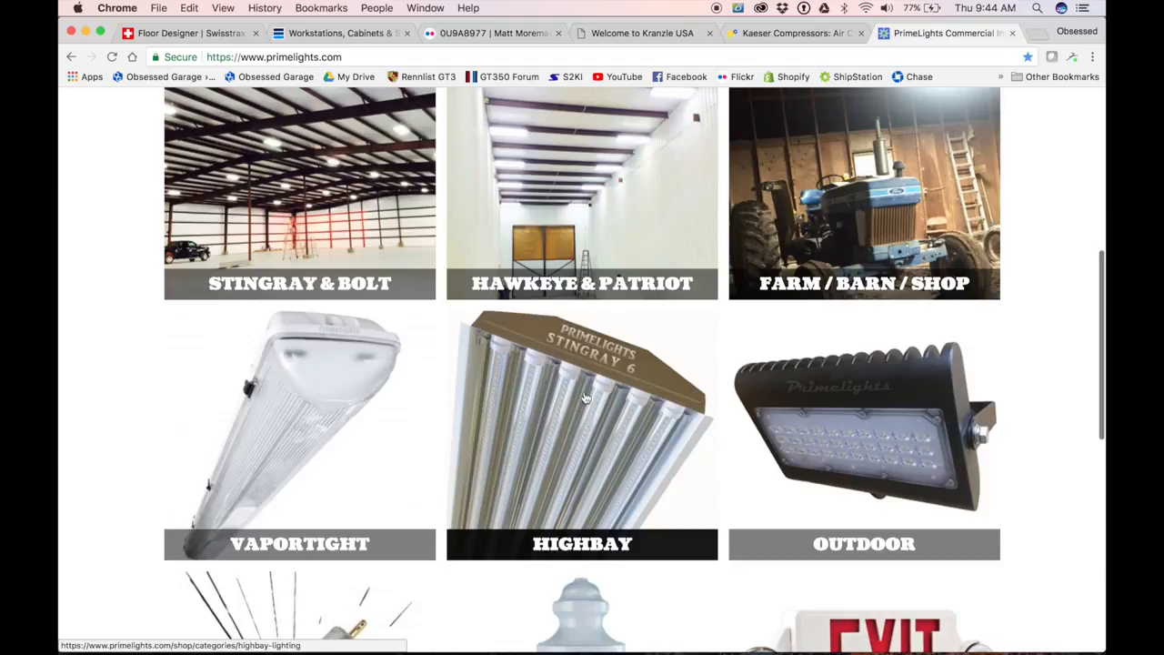
mouse_move(579, 360)
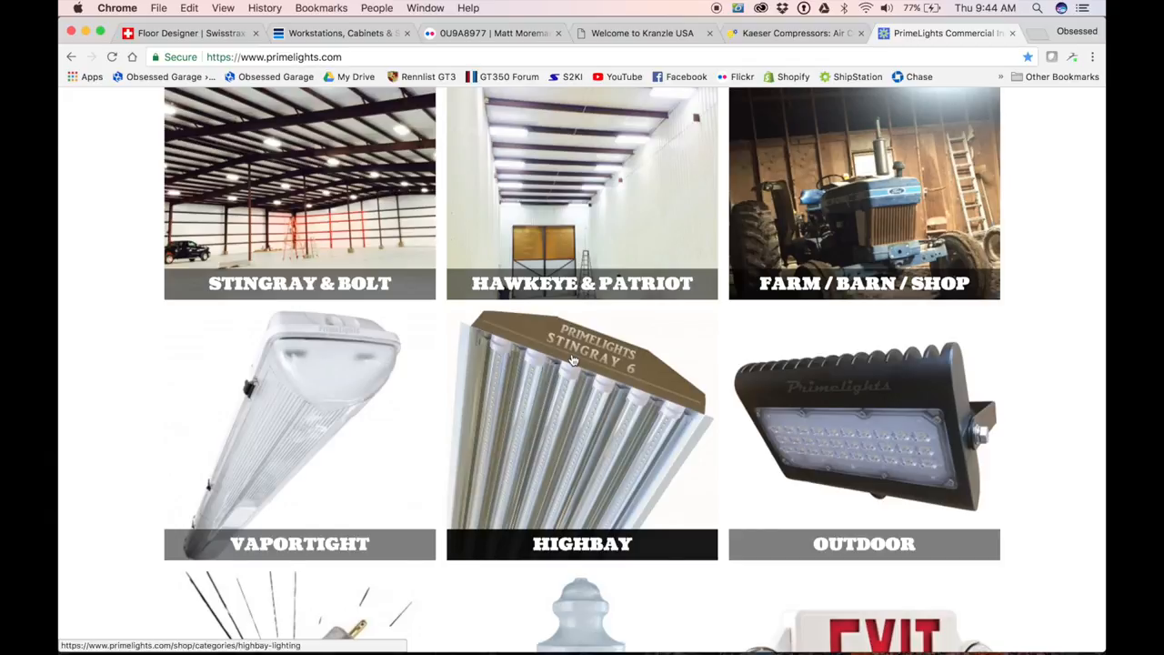
scroll(up, 3)
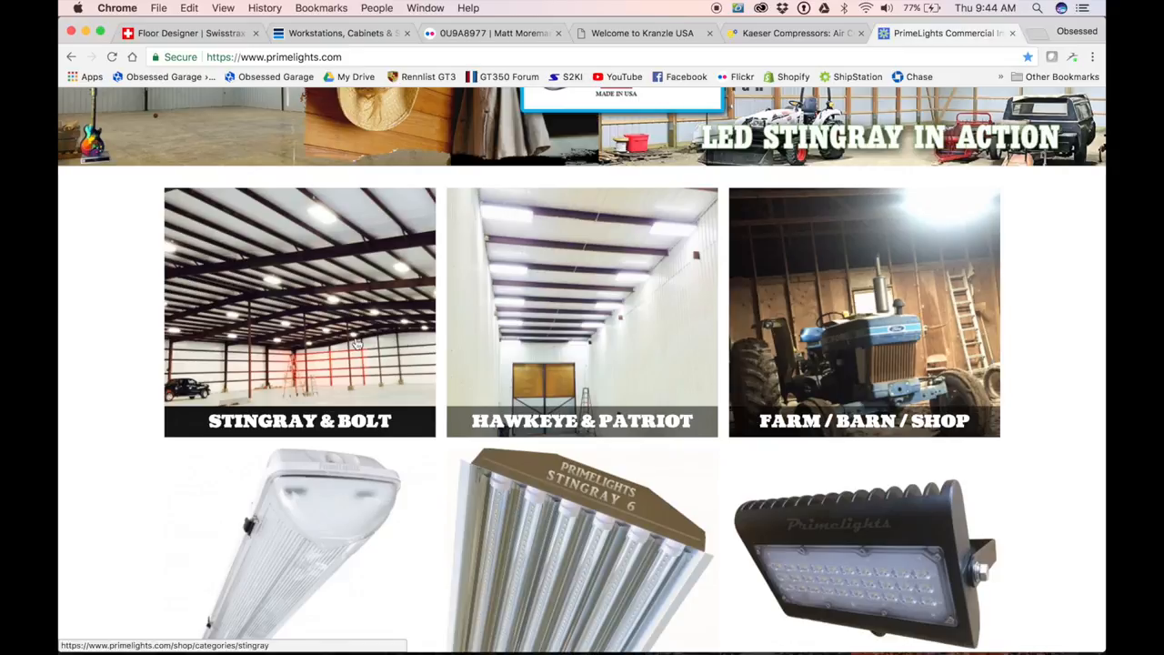
Step: Switch to the Google image results for the kelvin colour temperature chart
click(298, 313)
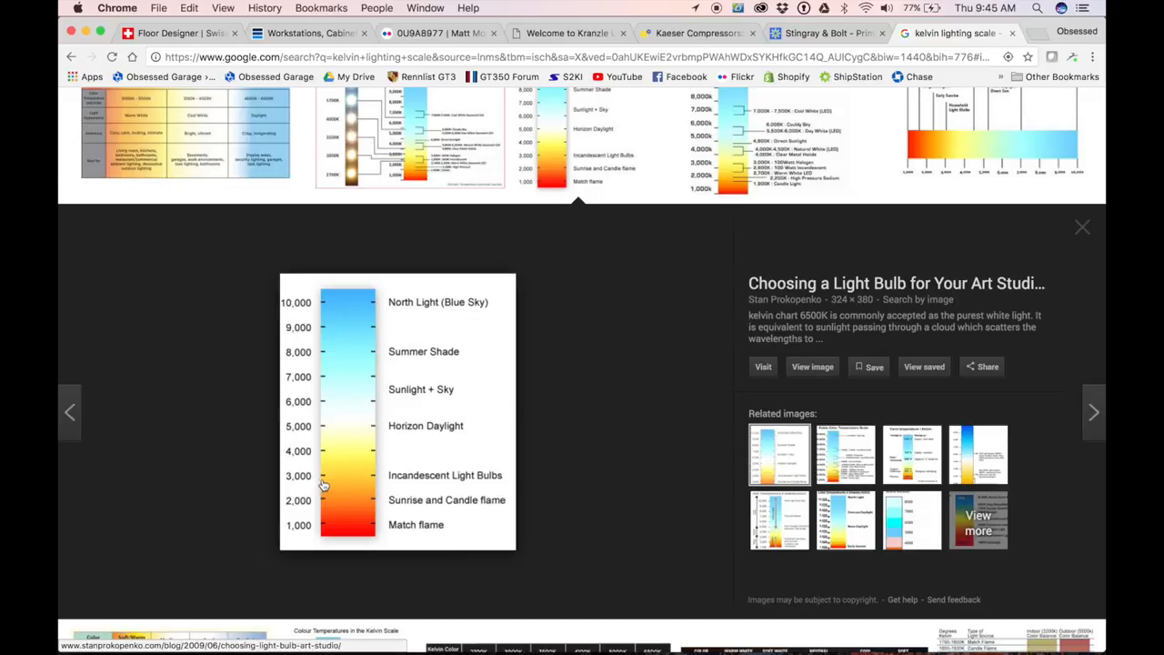
mouse_move(328, 484)
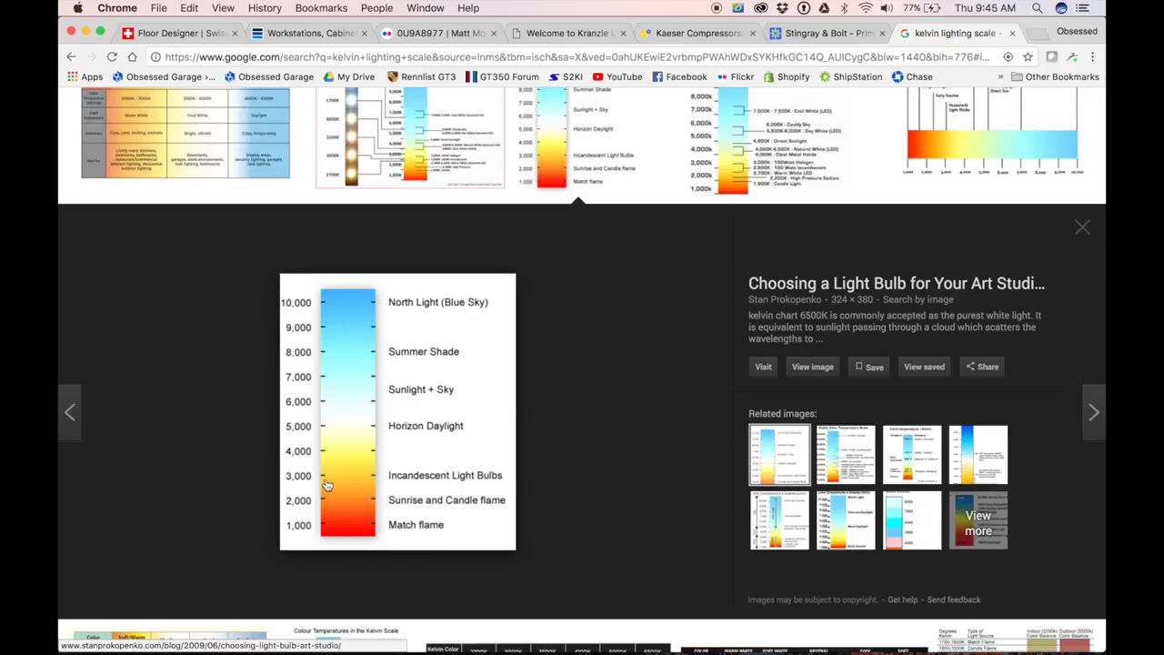
mouse_move(324, 487)
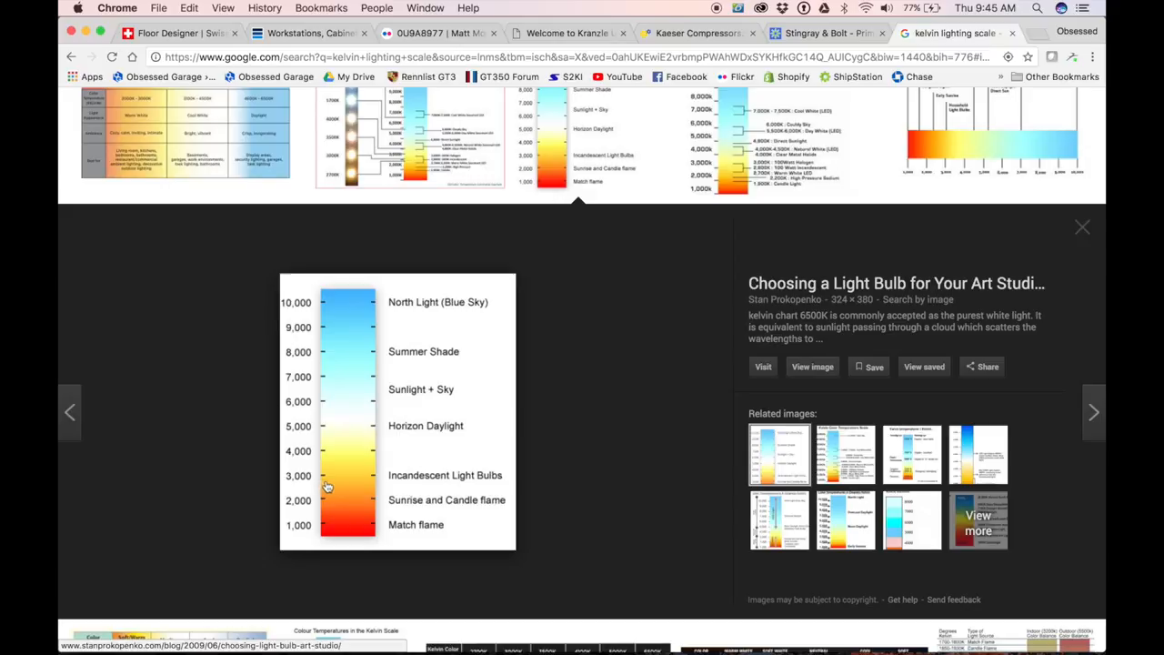
mouse_move(333, 487)
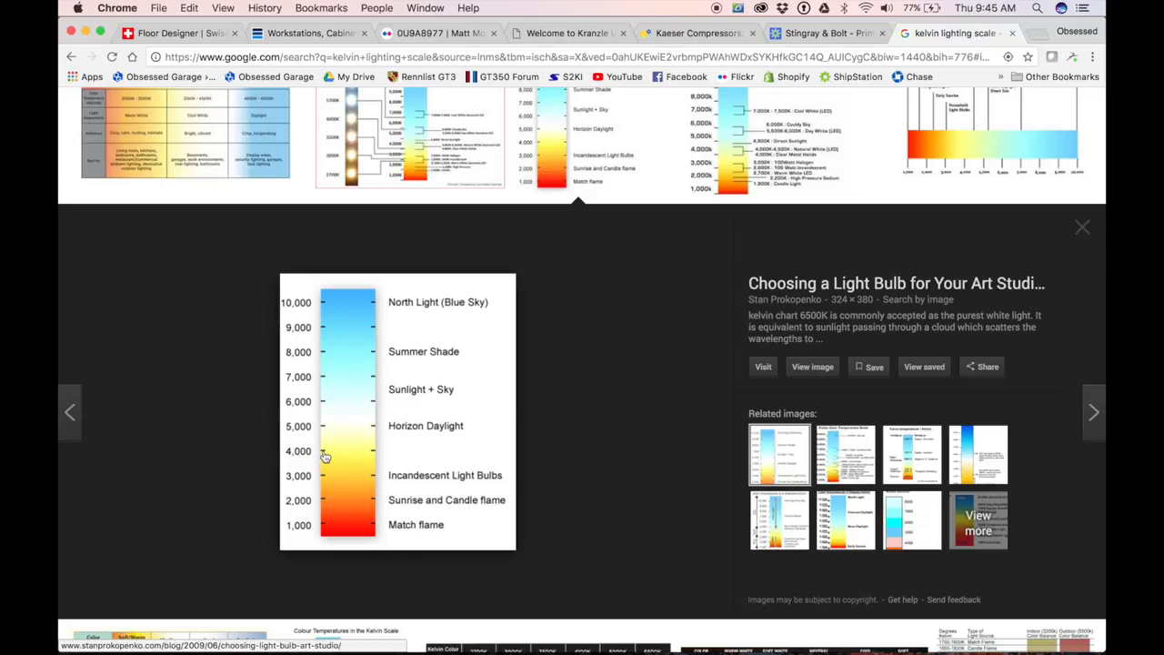
mouse_move(344, 455)
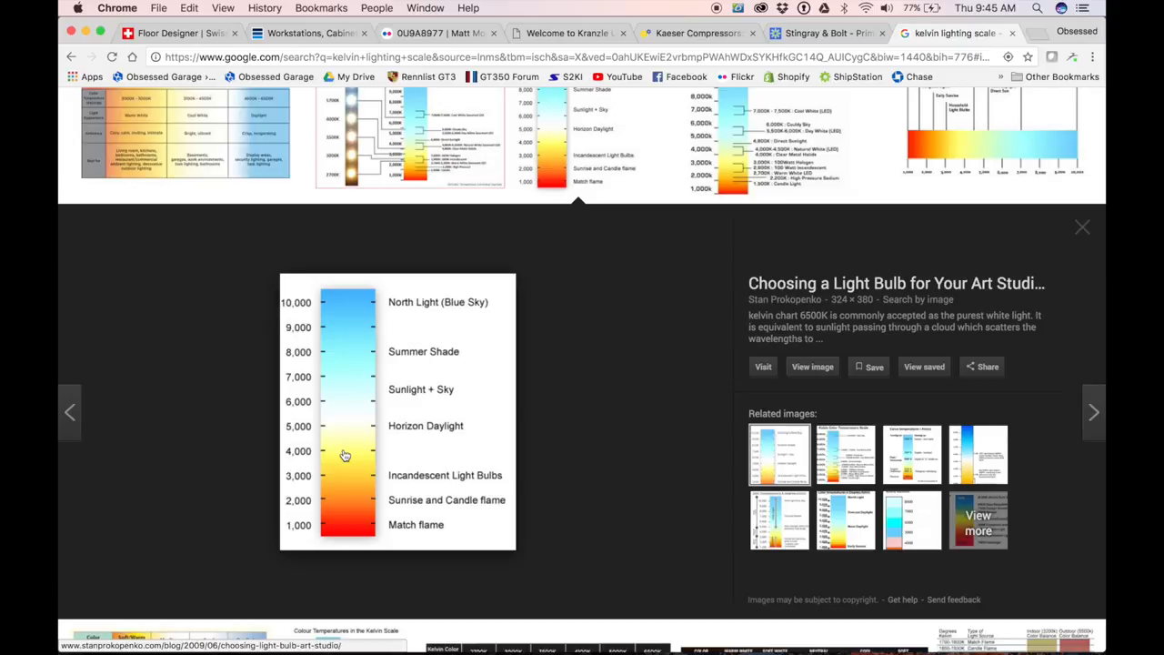
mouse_move(335, 455)
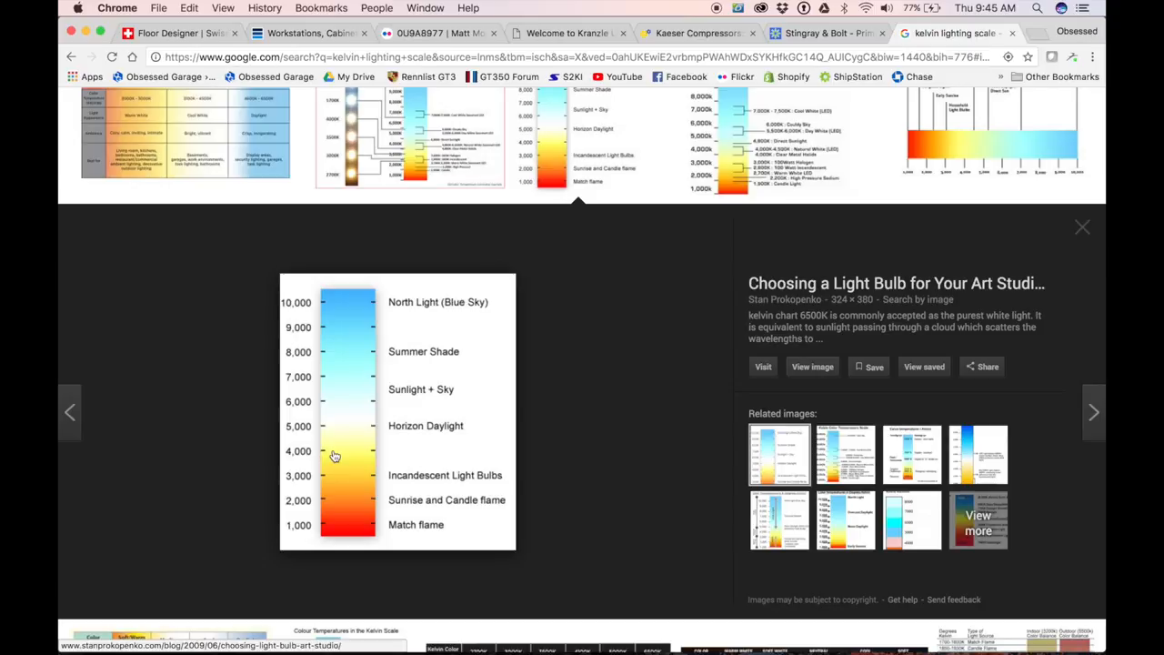
mouse_move(319, 451)
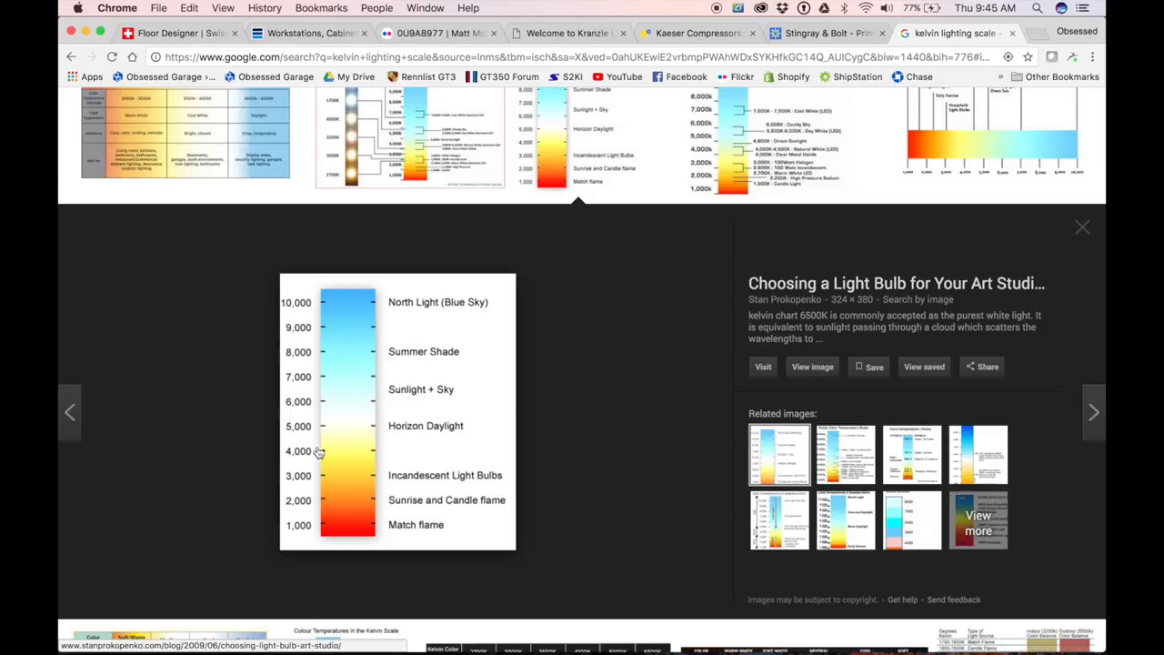
mouse_move(342, 431)
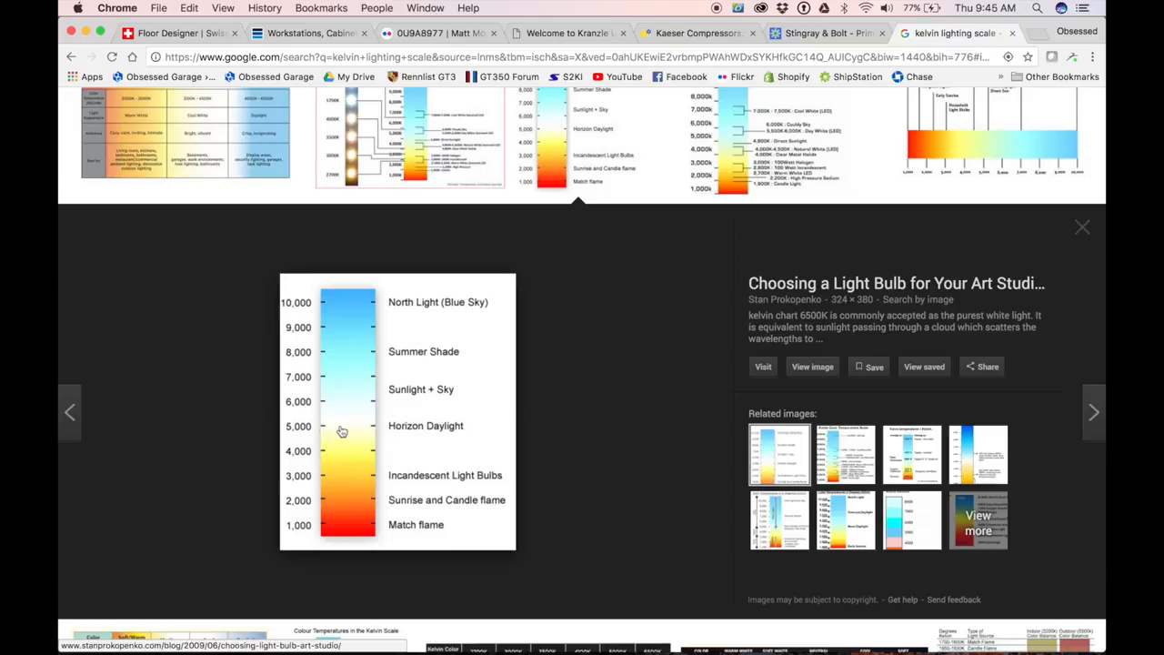
mouse_move(404, 427)
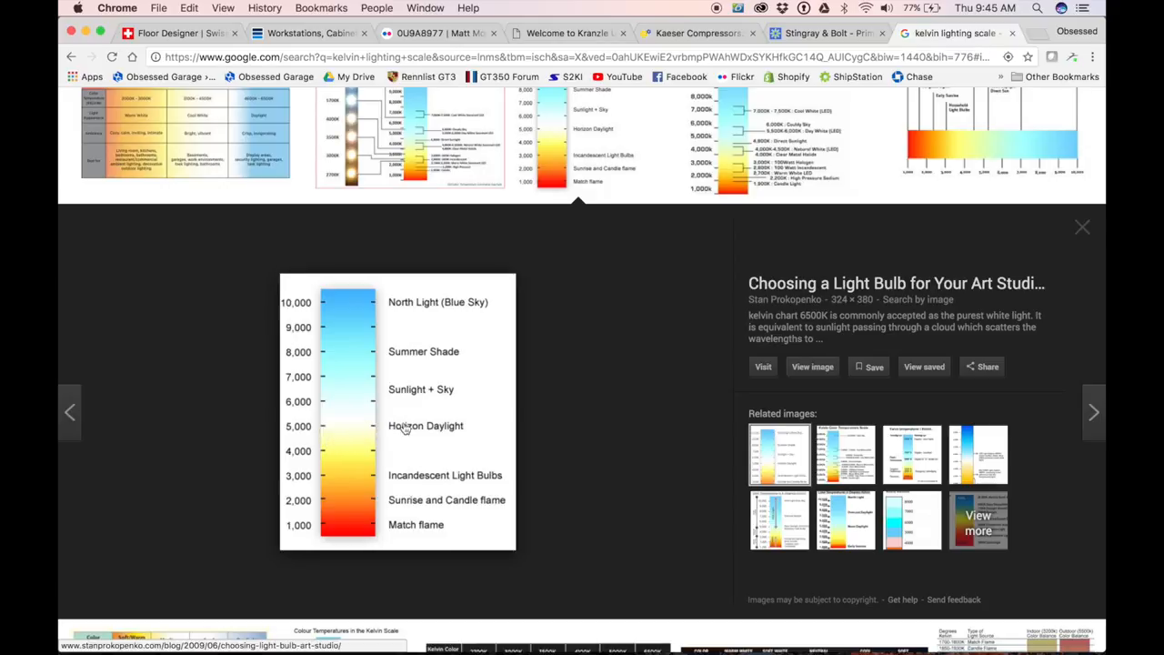
mouse_move(385, 431)
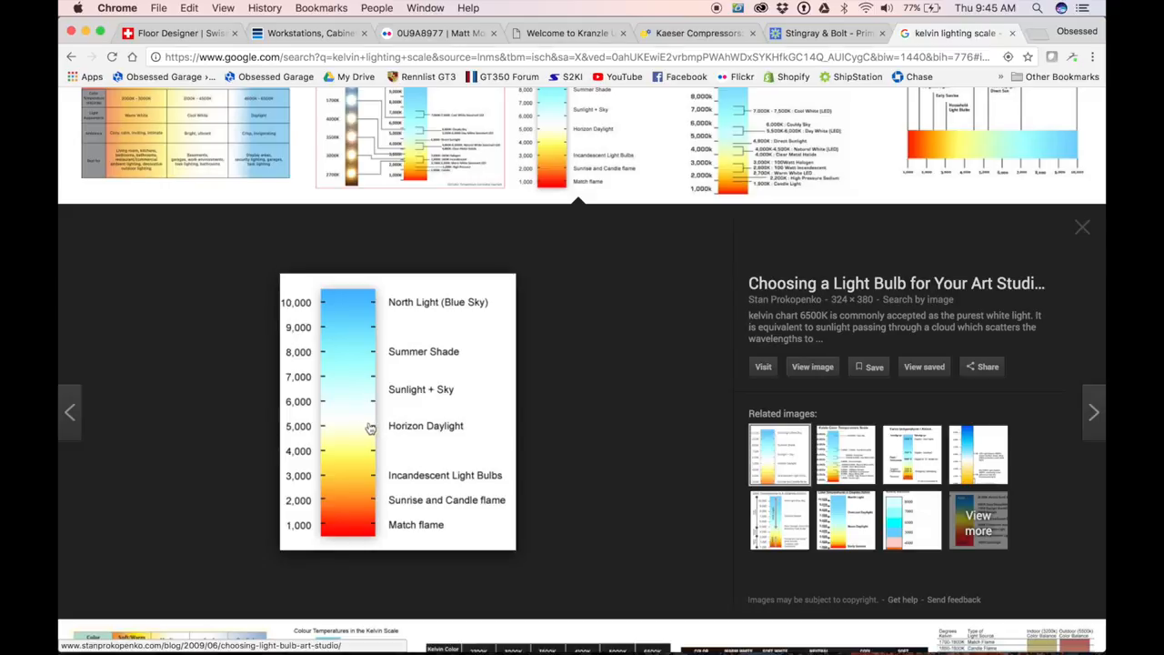
mouse_move(353, 433)
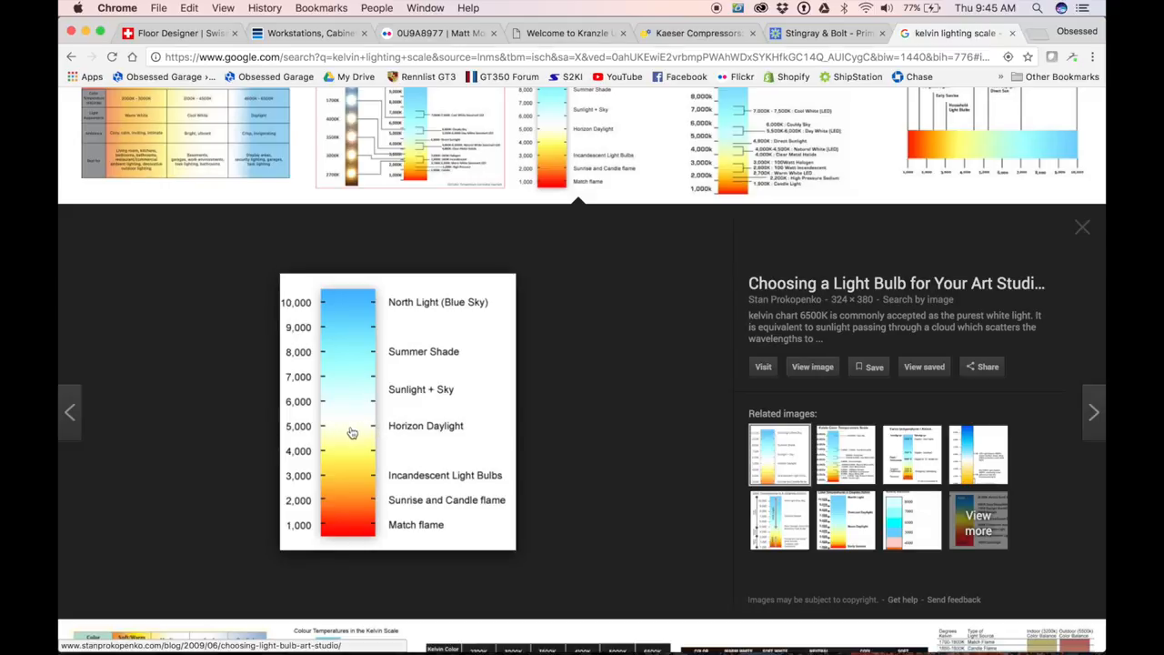
mouse_move(353, 398)
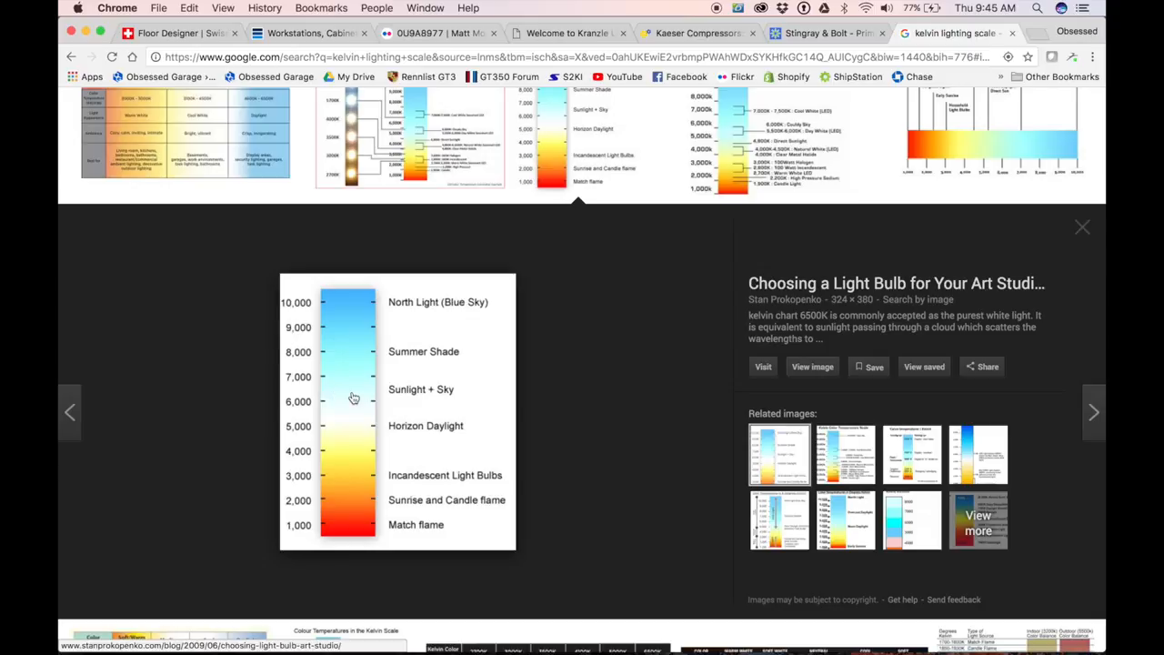
mouse_move(376, 397)
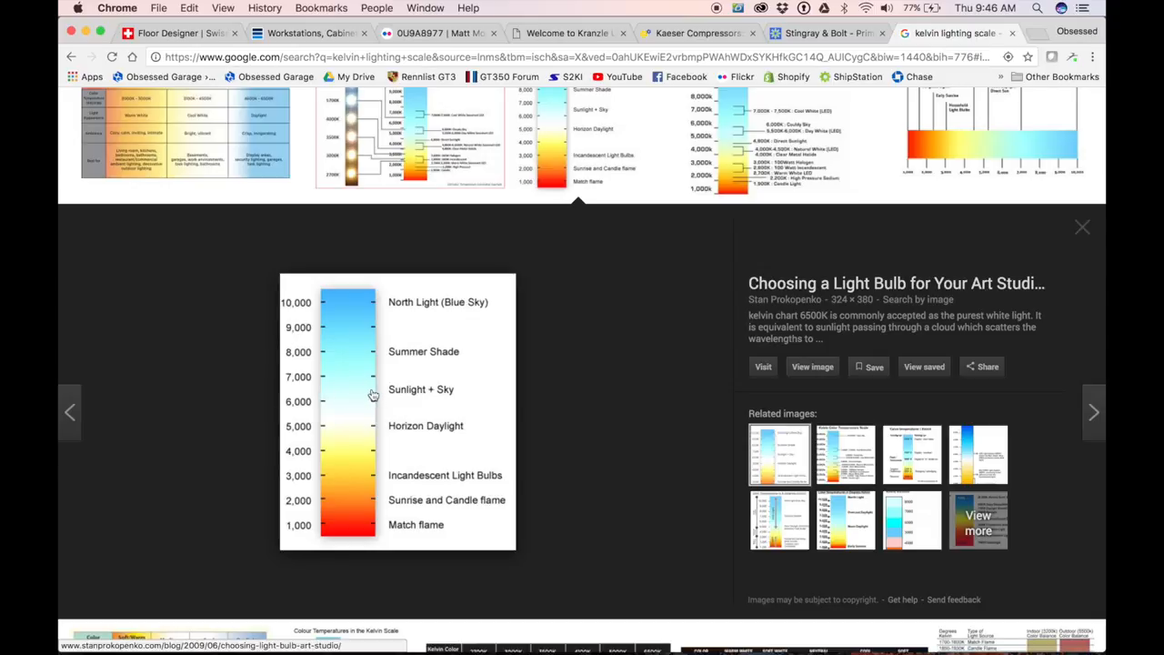
mouse_move(364, 407)
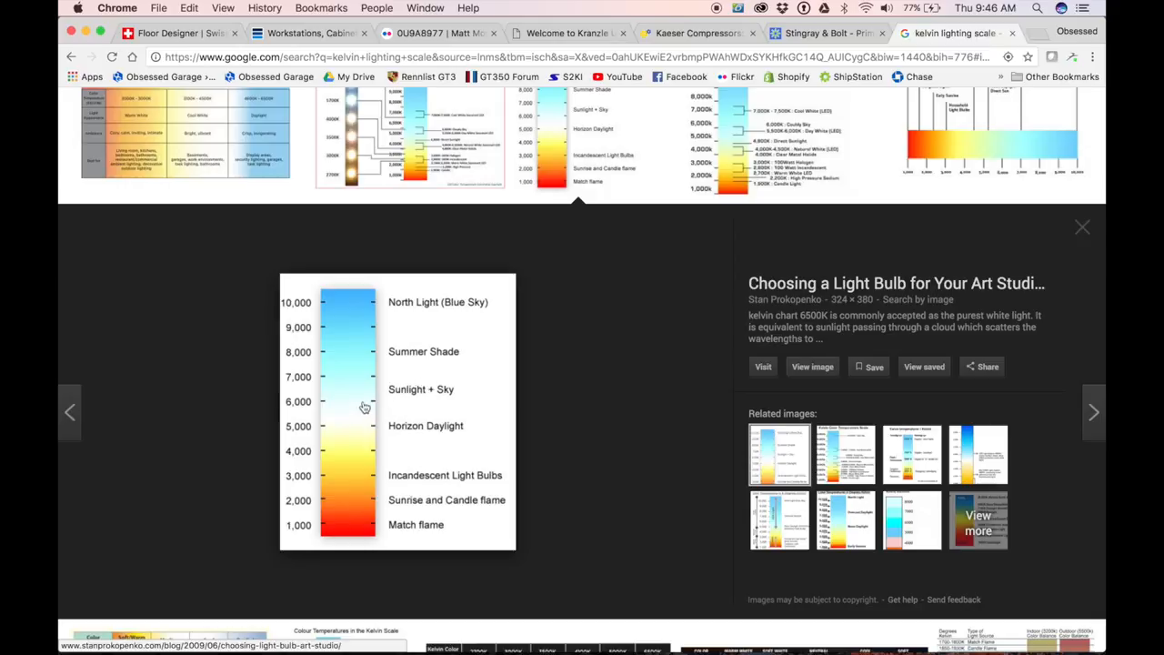
mouse_move(336, 426)
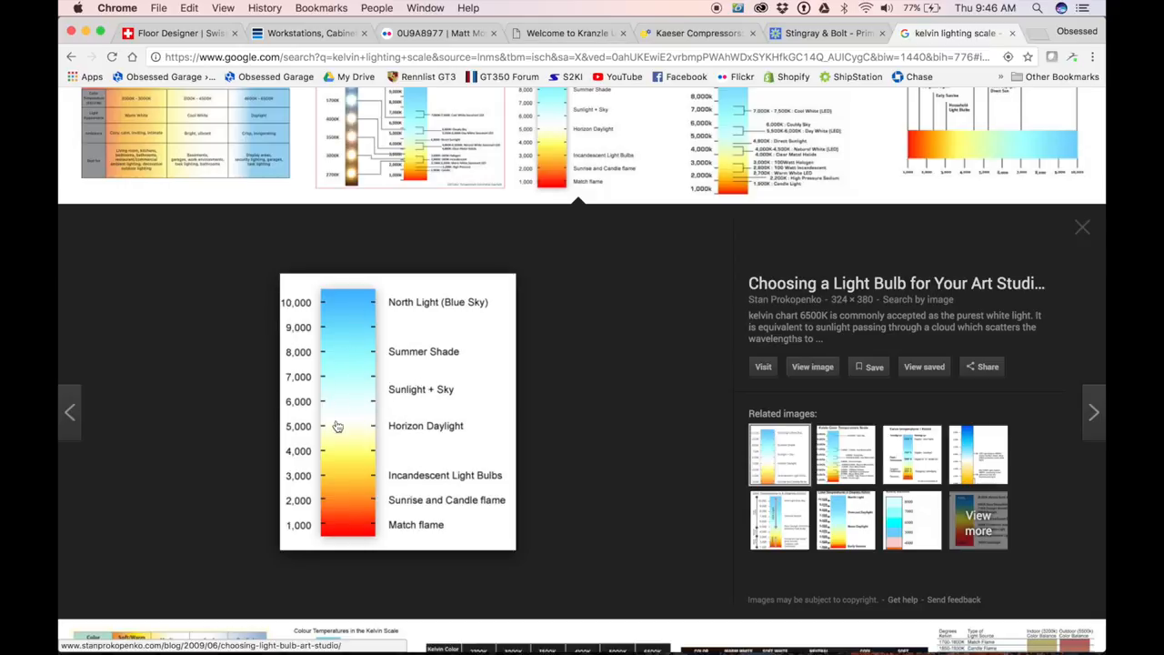
mouse_move(346, 362)
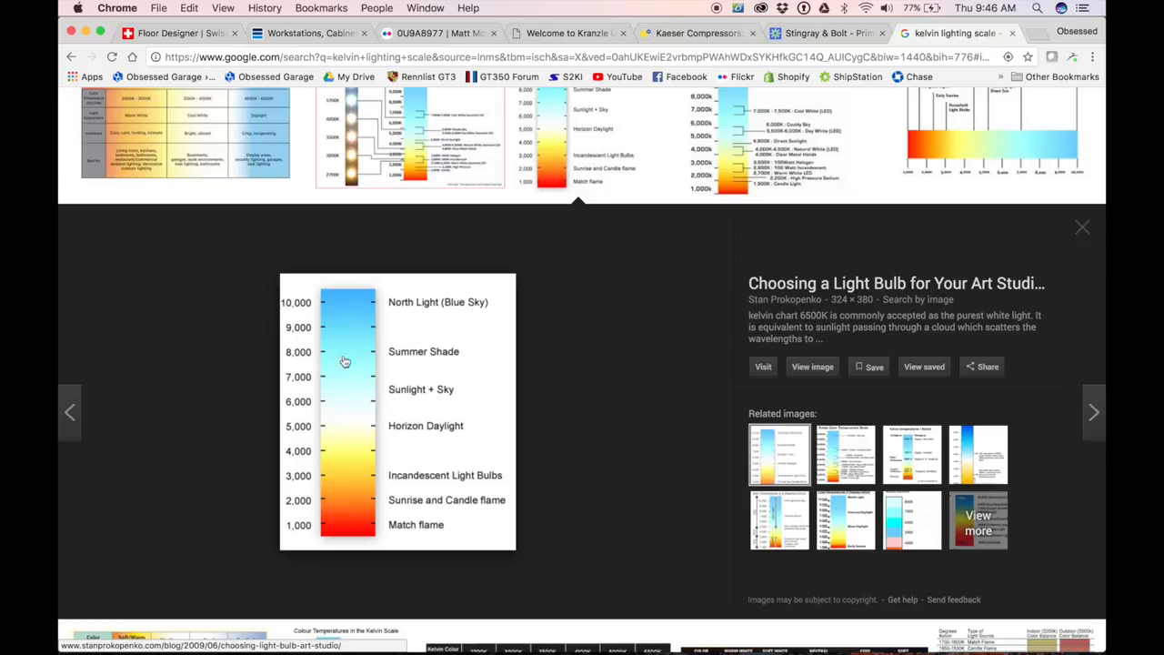
mouse_move(345, 404)
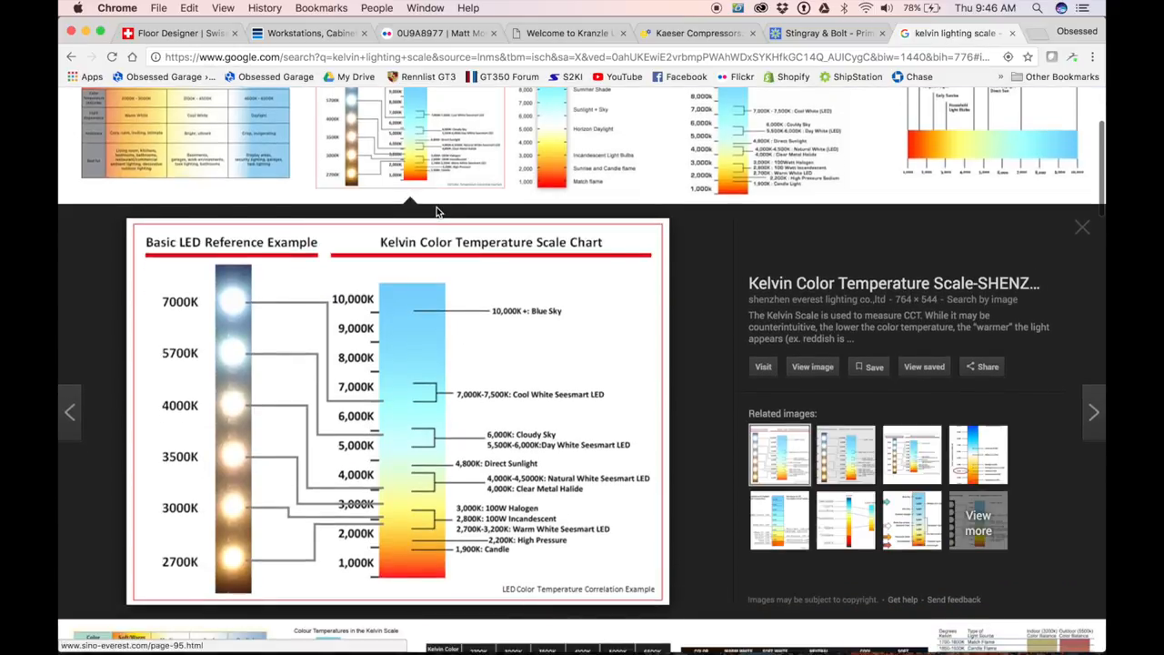
mouse_move(237, 471)
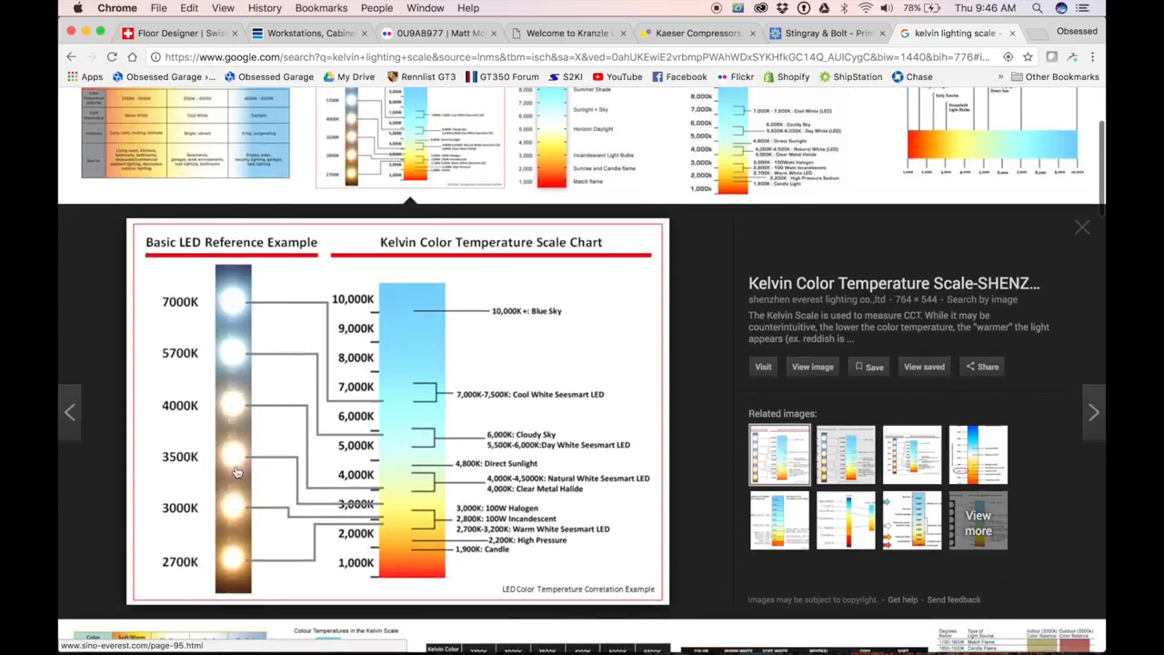
mouse_move(232, 329)
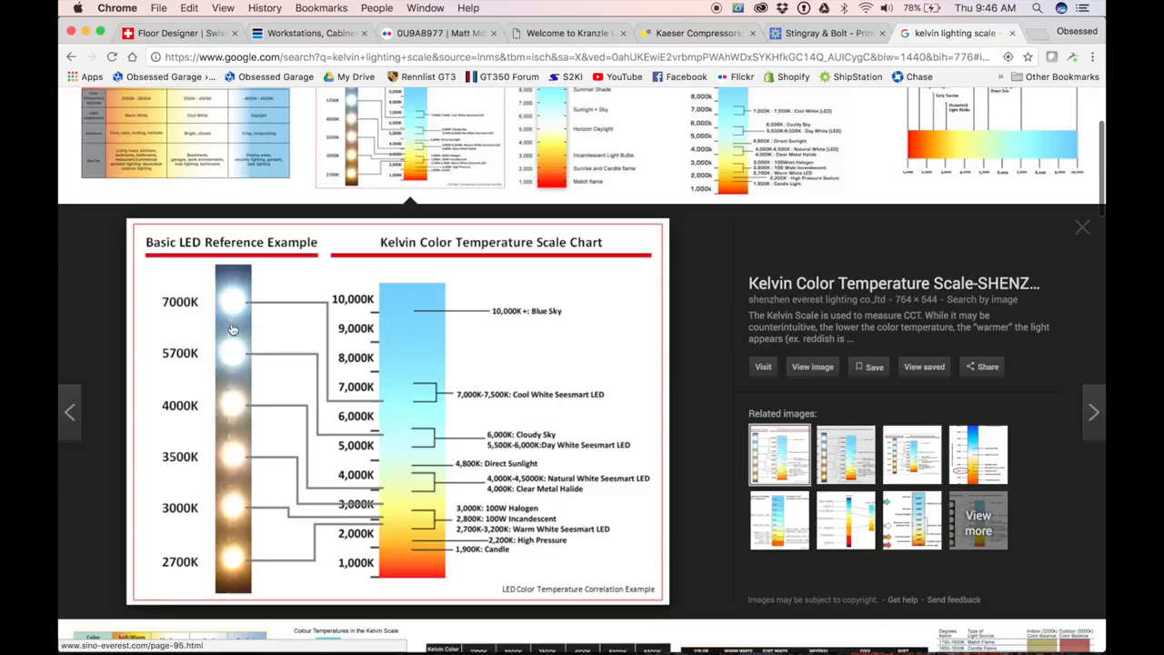
mouse_move(241, 495)
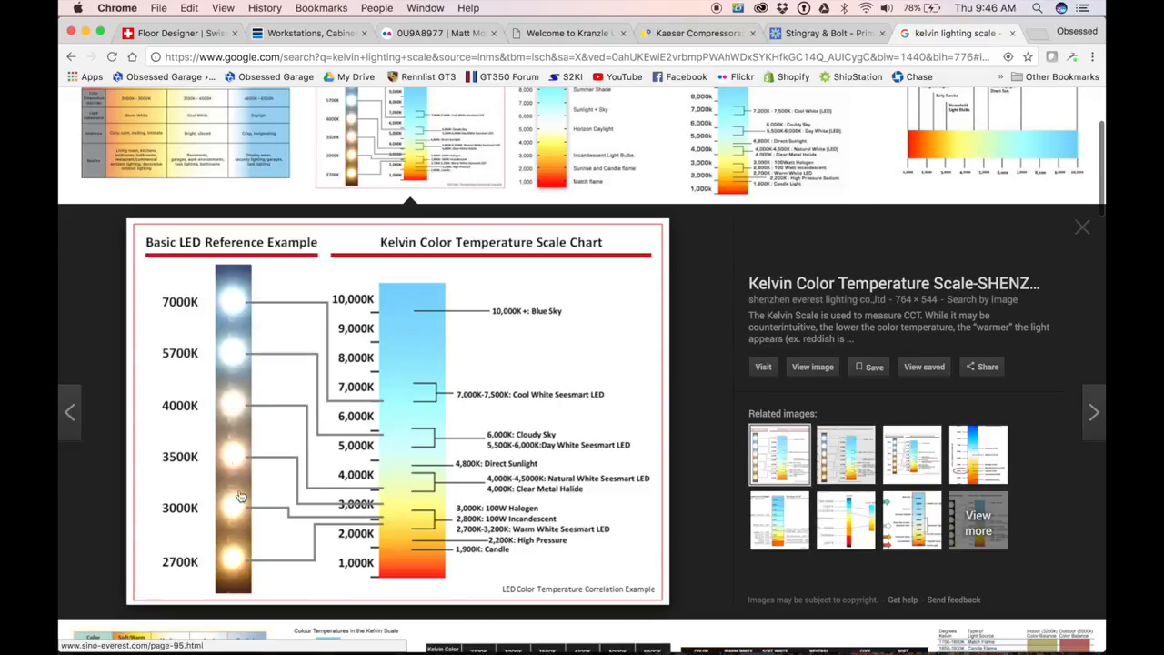
mouse_move(235, 562)
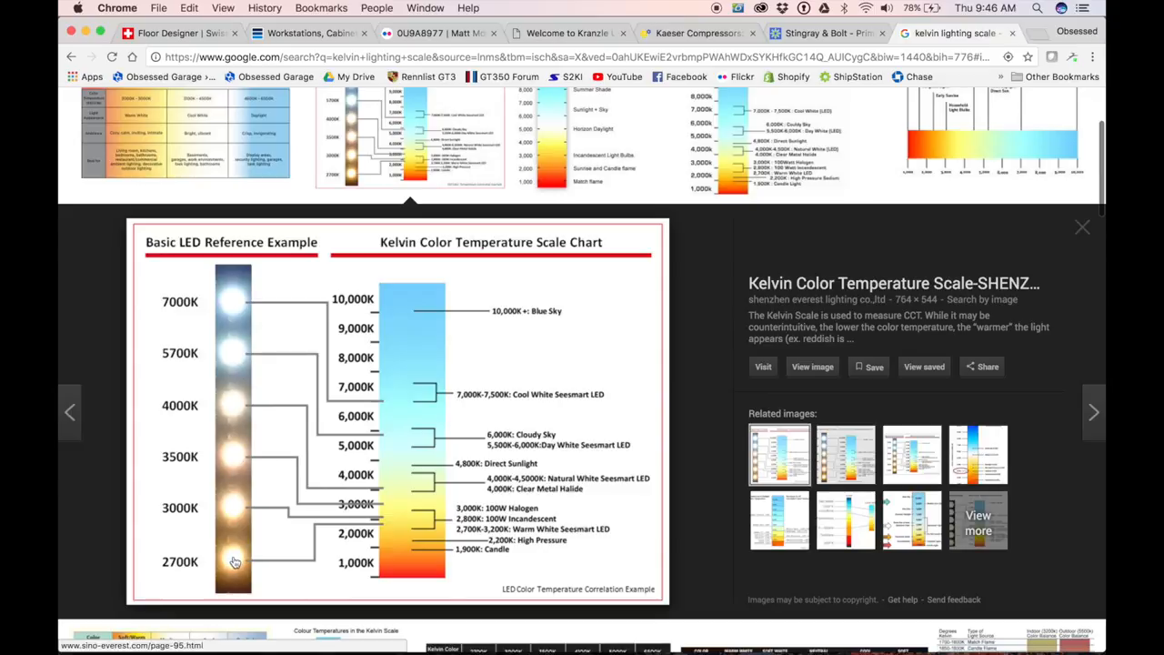
mouse_move(235, 337)
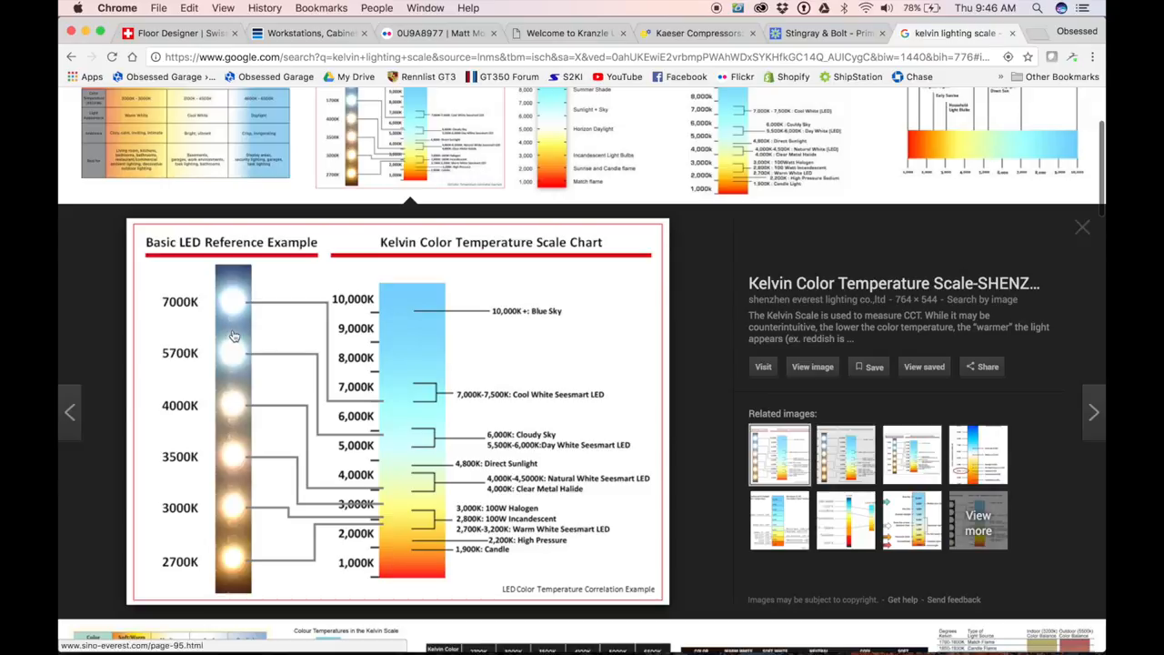
mouse_move(277, 353)
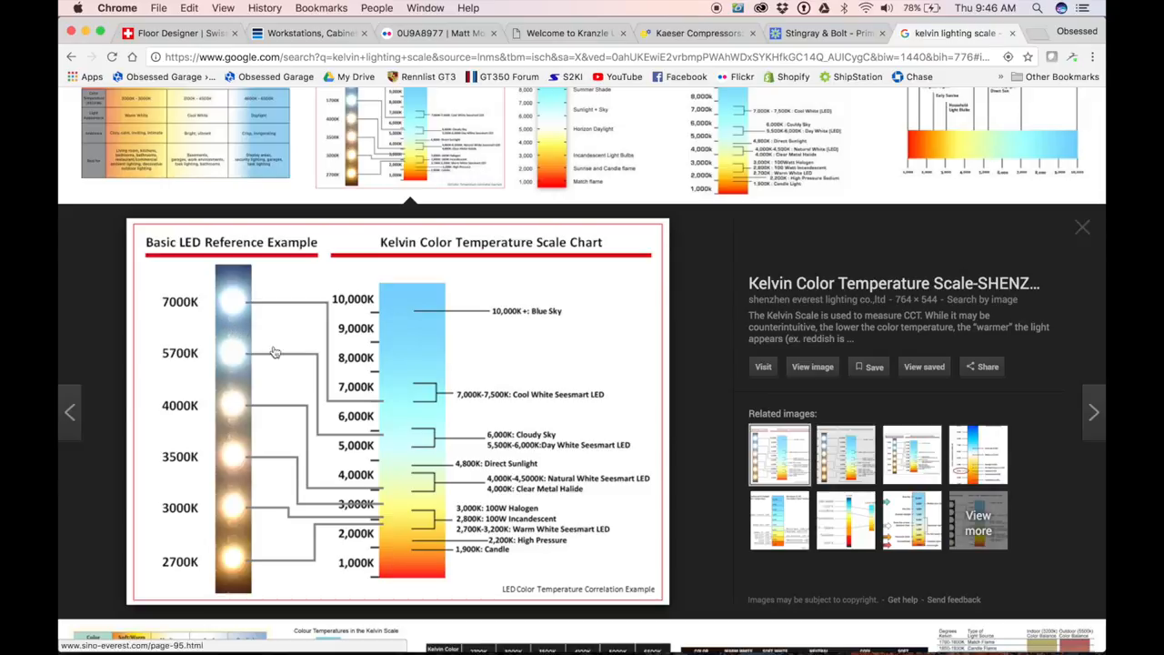
mouse_move(411, 417)
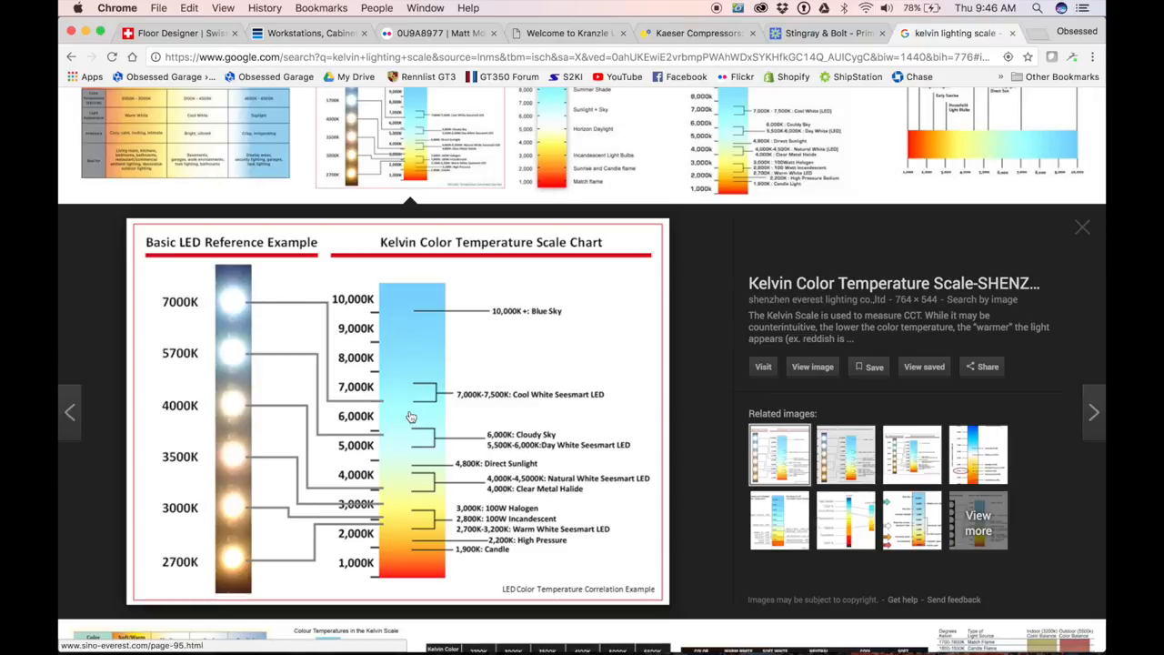
mouse_move(495, 357)
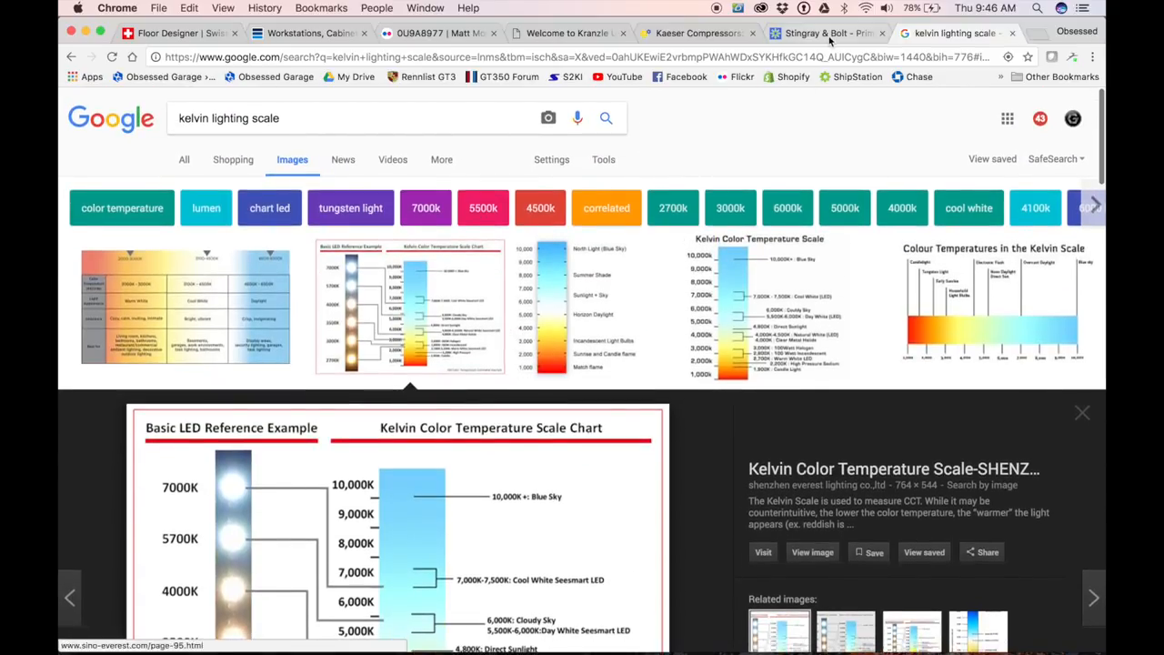
Step: Return to the Stingray & Bolt shop page and browse its fixture listing down to the Bolt shop lights
click(822, 33)
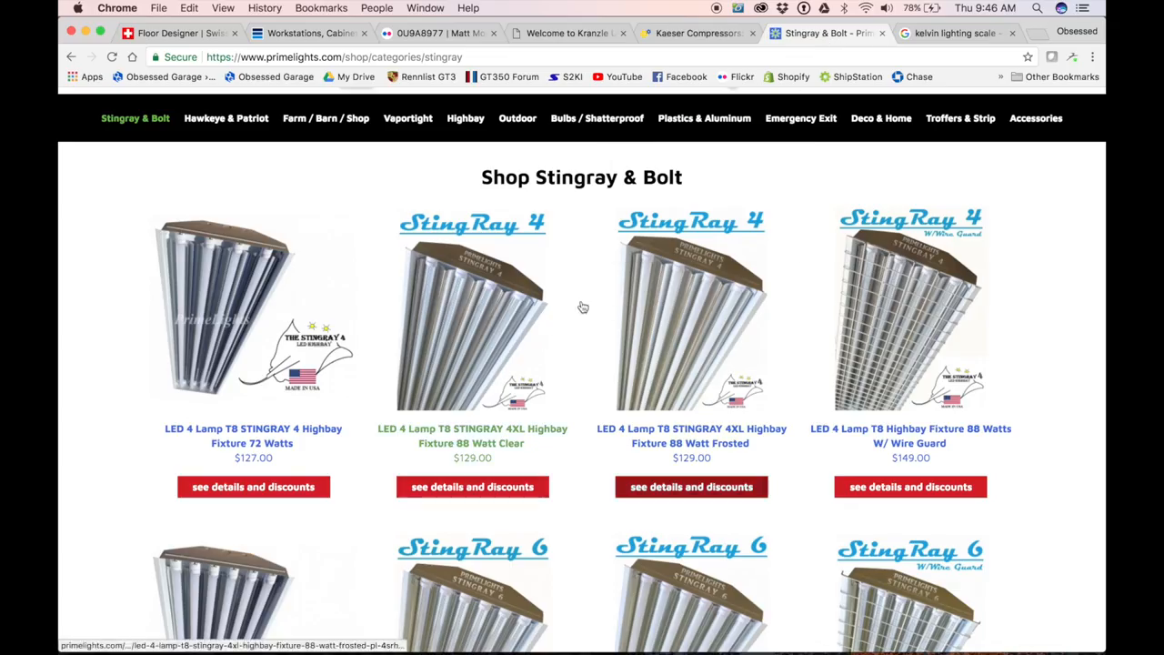
mouse_move(498, 526)
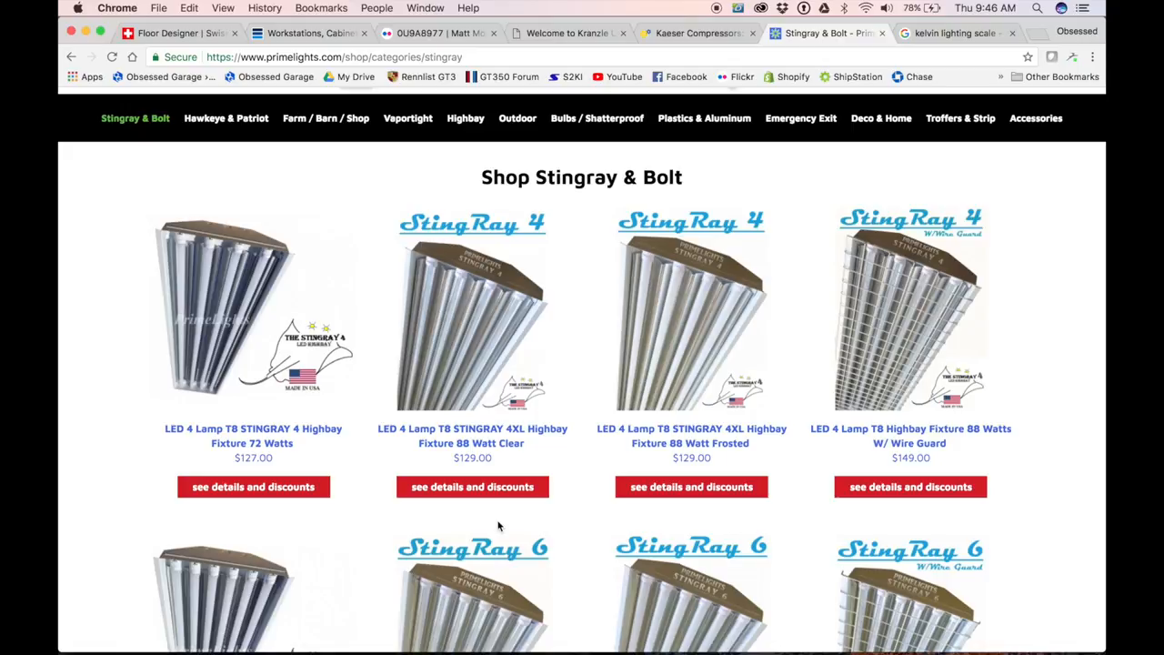
scroll(down, 3)
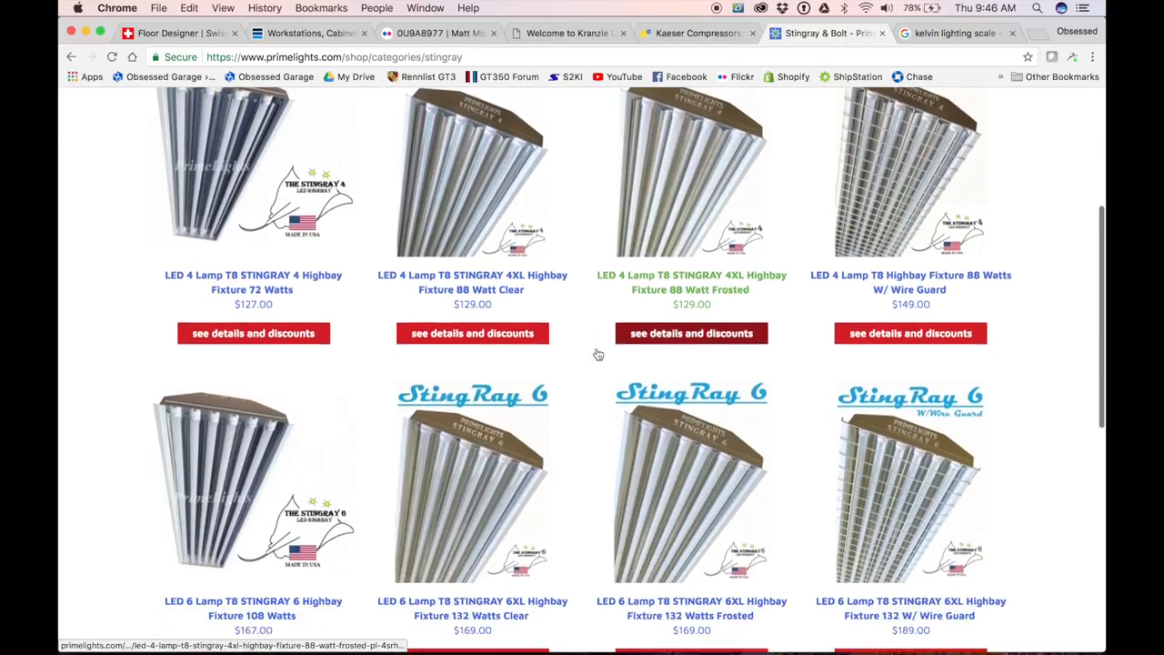
scroll(down, 3)
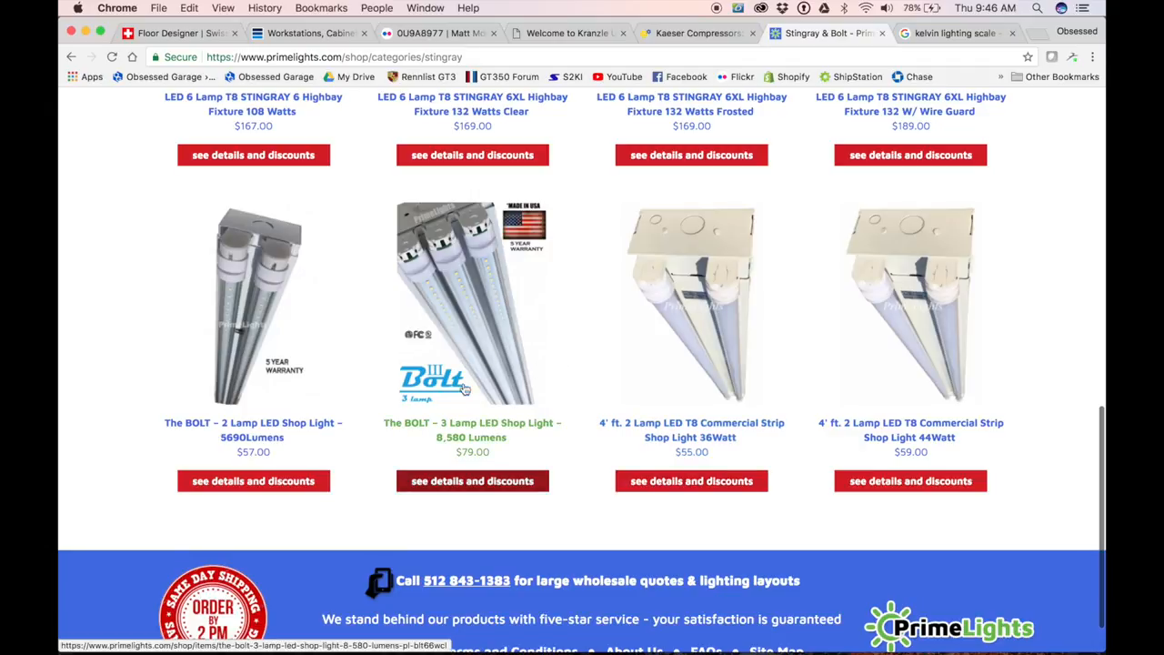
mouse_move(511, 324)
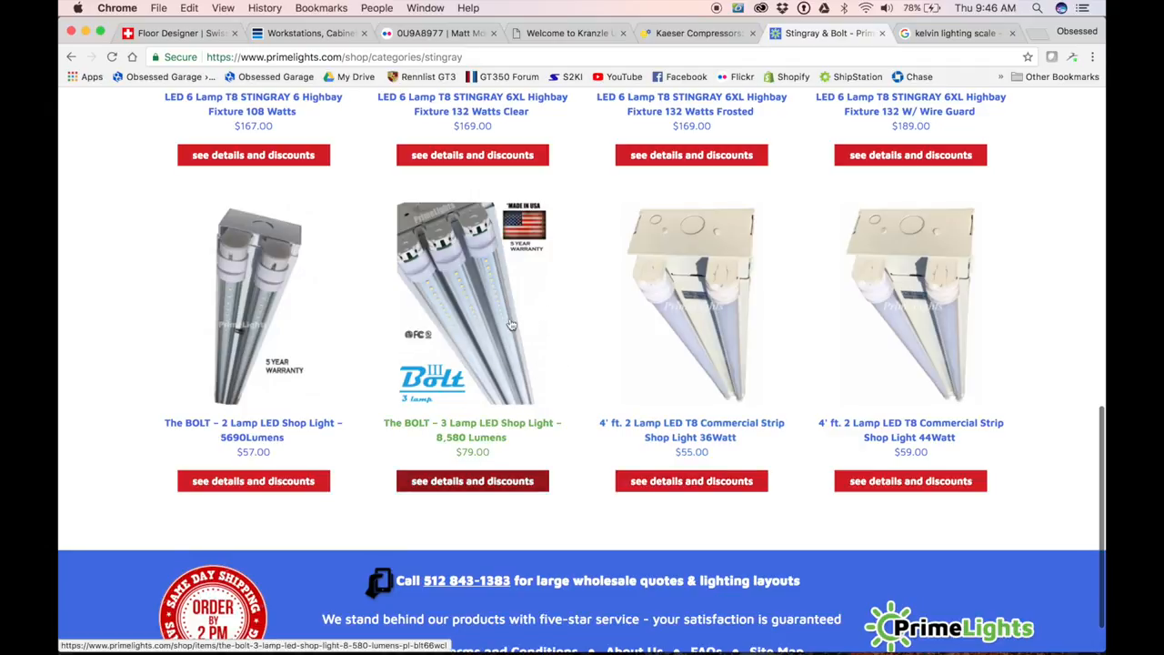
scroll(up, 3)
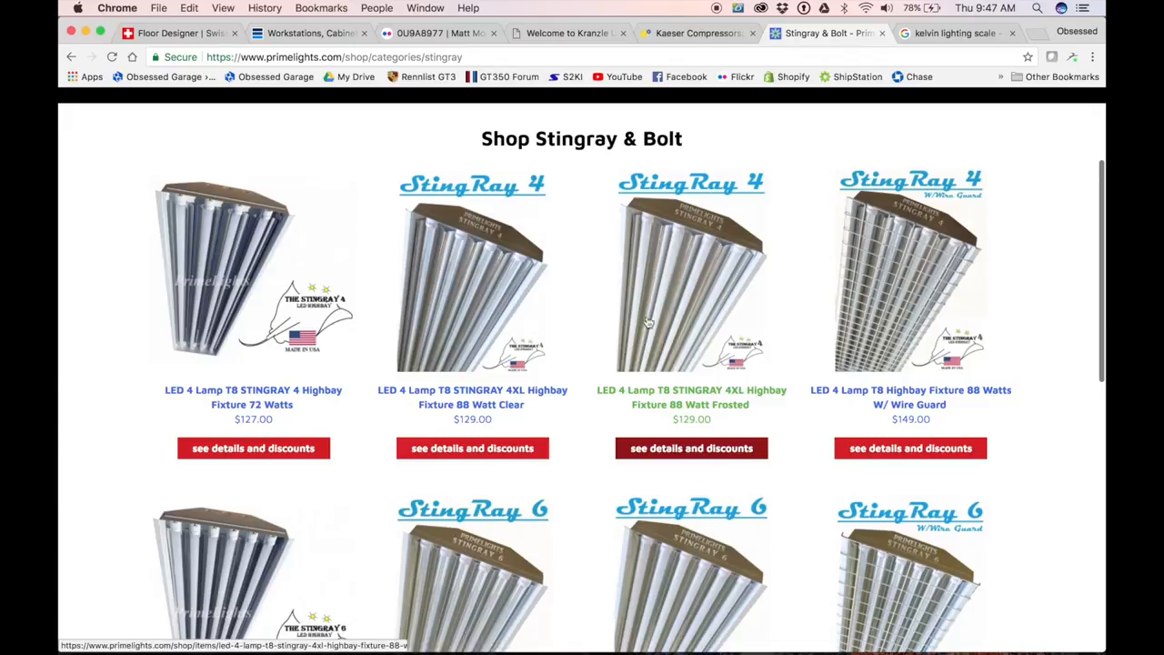
mouse_move(633, 377)
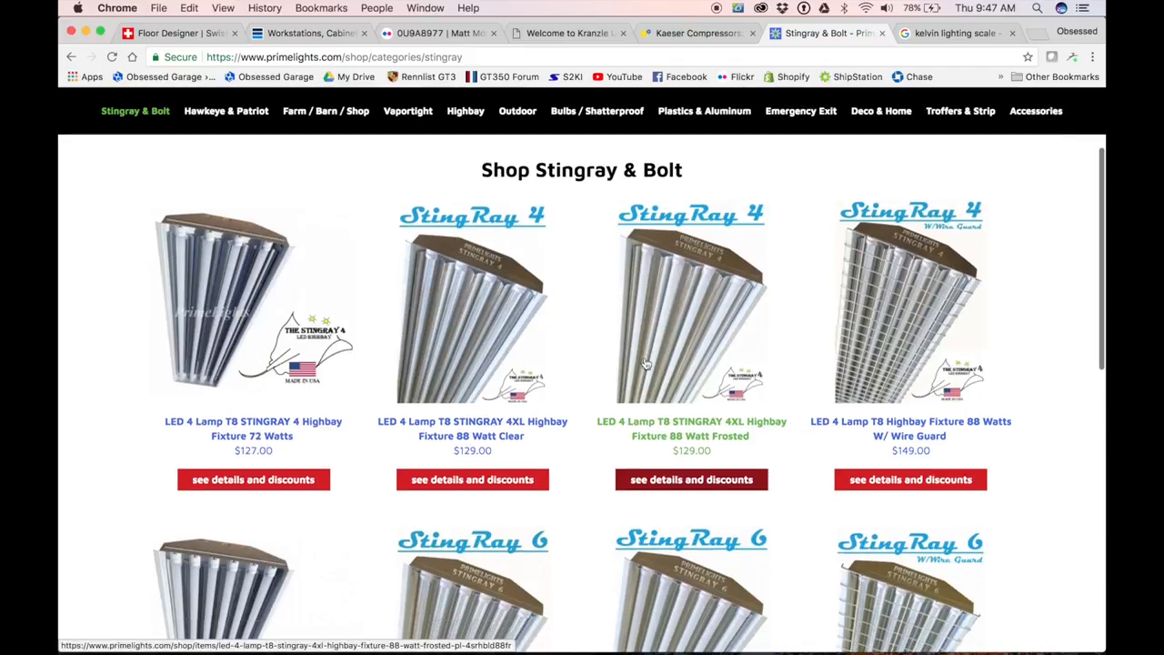
mouse_move(663, 415)
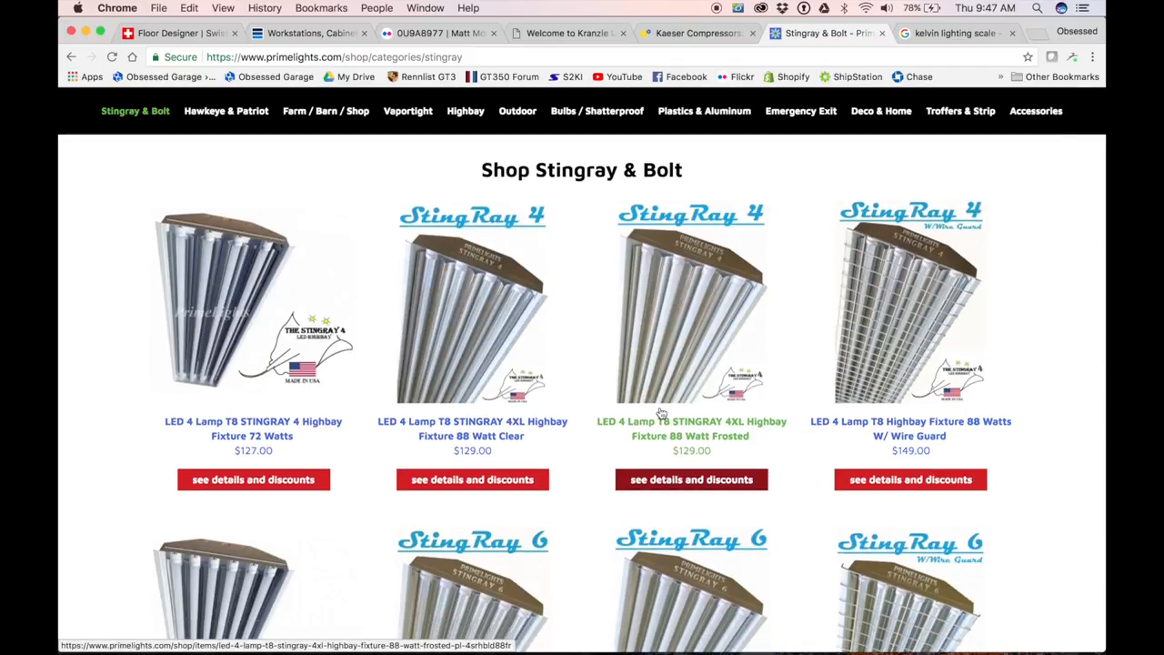
mouse_move(633, 269)
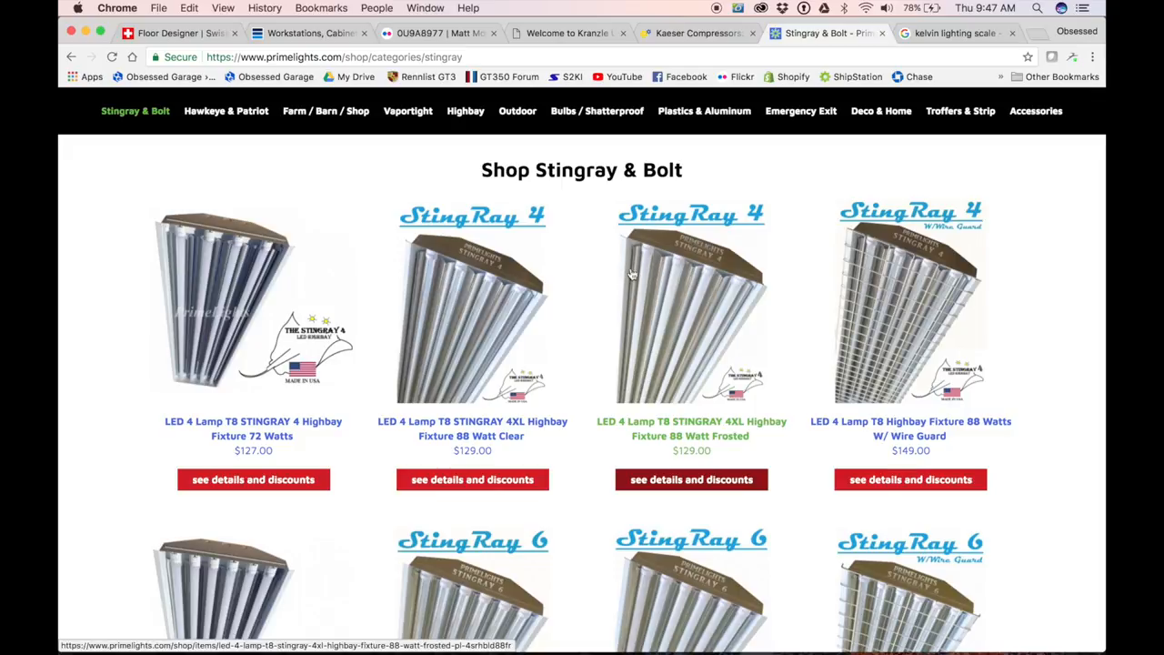
mouse_move(664, 276)
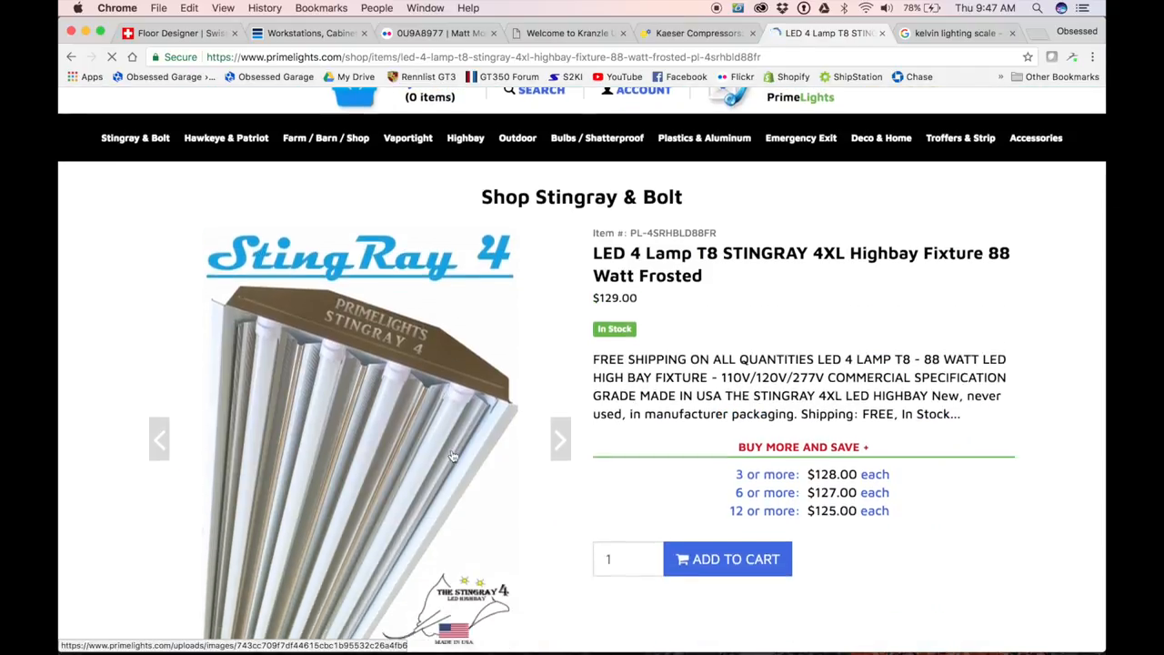
Step: Scroll the Stingray 4XL 88-watt frosted product page to its installed garage gallery photo
scroll(down, 3)
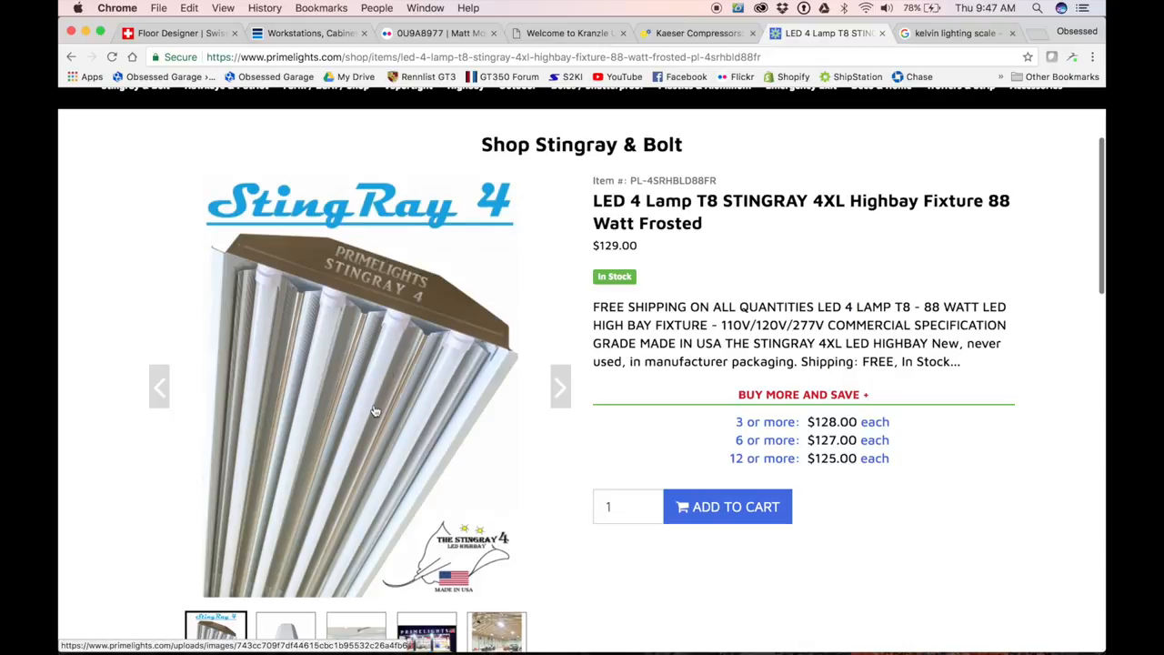
scroll(down, 3)
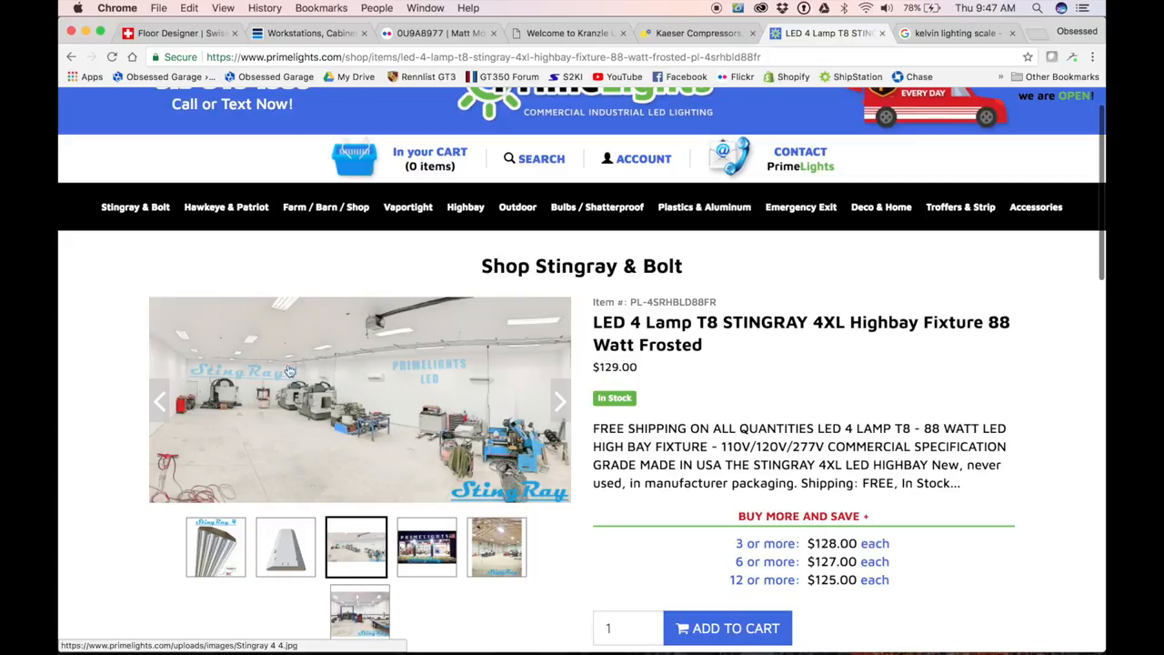
mouse_move(430, 371)
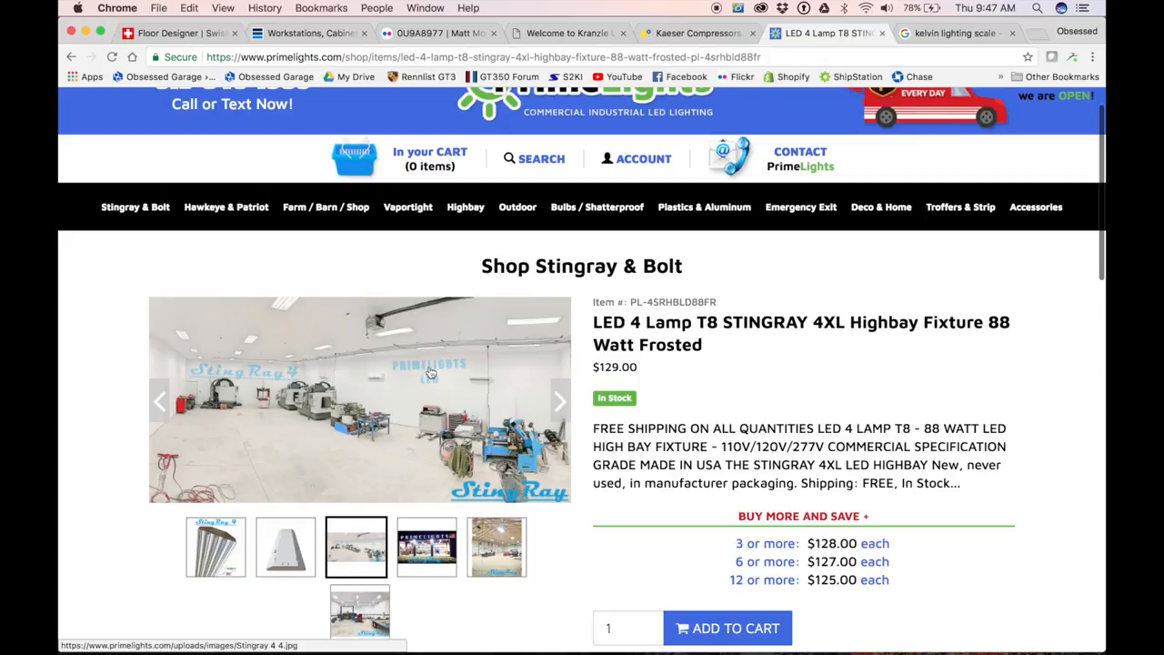
mouse_move(264, 382)
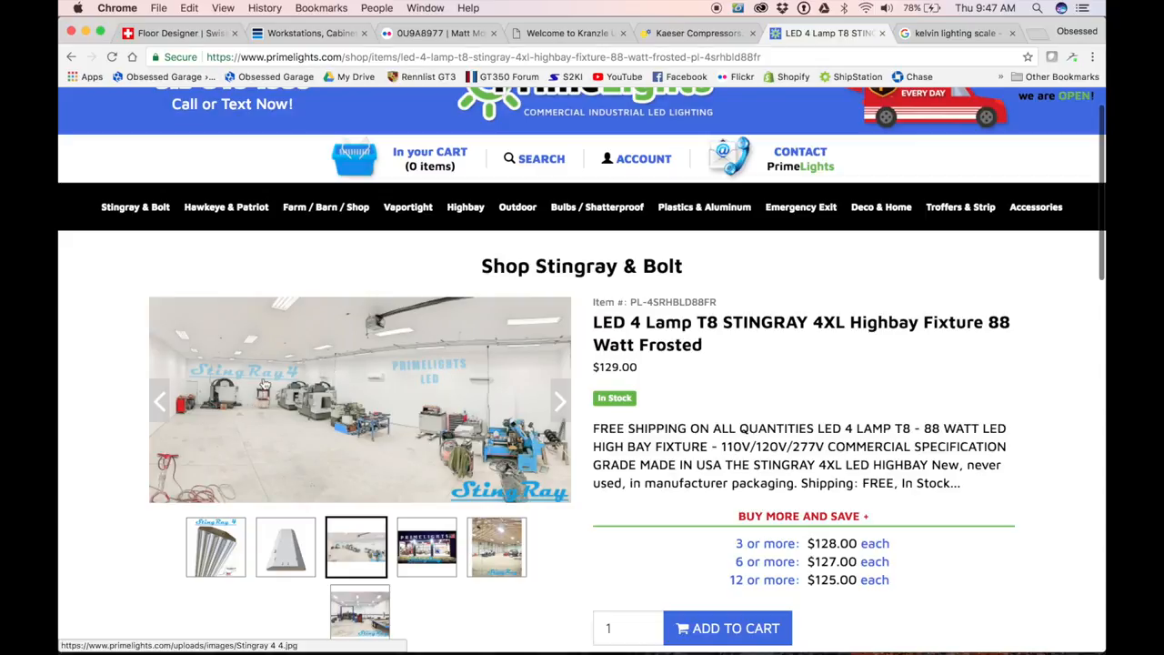
mouse_move(262, 480)
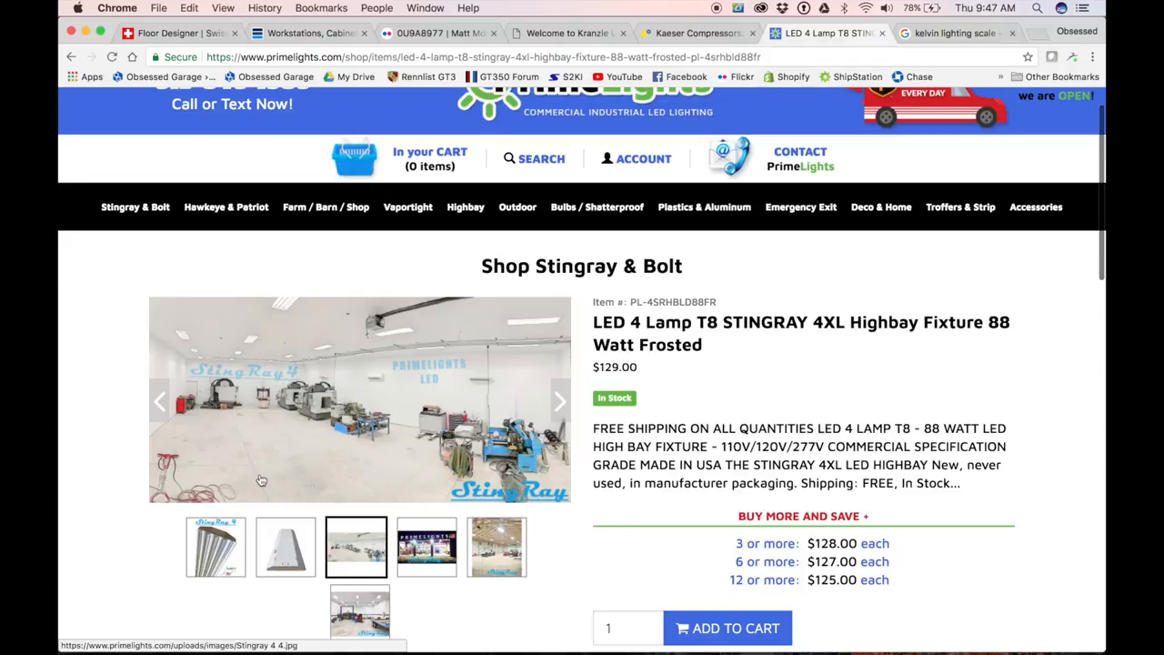
mouse_move(171, 444)
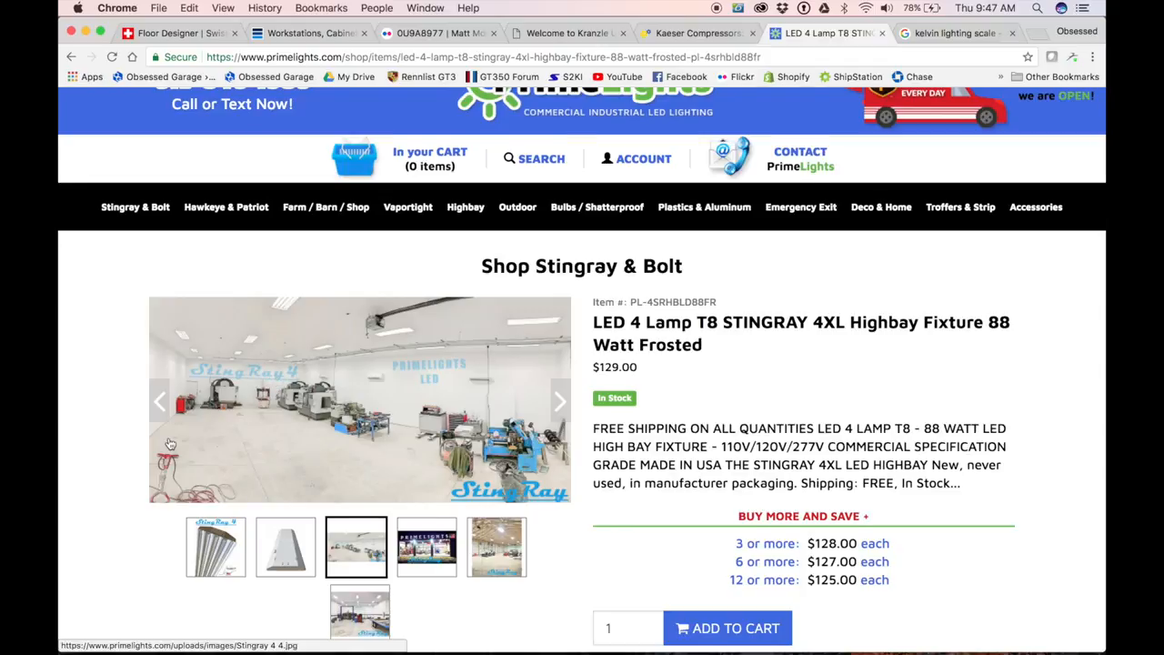
scroll(down, 3)
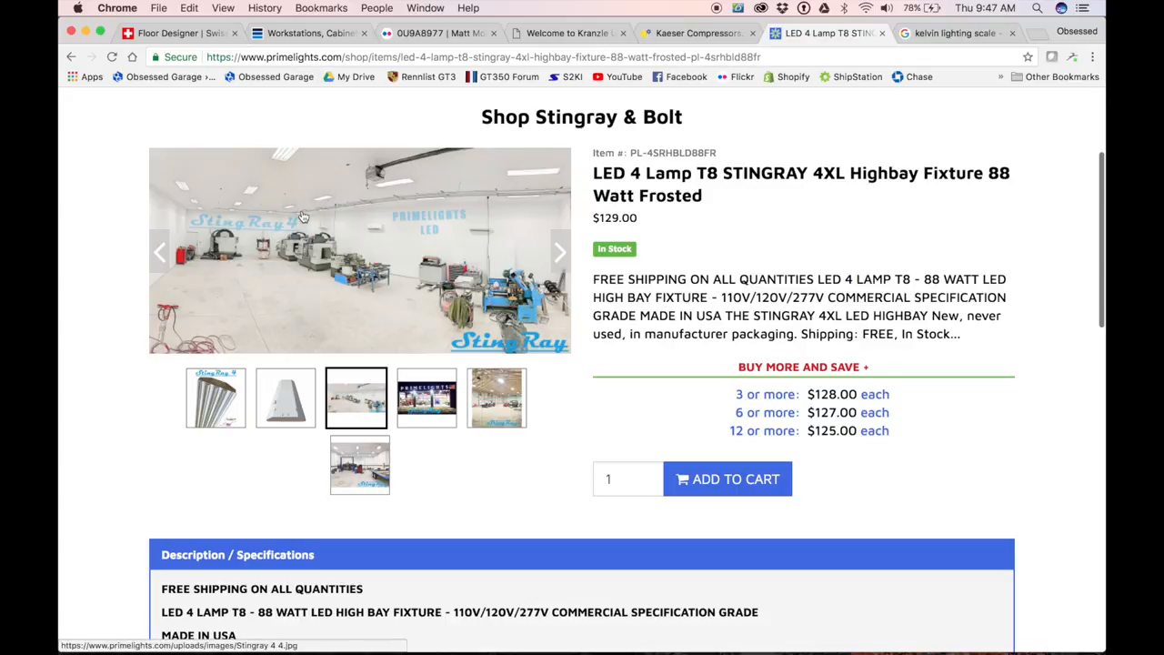
Step: View the barn installation photo with the tractor in the StingRay 4 gallery
click(497, 397)
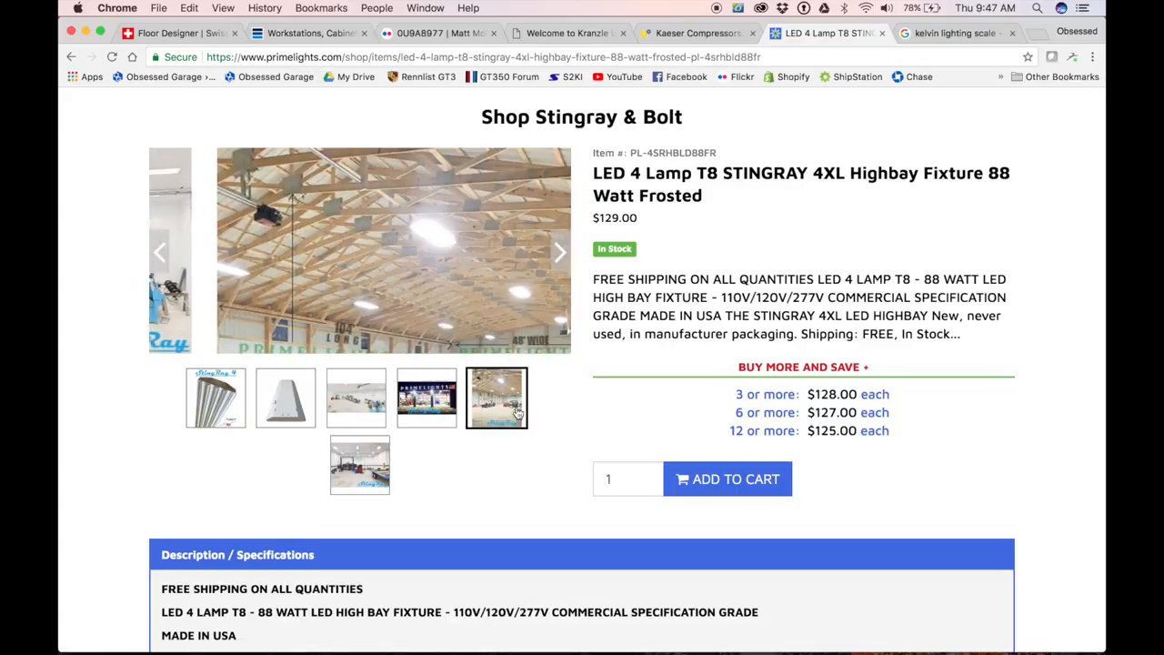
click(496, 396)
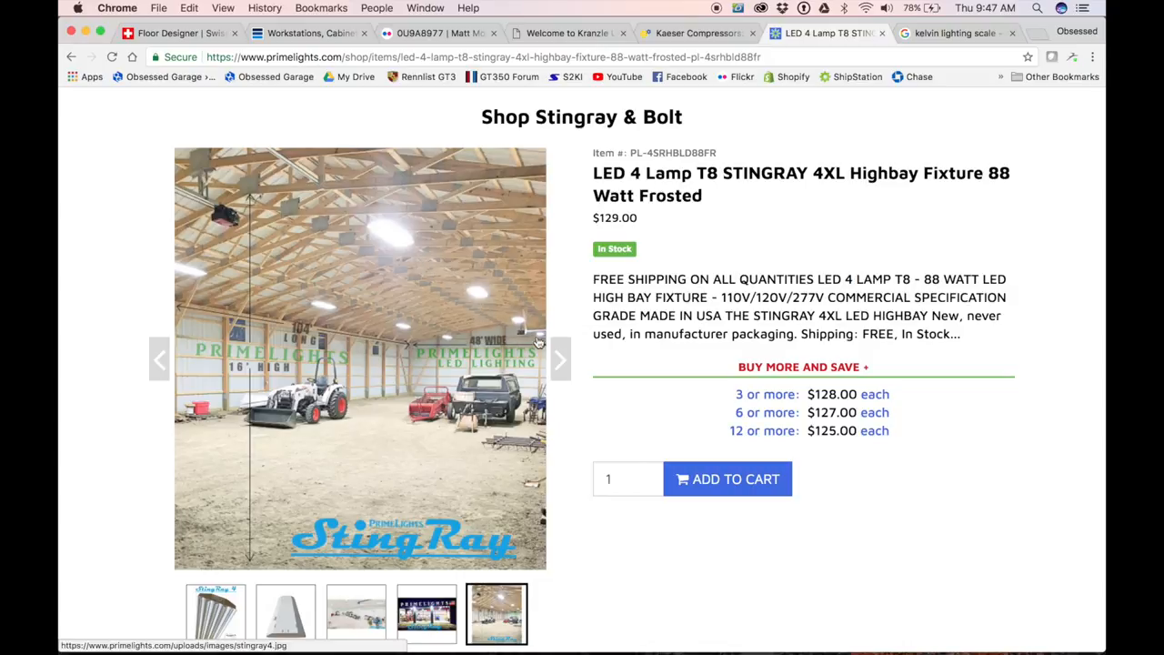
mouse_move(422, 258)
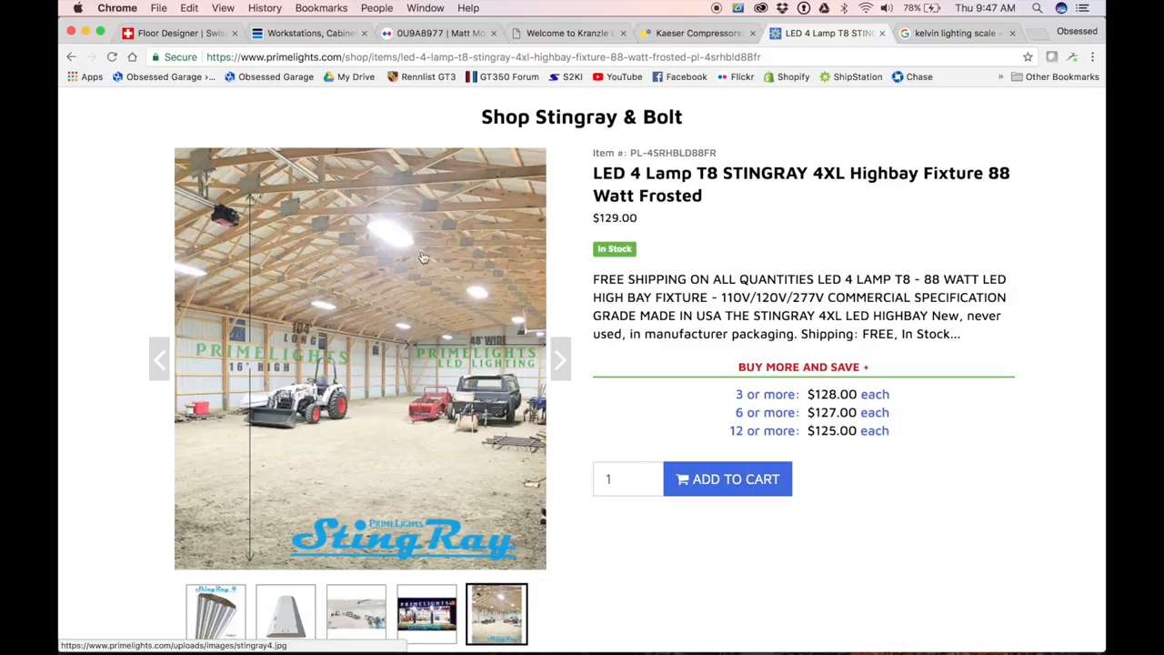
mouse_move(418, 281)
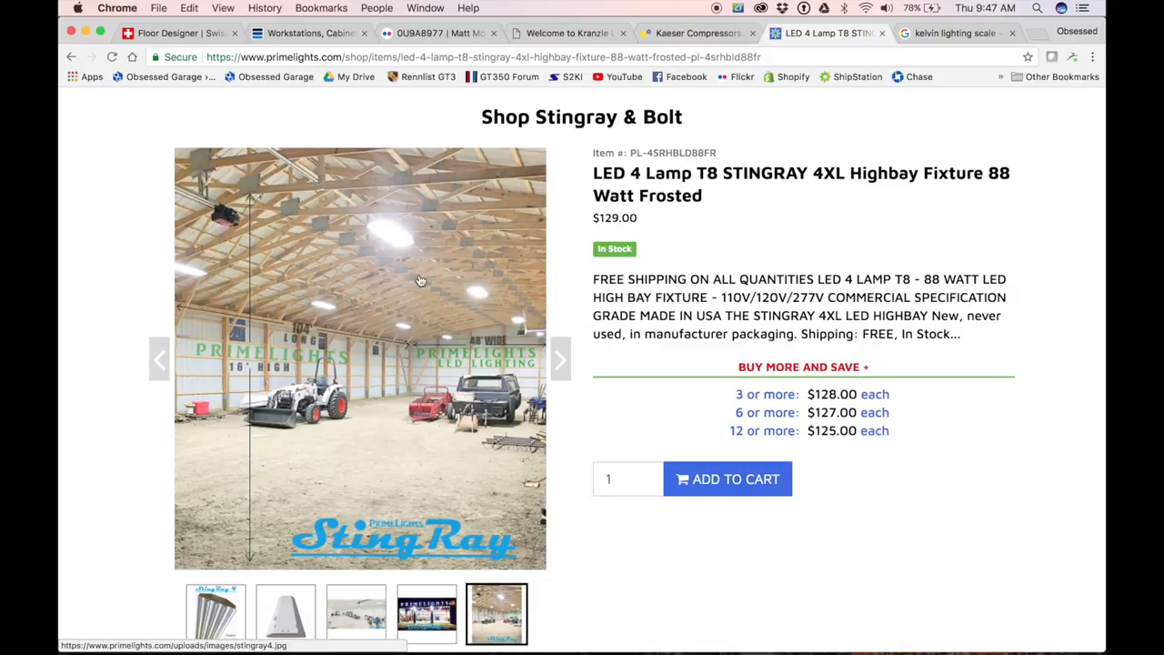
mouse_move(513, 344)
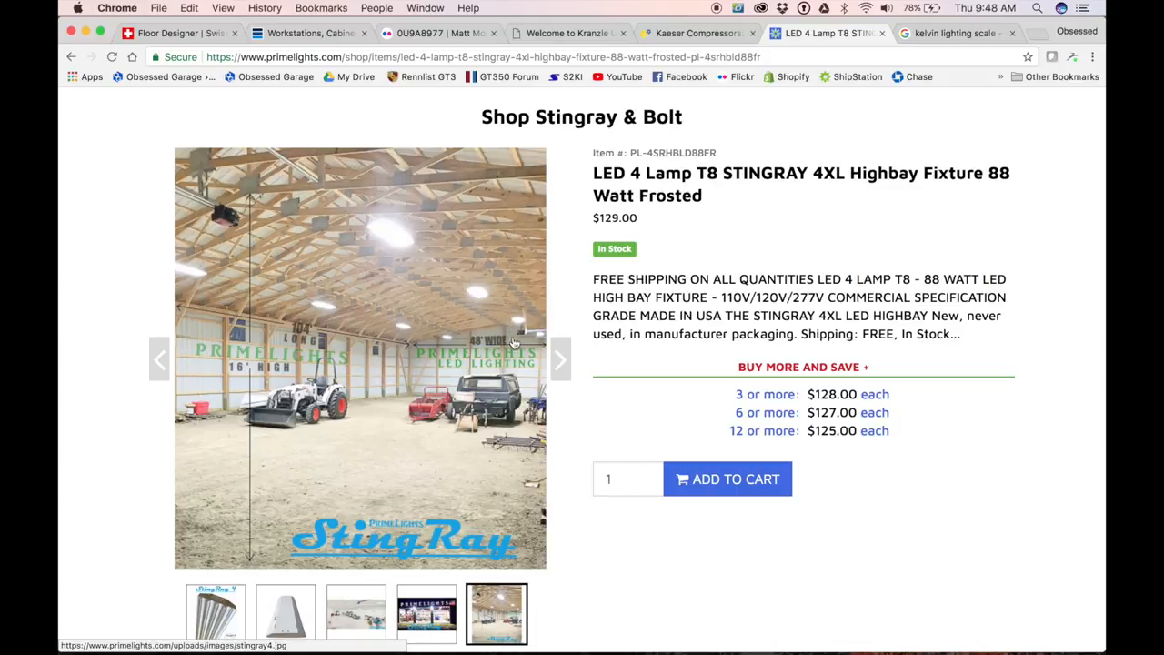
mouse_move(309, 389)
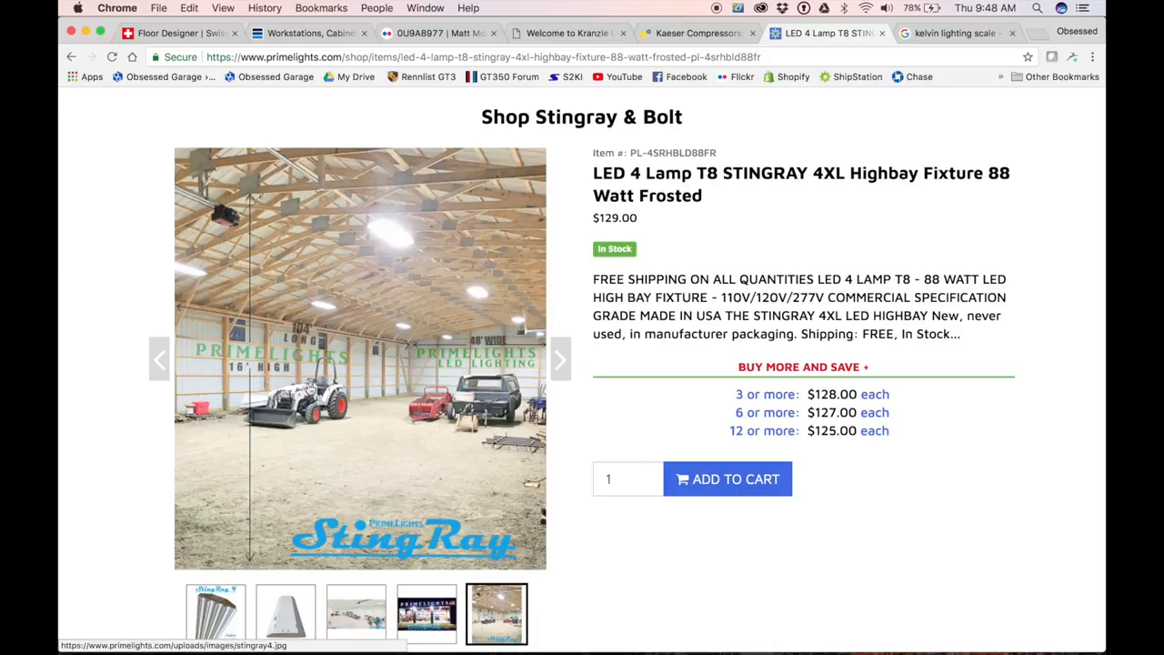
scroll(down, 3)
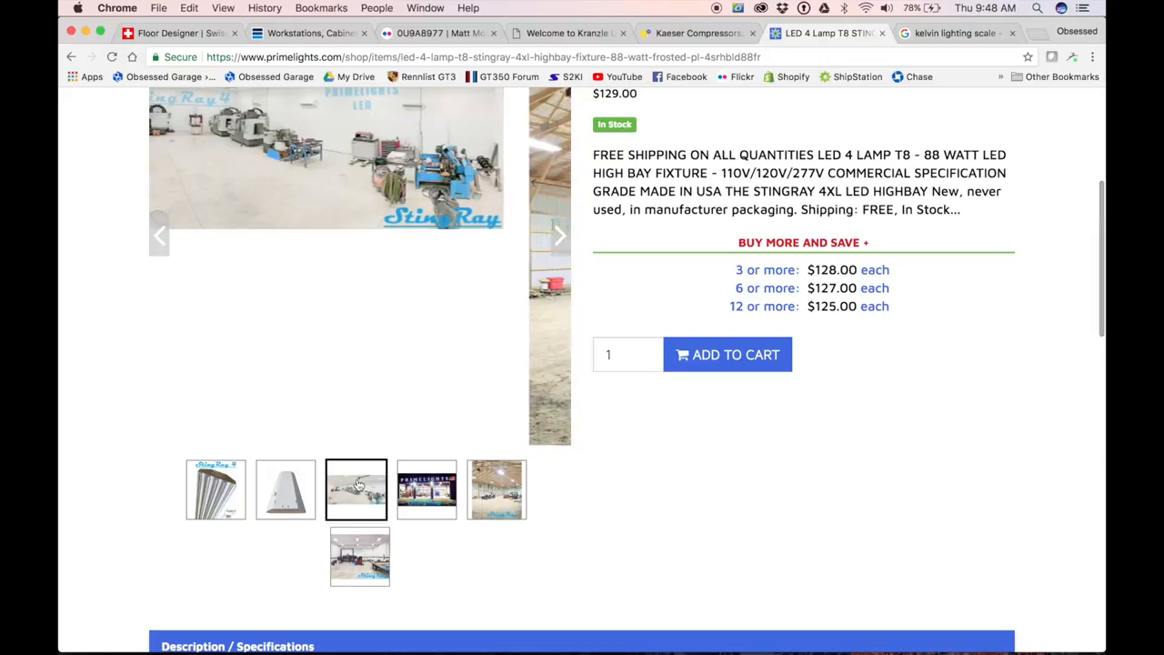
scroll(up, 3)
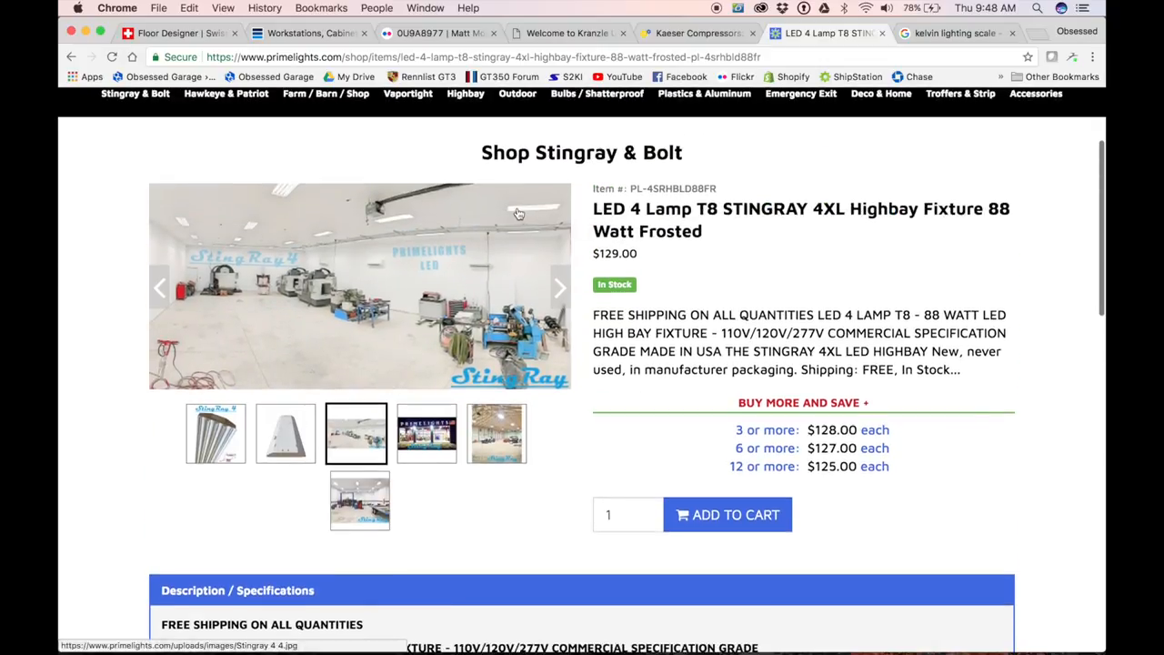
mouse_move(188, 251)
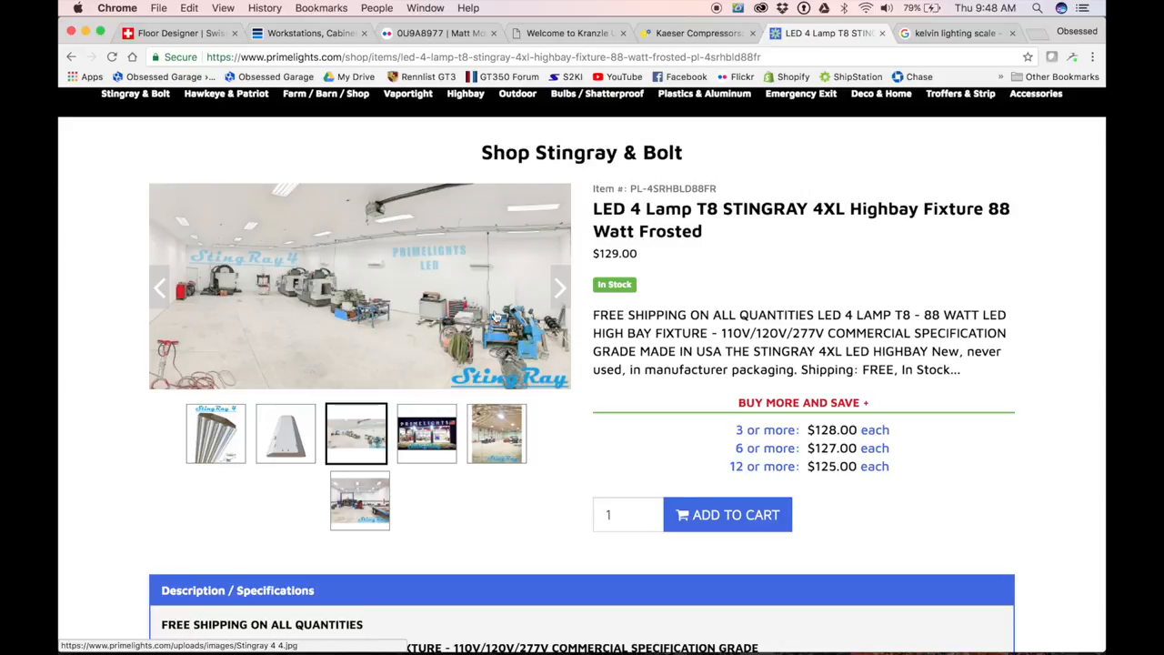
Step: View the garage installation photo with the blue car lift and trailer
click(361, 501)
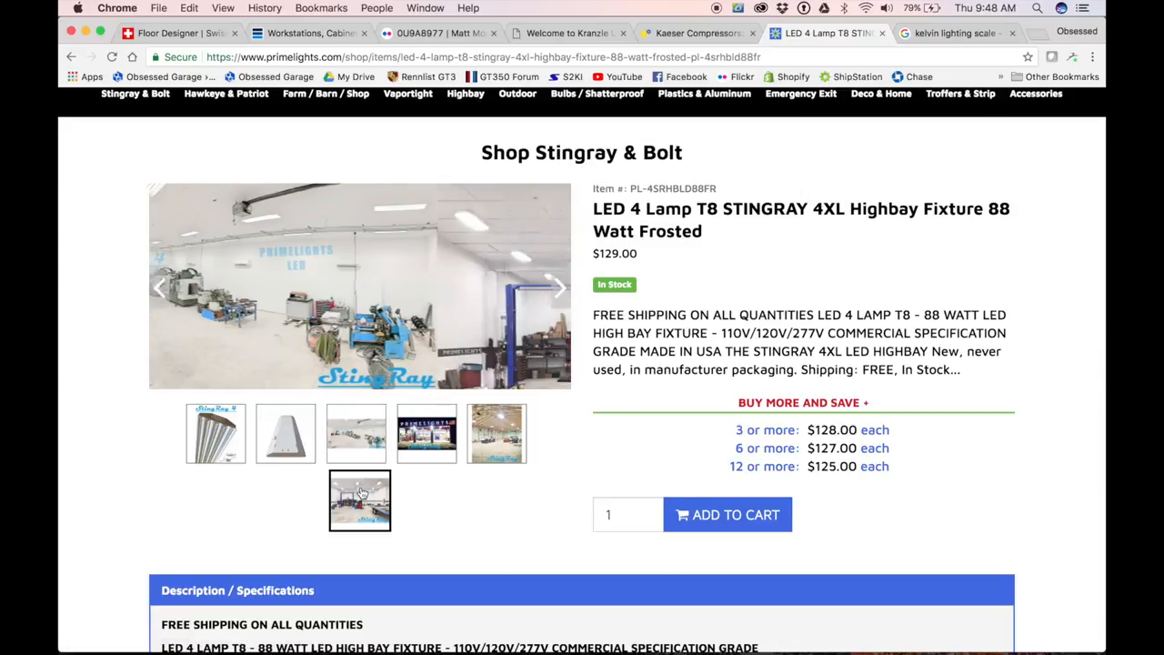
click(360, 500)
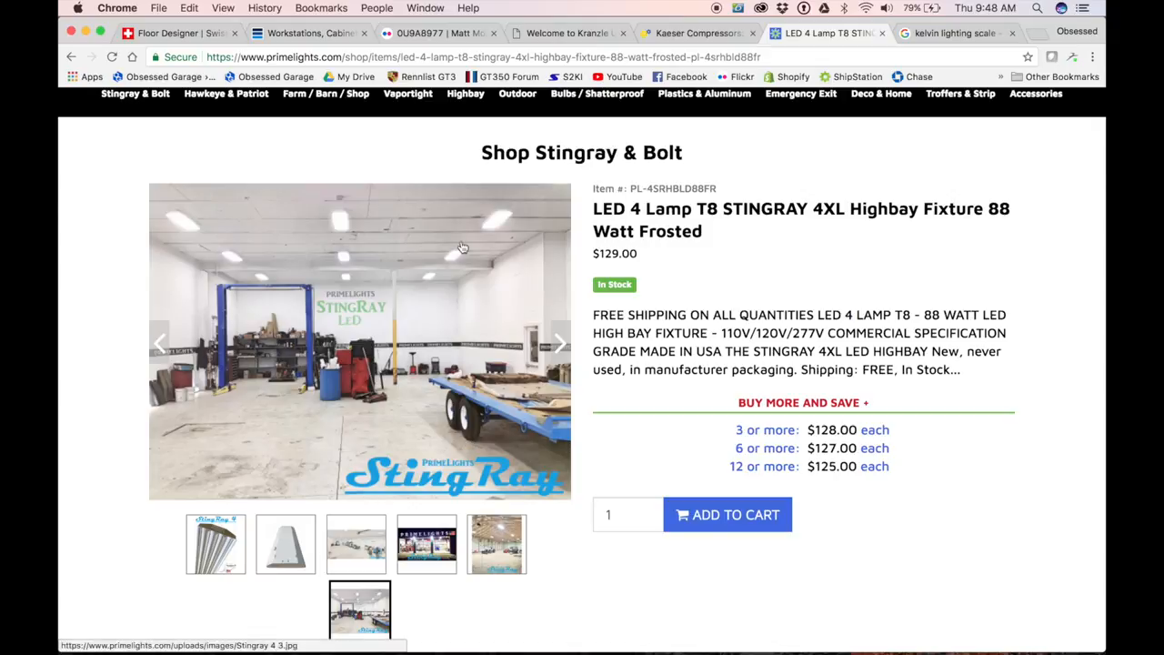
mouse_move(337, 331)
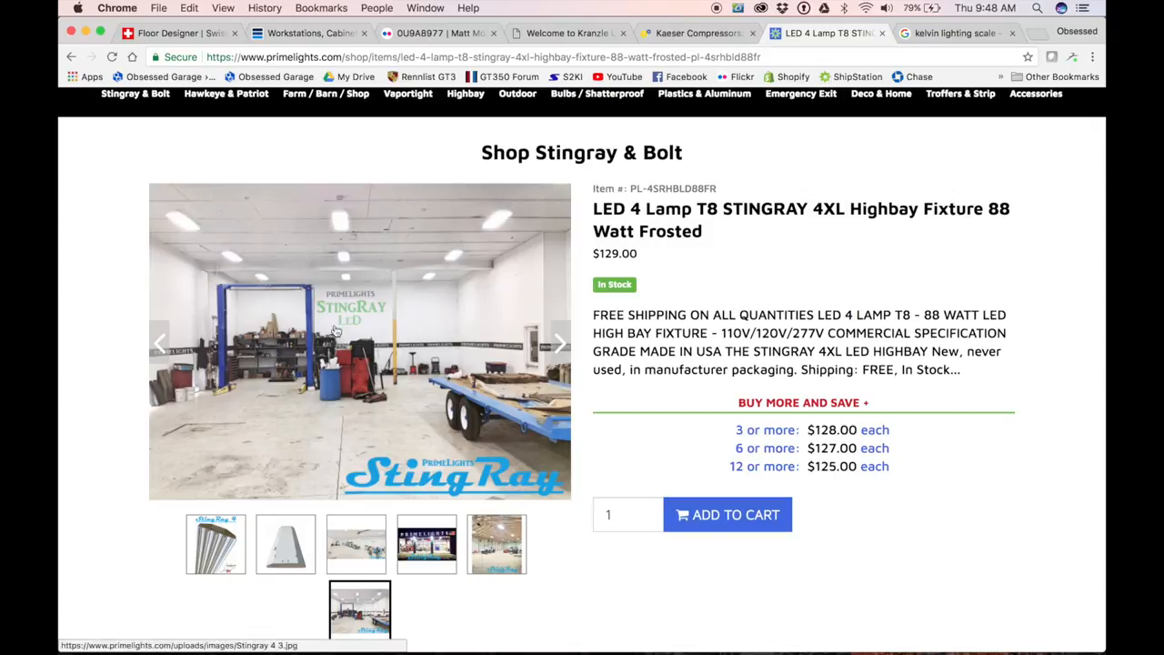
mouse_move(397, 320)
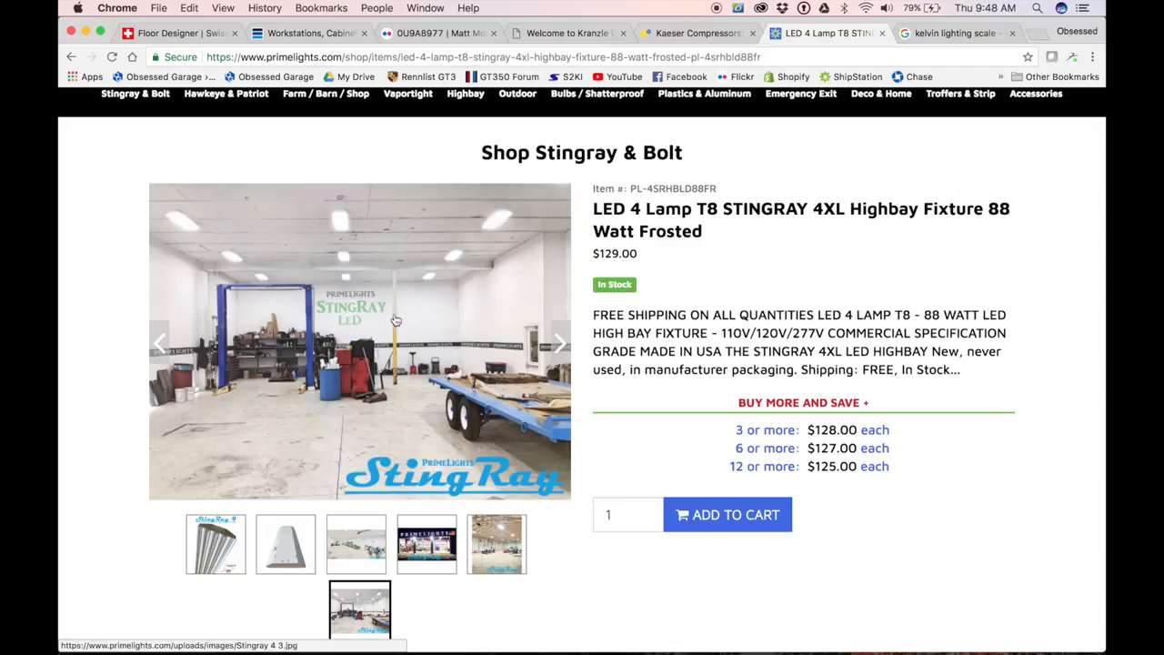
mouse_move(349, 204)
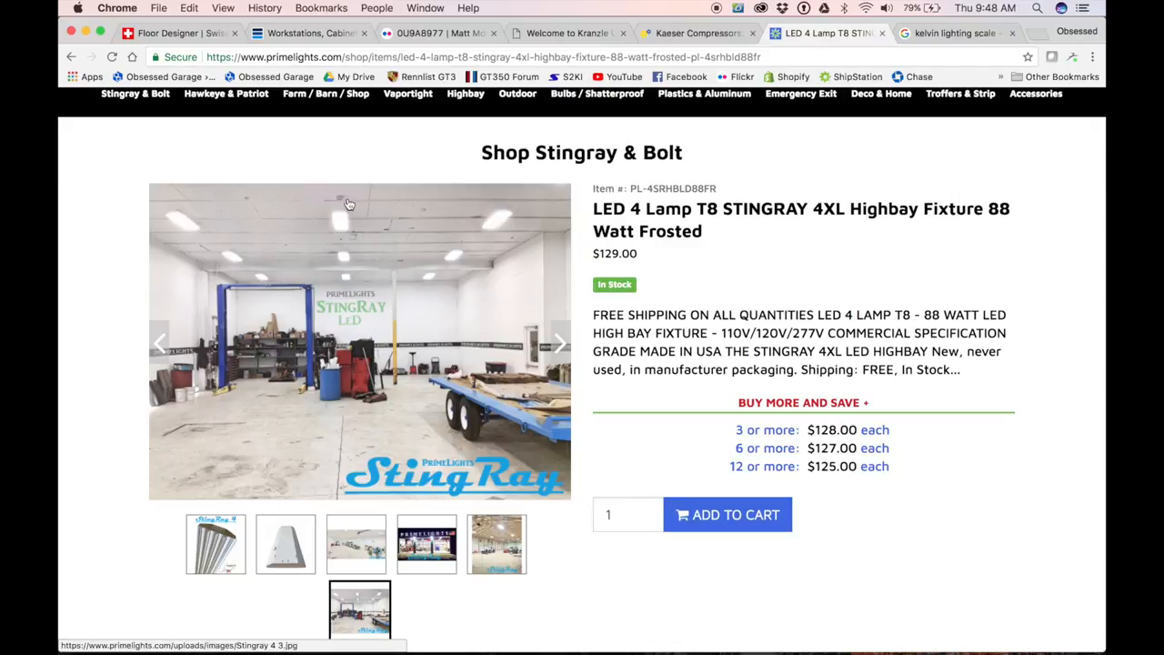
mouse_move(471, 296)
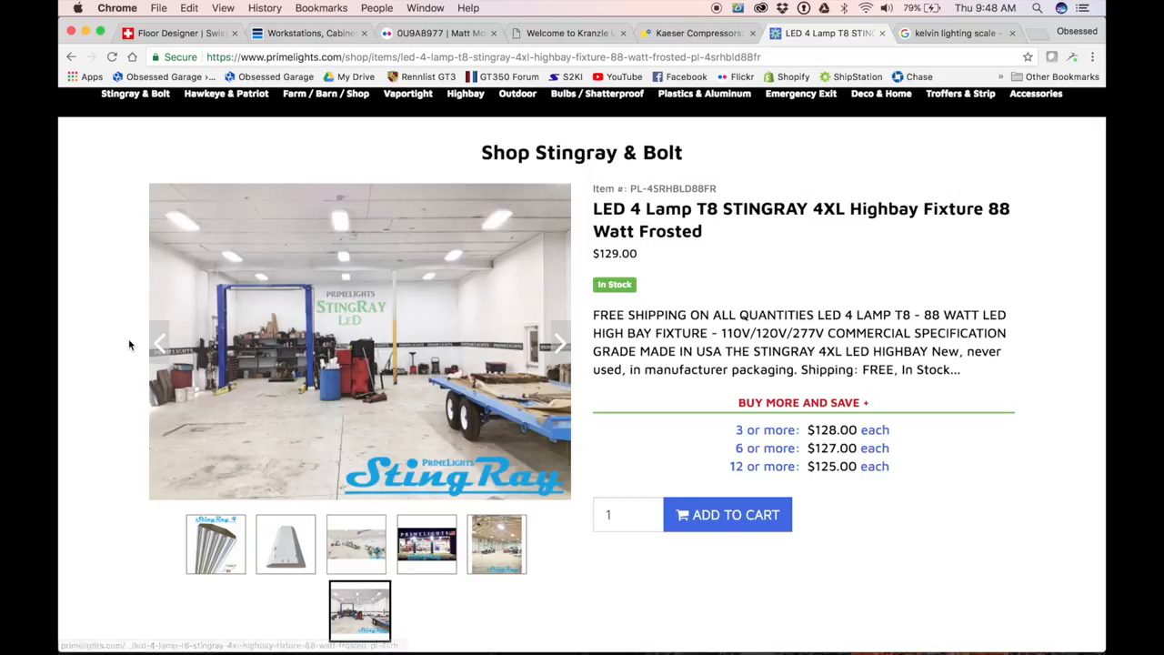
Step: Leave the fixture product page for the Apple Mail inbox showing the Saber Cabinets shipping notice
scroll(down, 3)
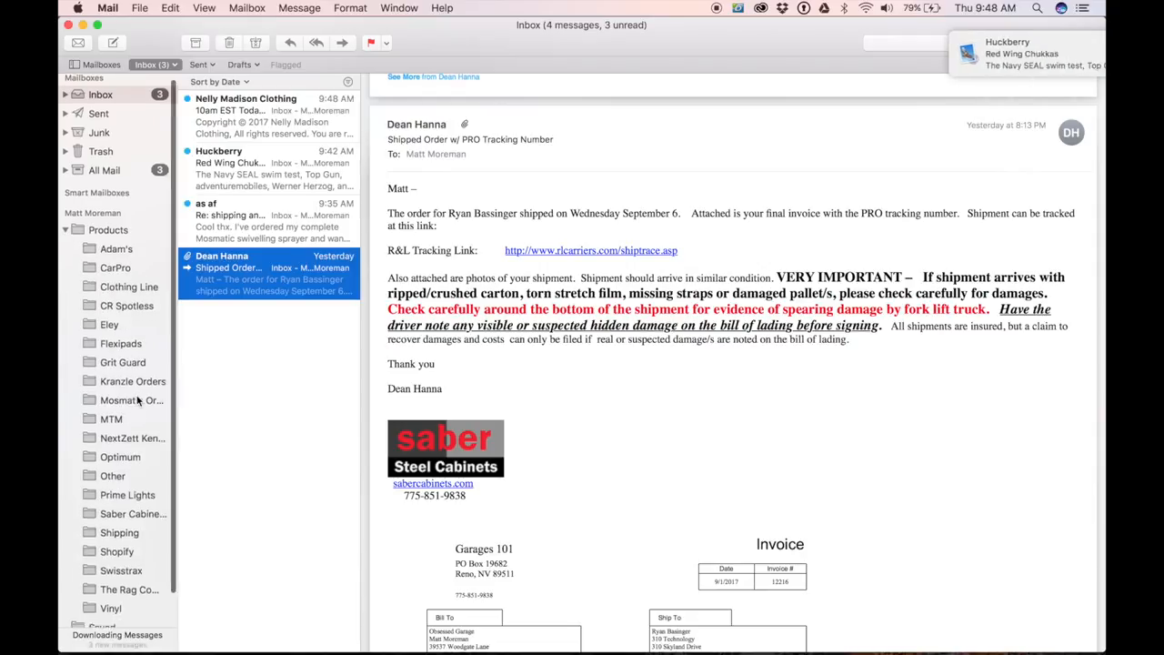
Step: Show the Prime Lights email with the 15-fixture Stingray 4 layout giving 113 foot-candles
click(128, 480)
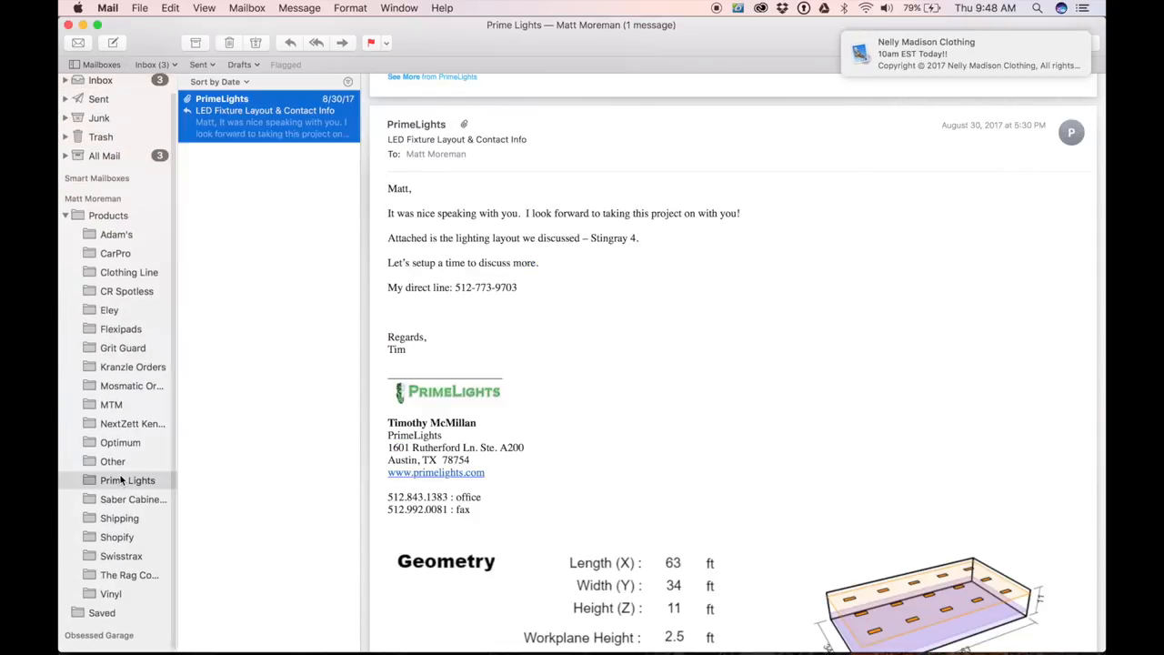
scroll(down, 3)
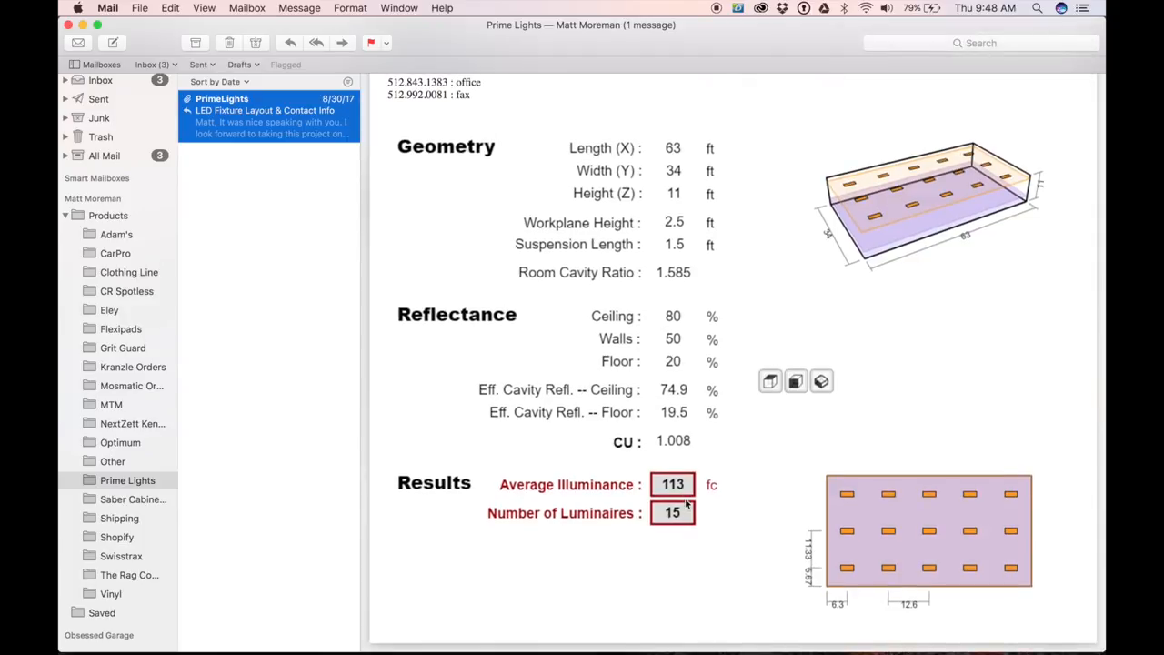
mouse_move(691, 495)
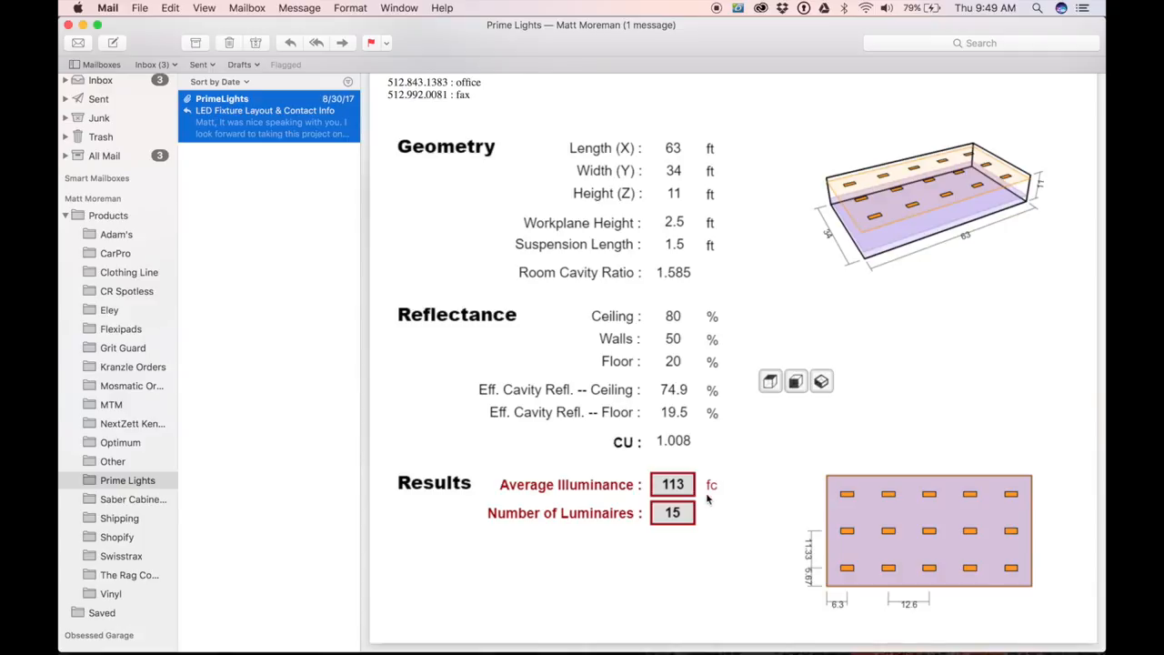
mouse_move(728, 514)
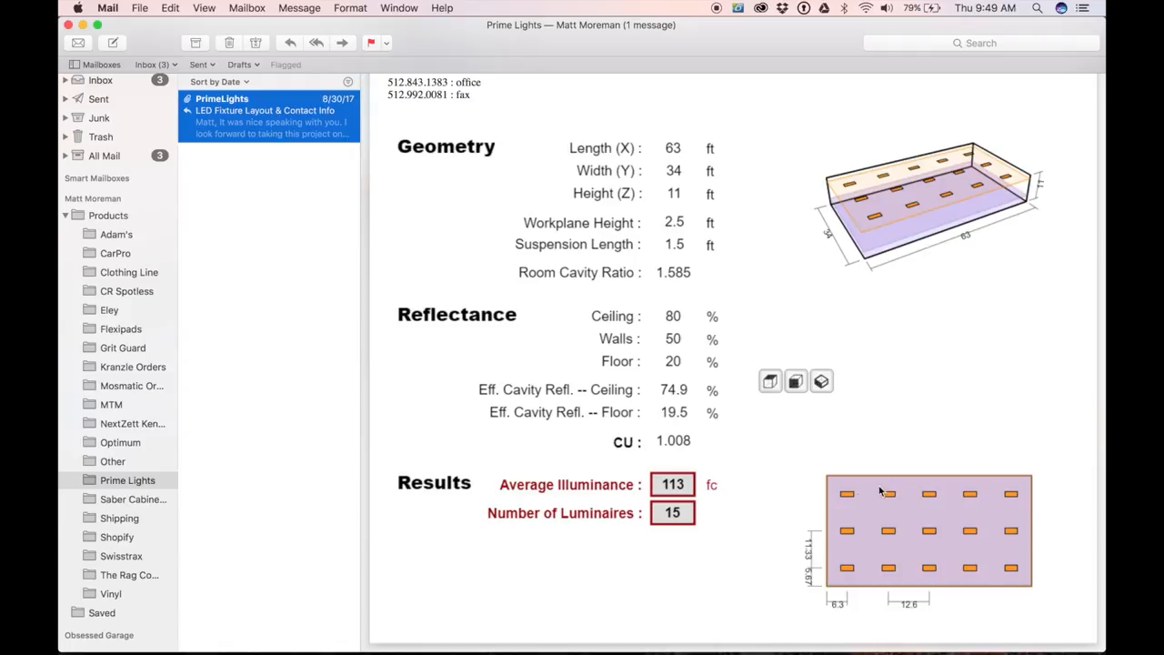
mouse_move(871, 524)
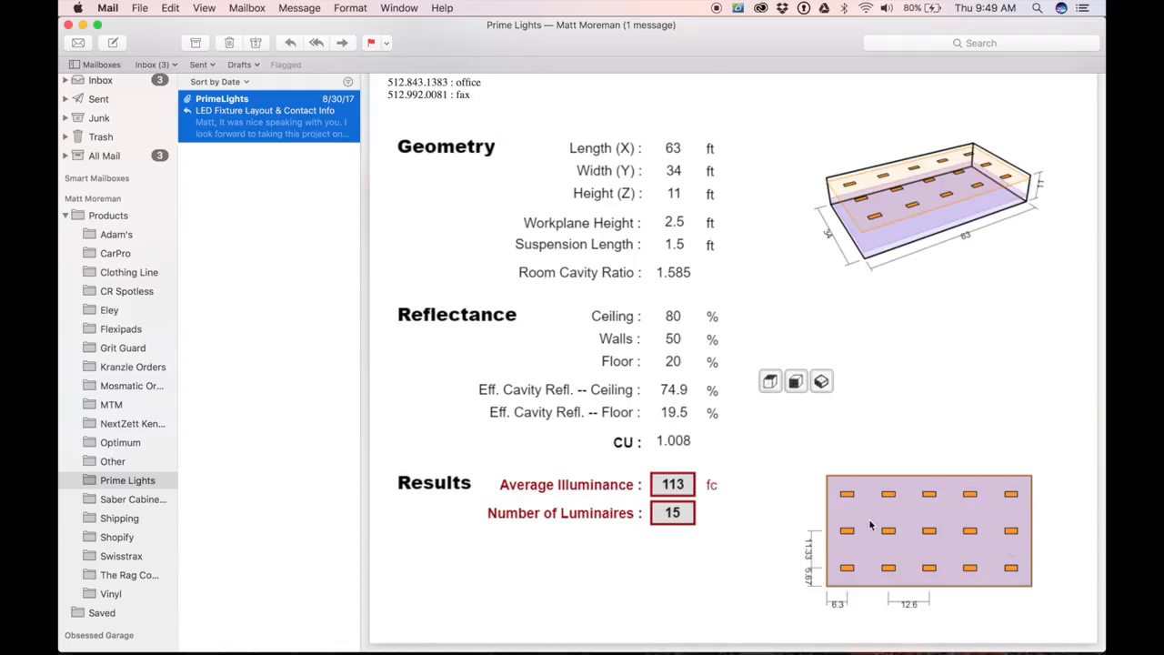
mouse_move(862, 585)
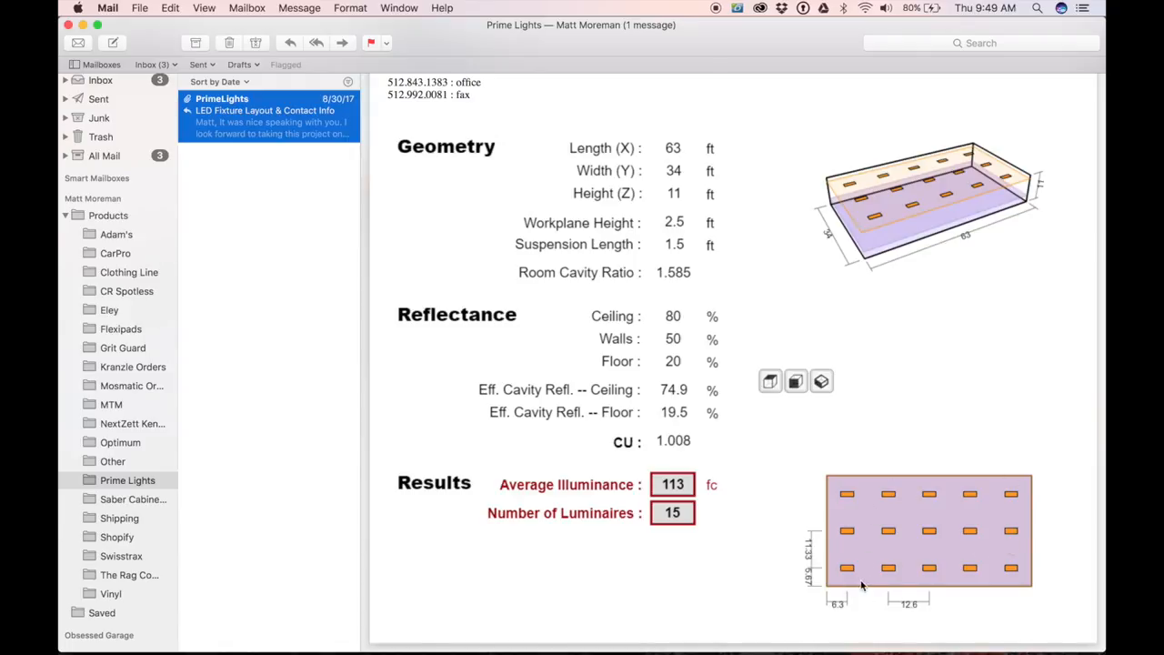
mouse_move(932, 597)
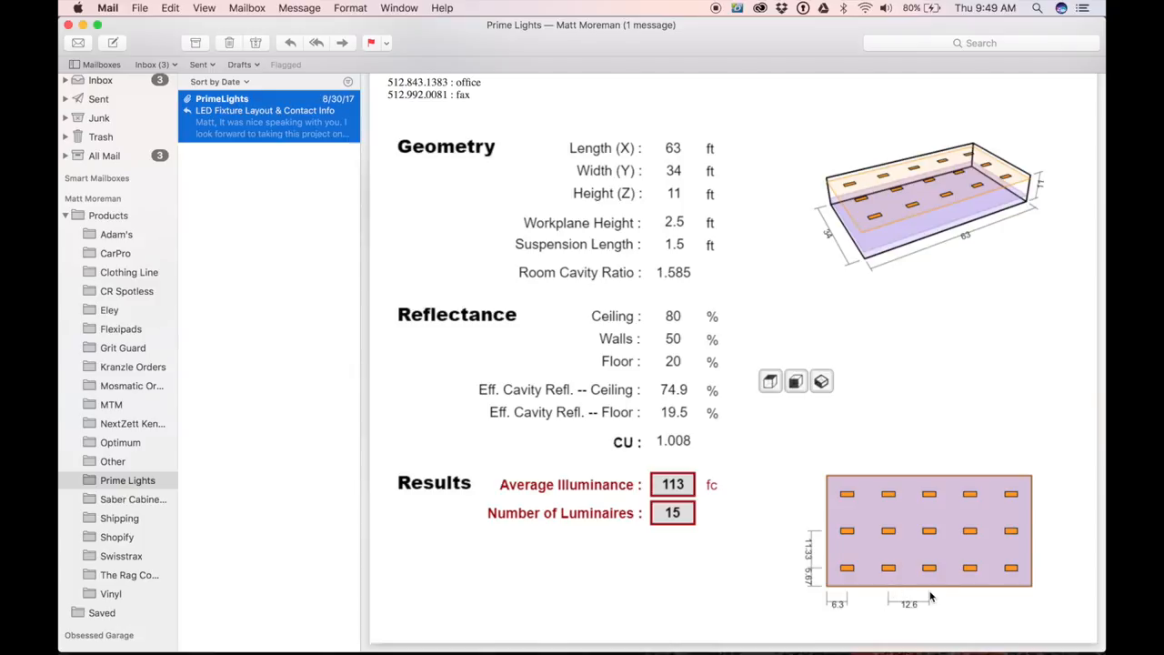
mouse_move(917, 577)
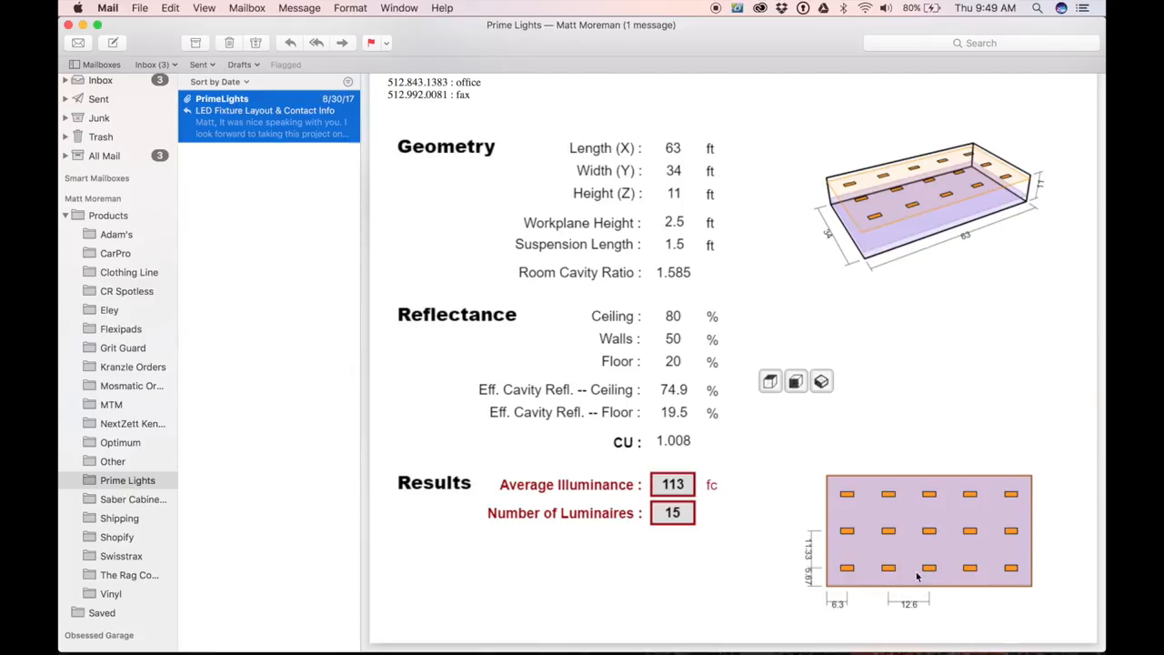
mouse_move(857, 161)
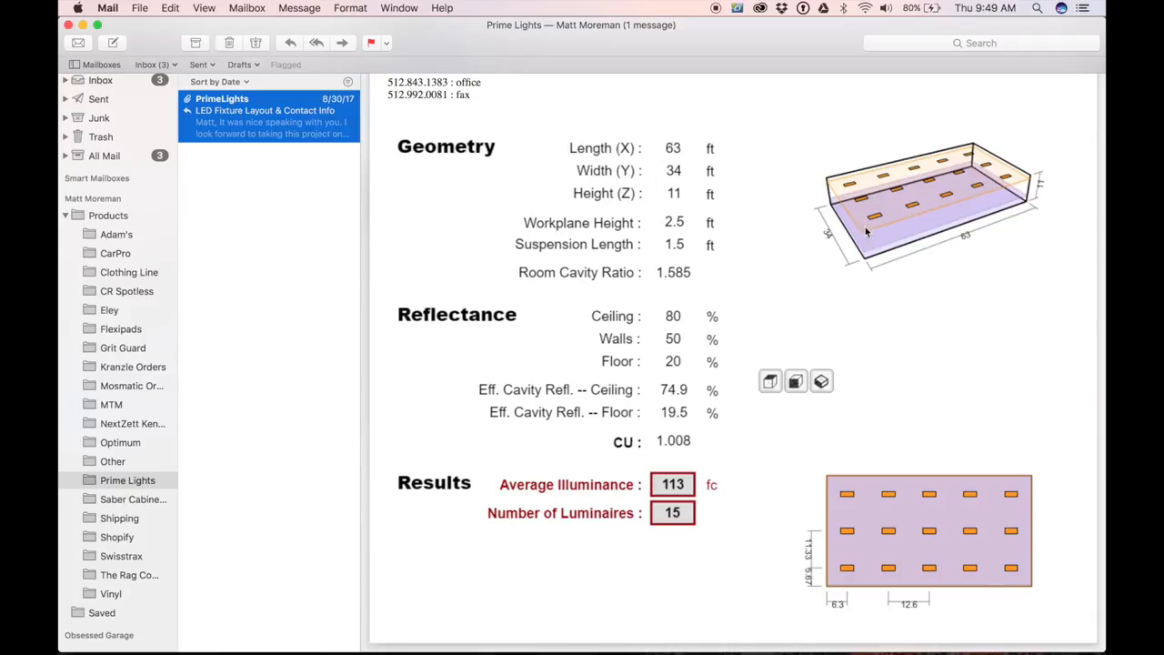
mouse_move(978, 204)
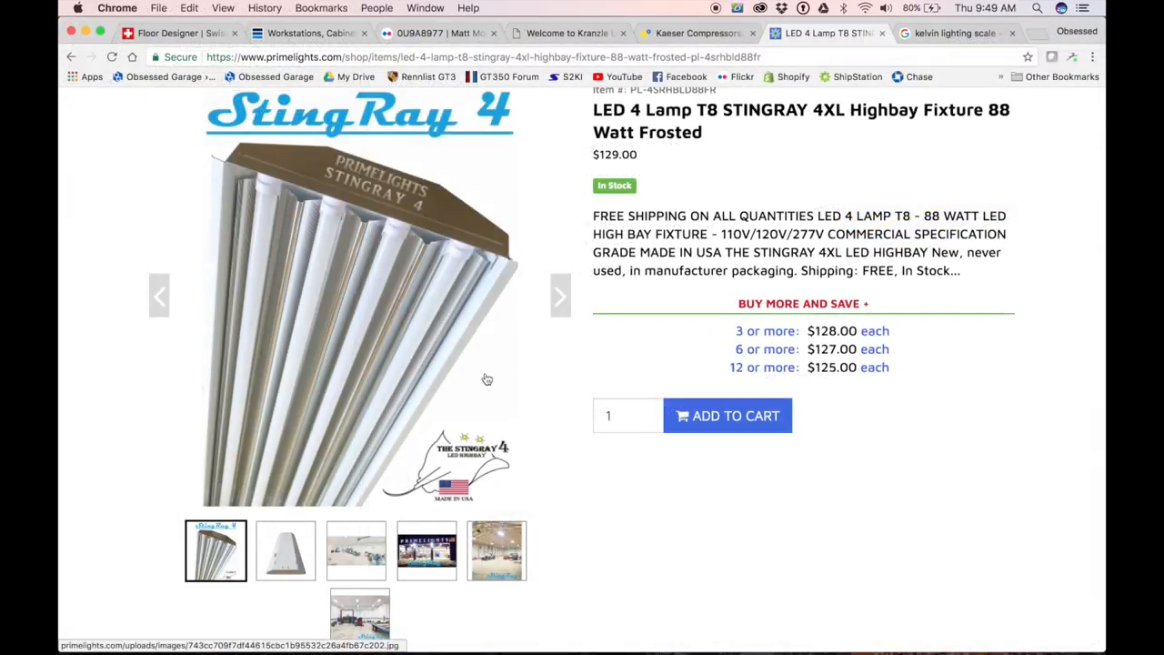
mouse_move(455, 280)
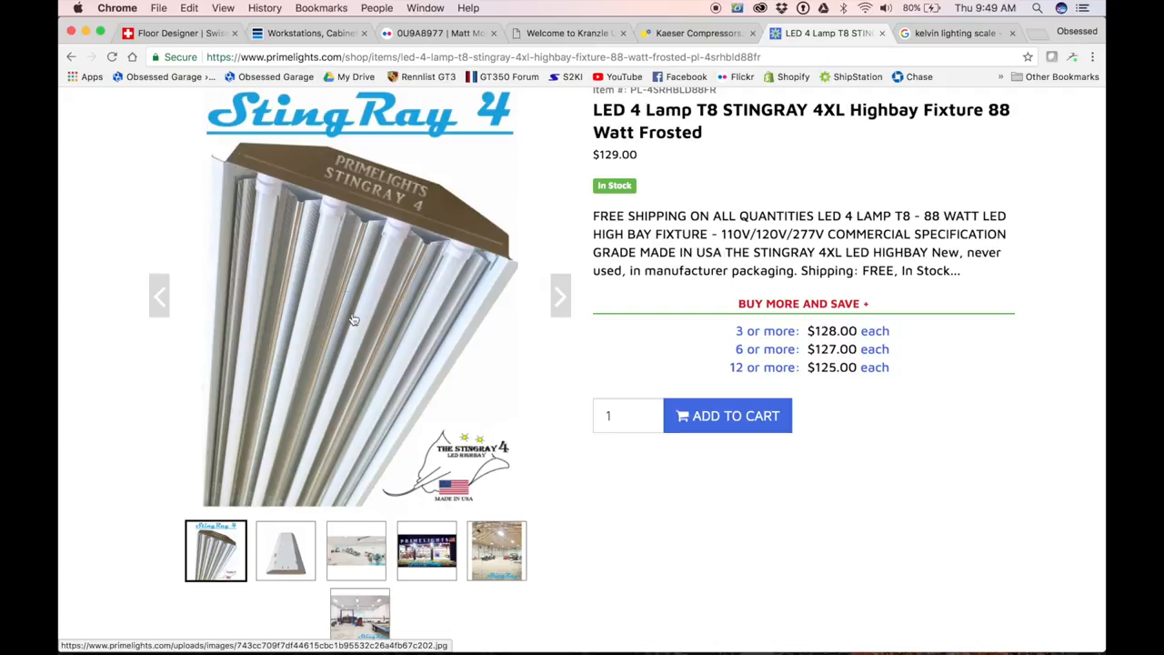
mouse_move(624, 77)
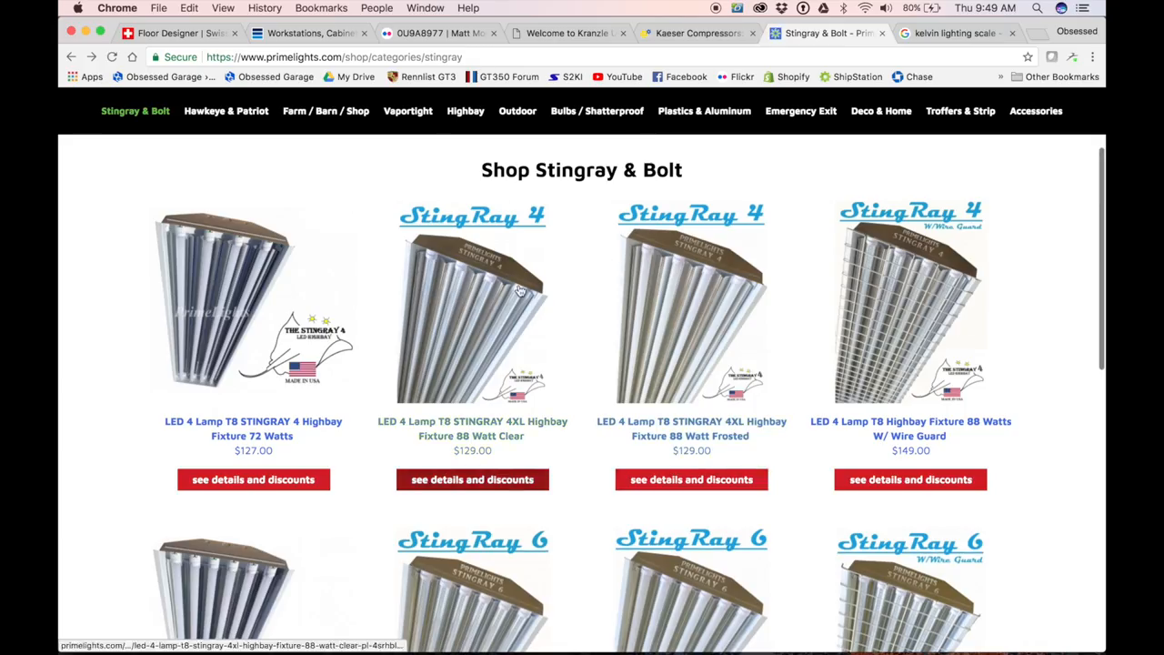
mouse_move(673, 382)
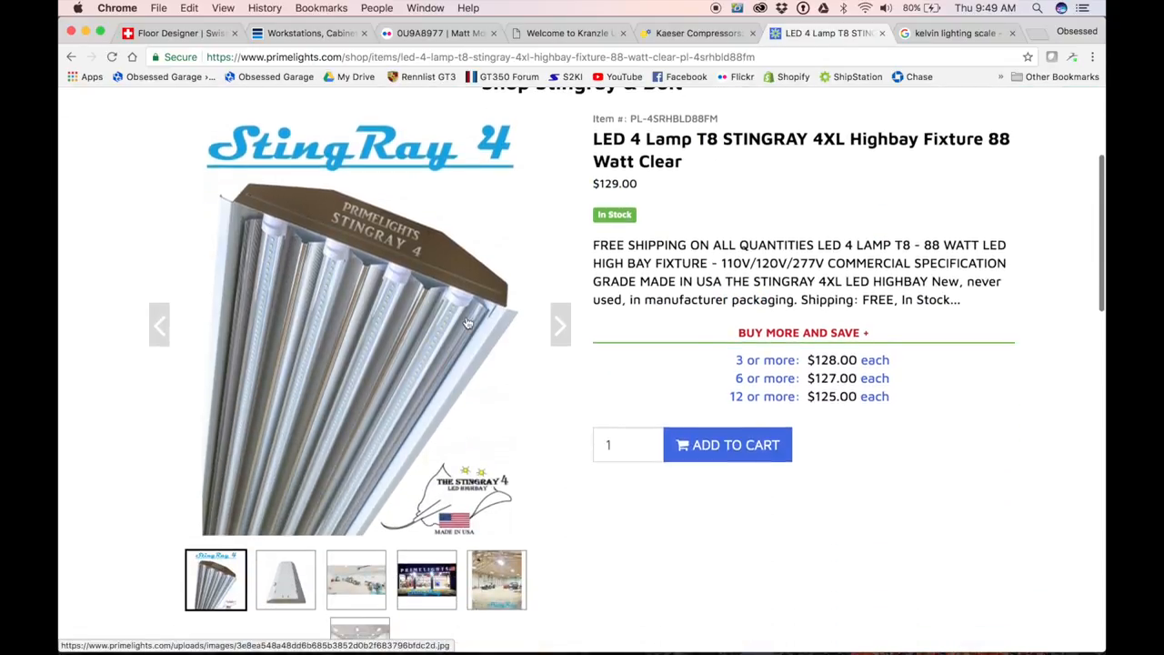
mouse_move(371, 357)
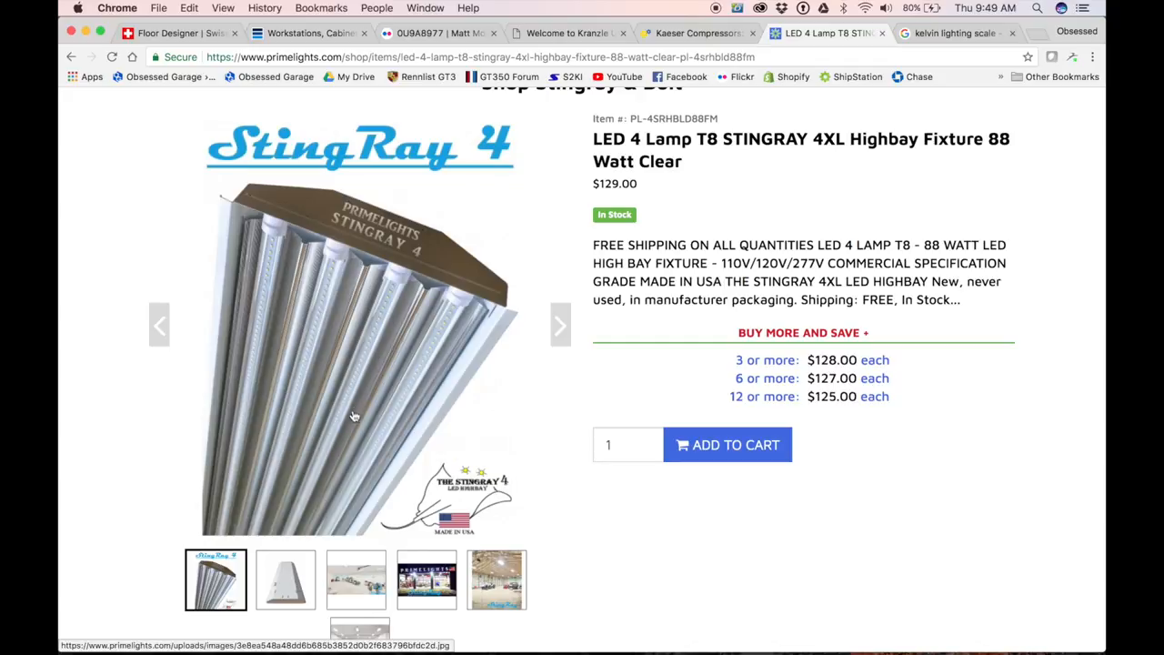
mouse_move(430, 313)
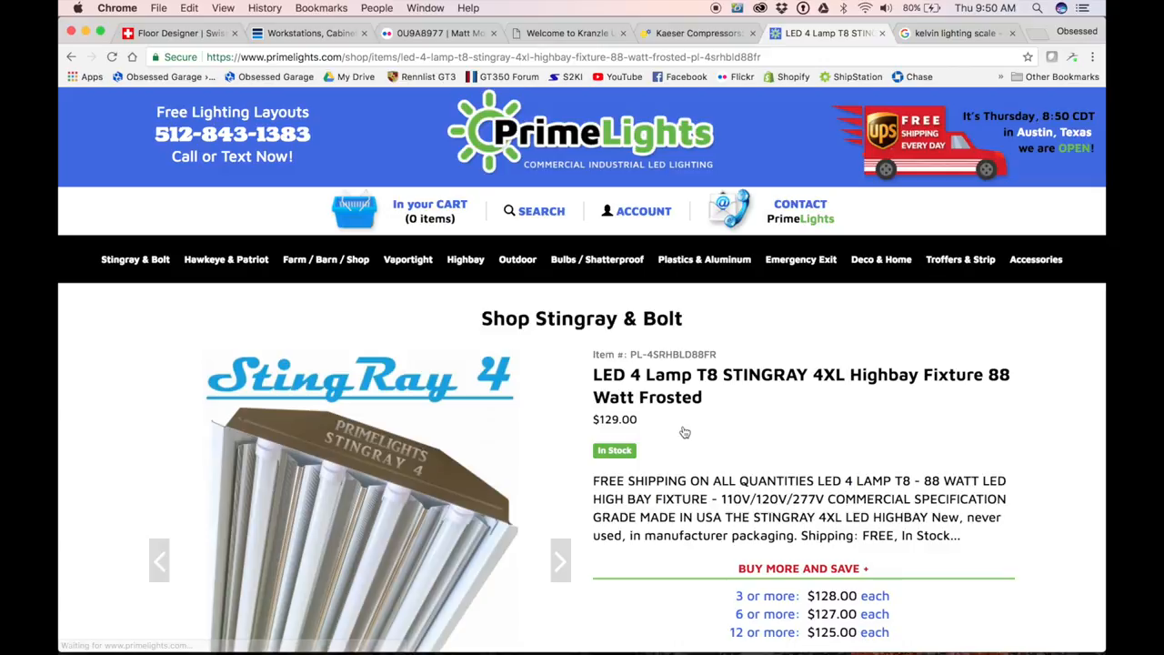
Step: Scroll the frosted StingRay 4XL page and view the photo of the fixture's back side
scroll(down, 3)
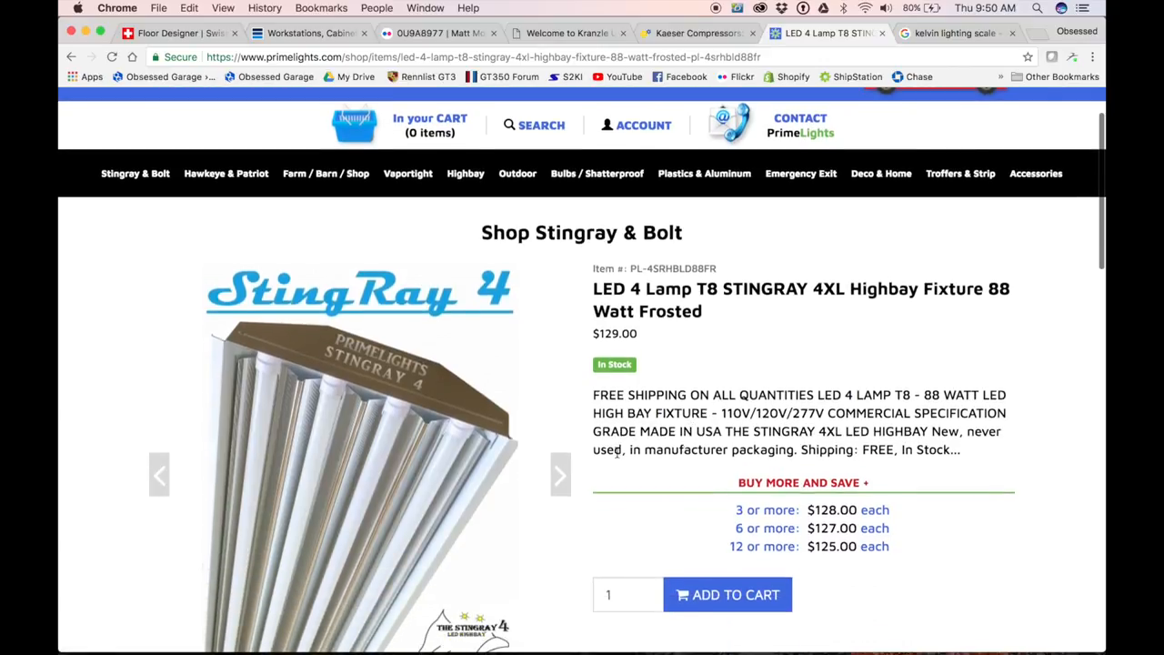
scroll(down, 3)
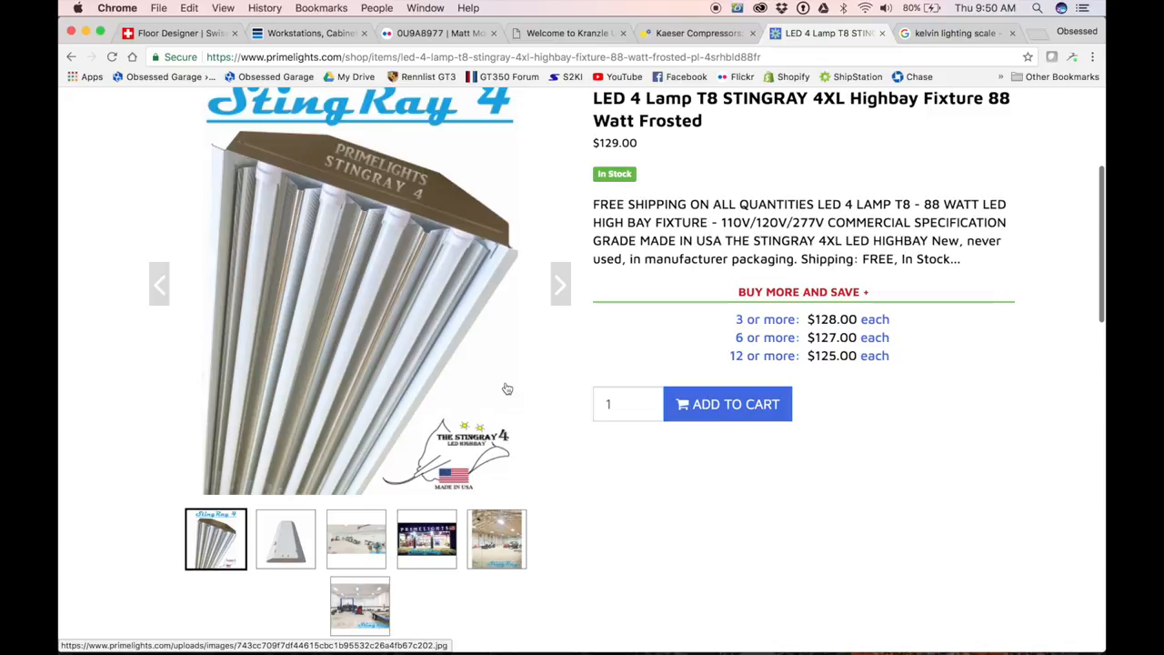
mouse_move(466, 459)
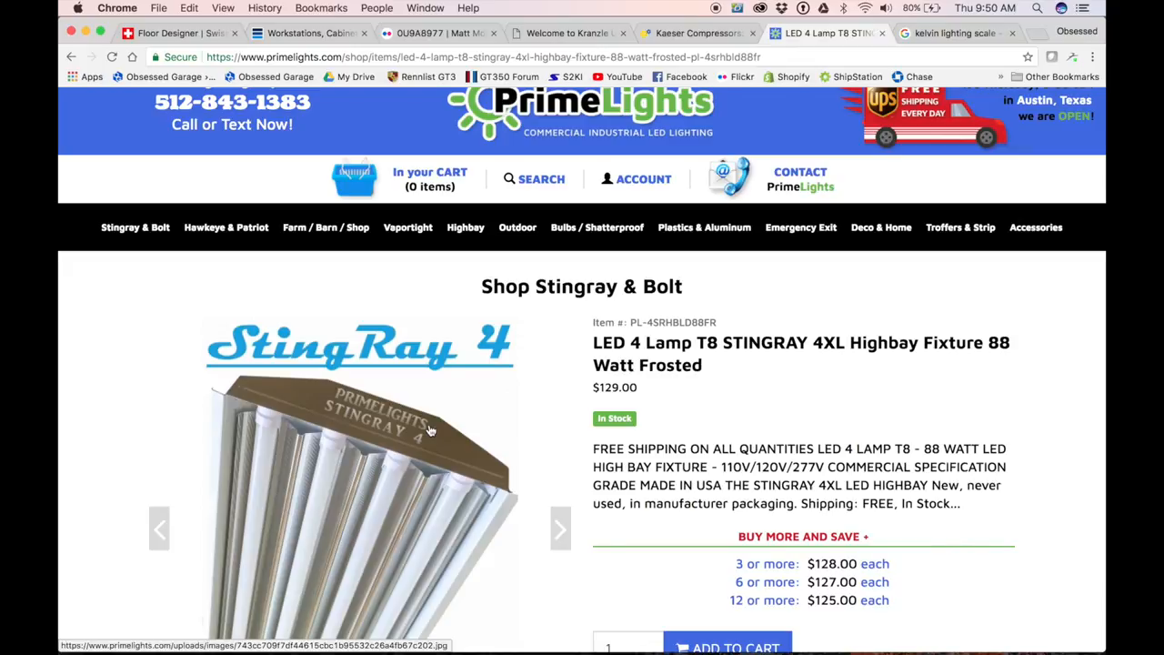
scroll(down, 3)
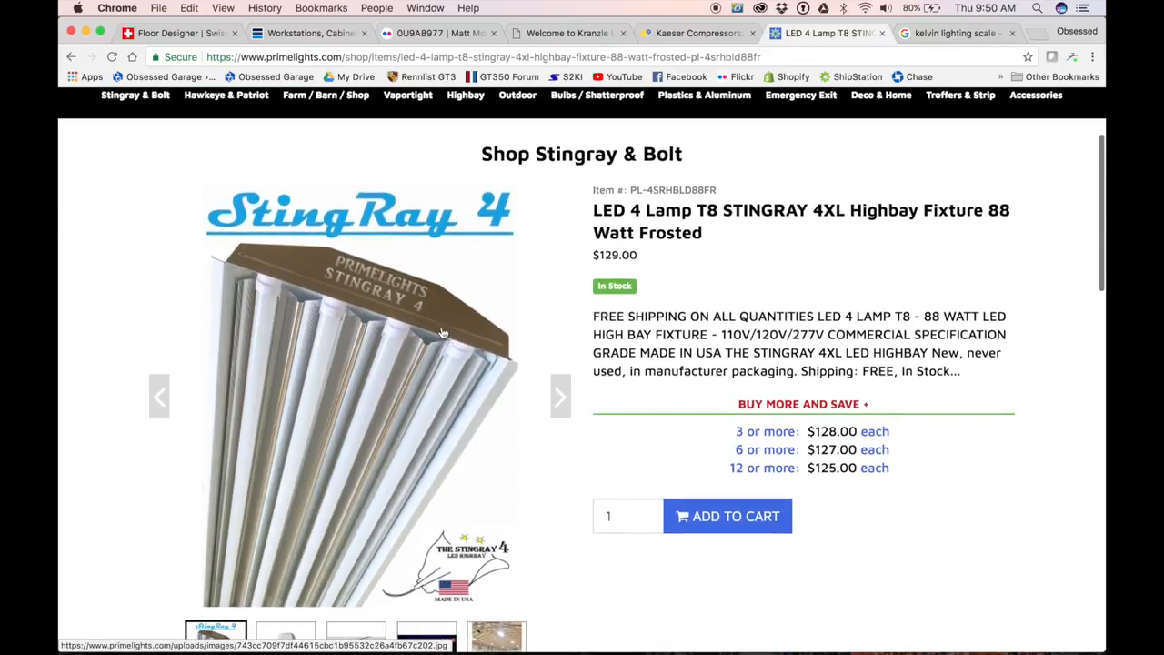
mouse_move(440, 368)
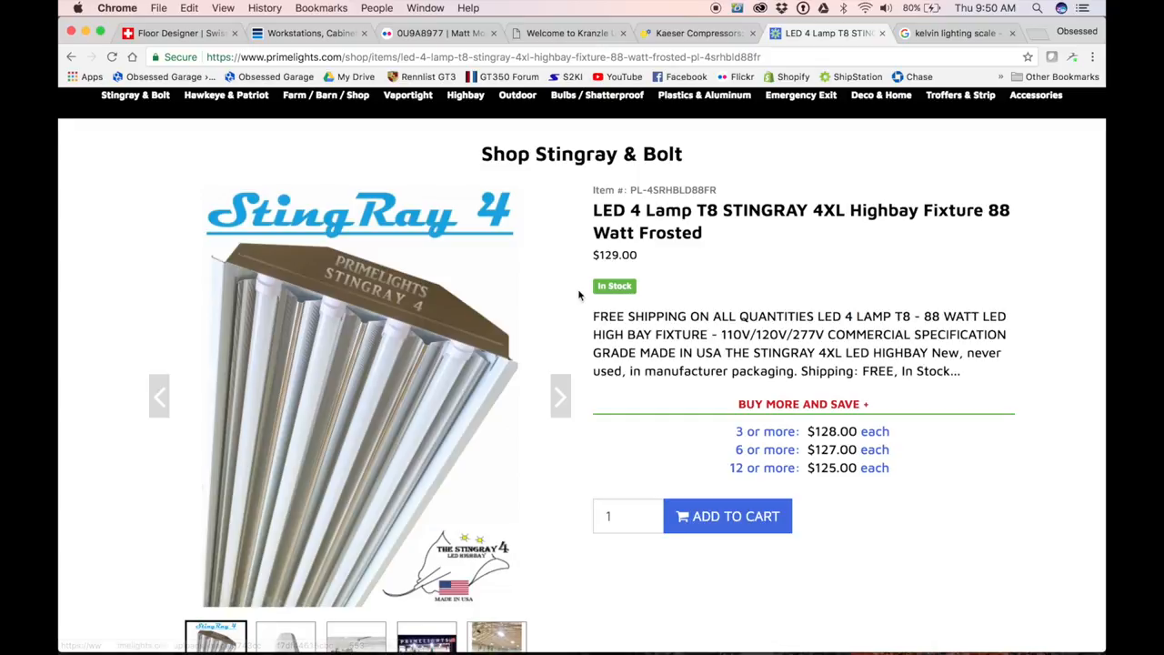
scroll(down, 3)
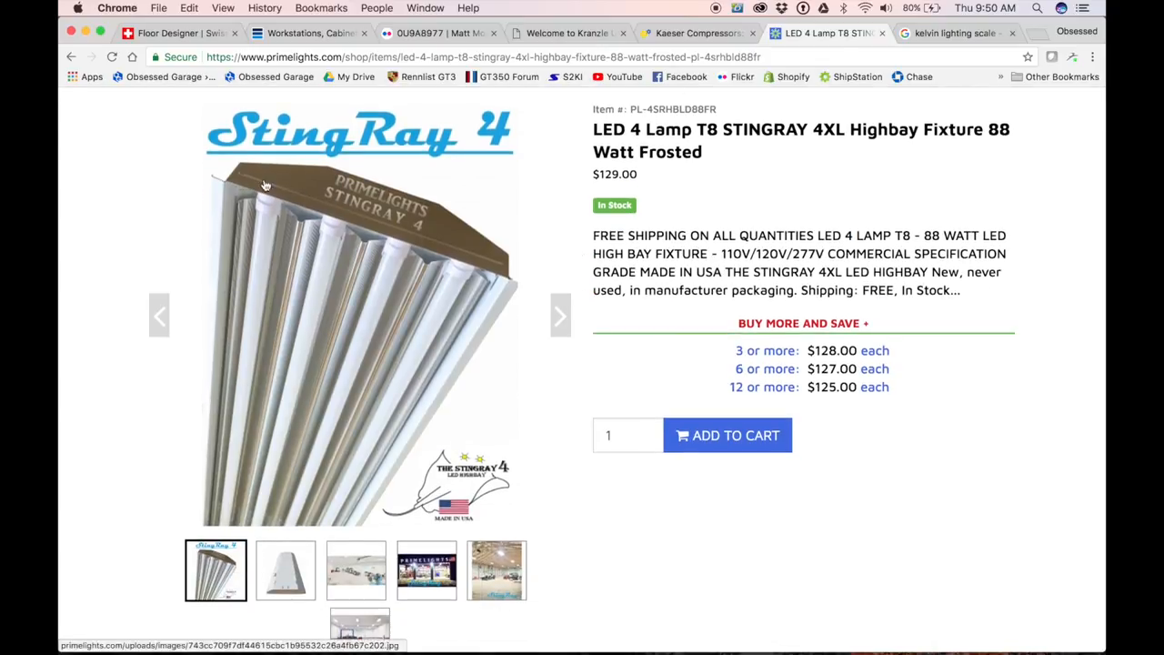
scroll(down, 3)
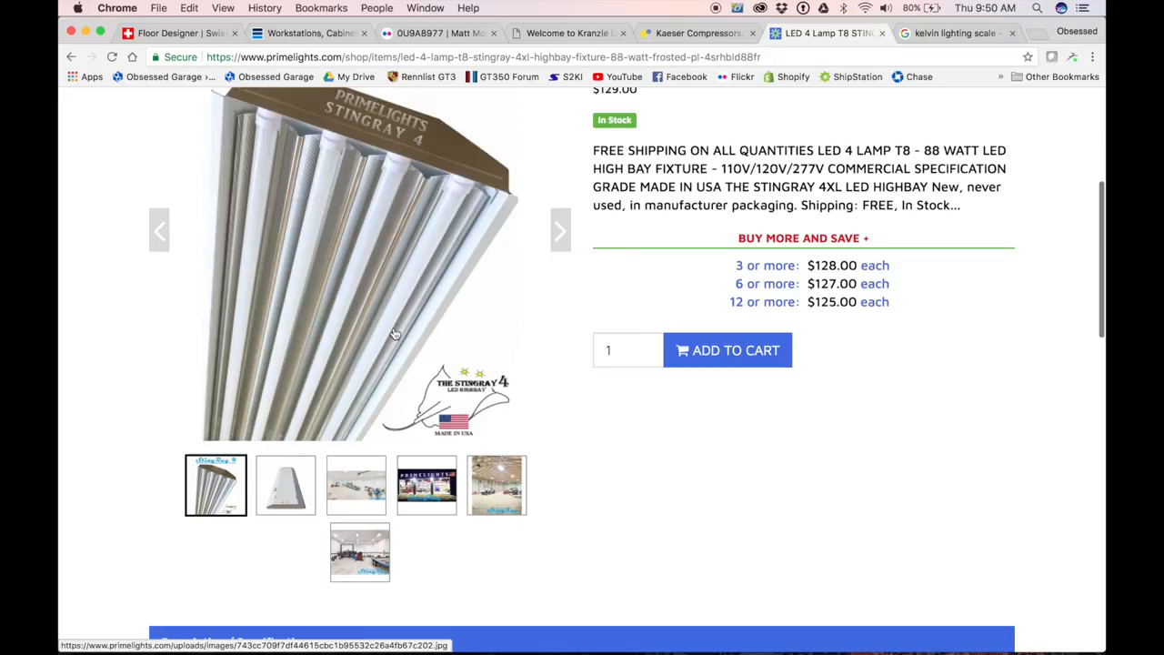
click(286, 484)
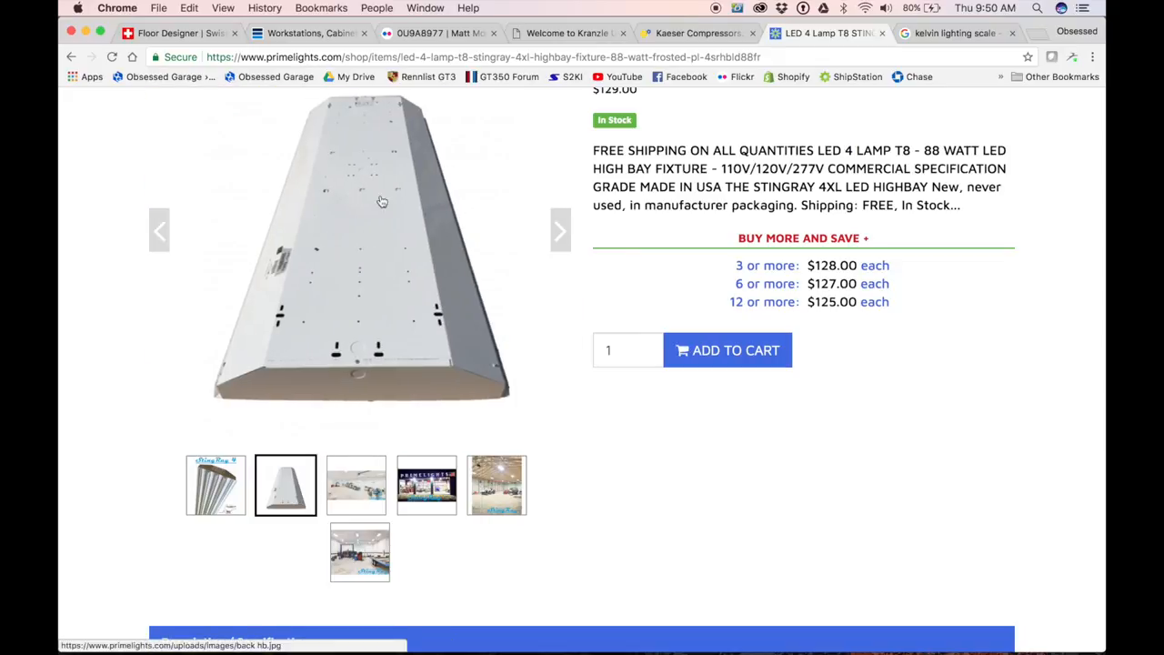
mouse_move(419, 62)
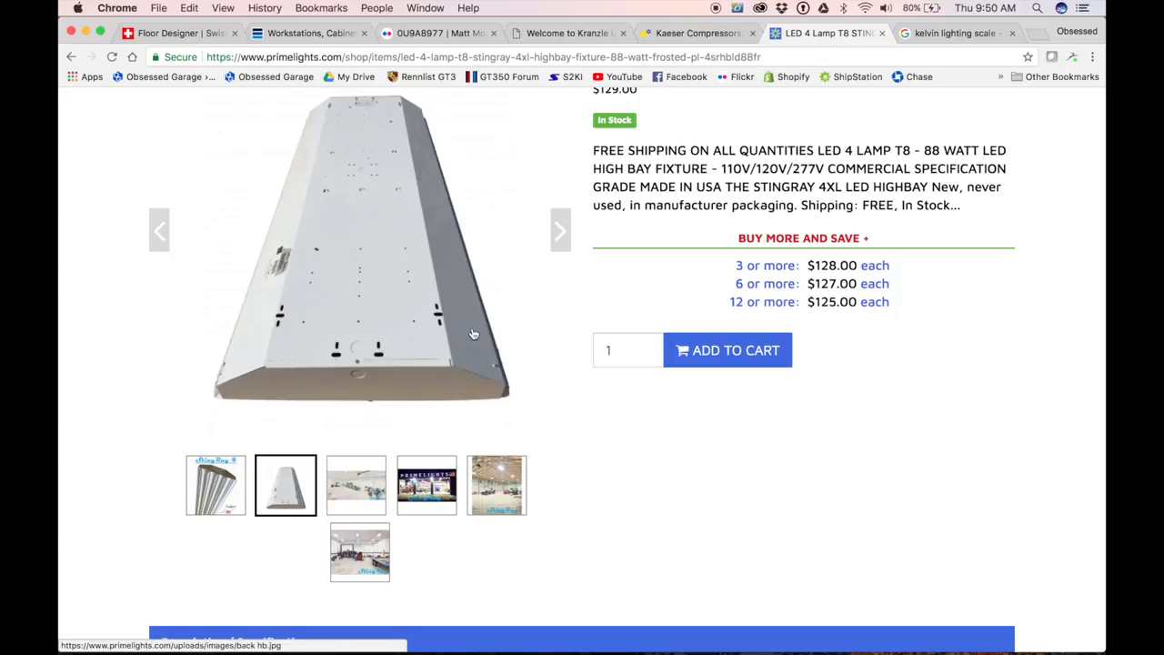
Step: Review the specifications (88W, 22,000 lumens, 5000K) and the panoramic shop gallery photo
scroll(down, 3)
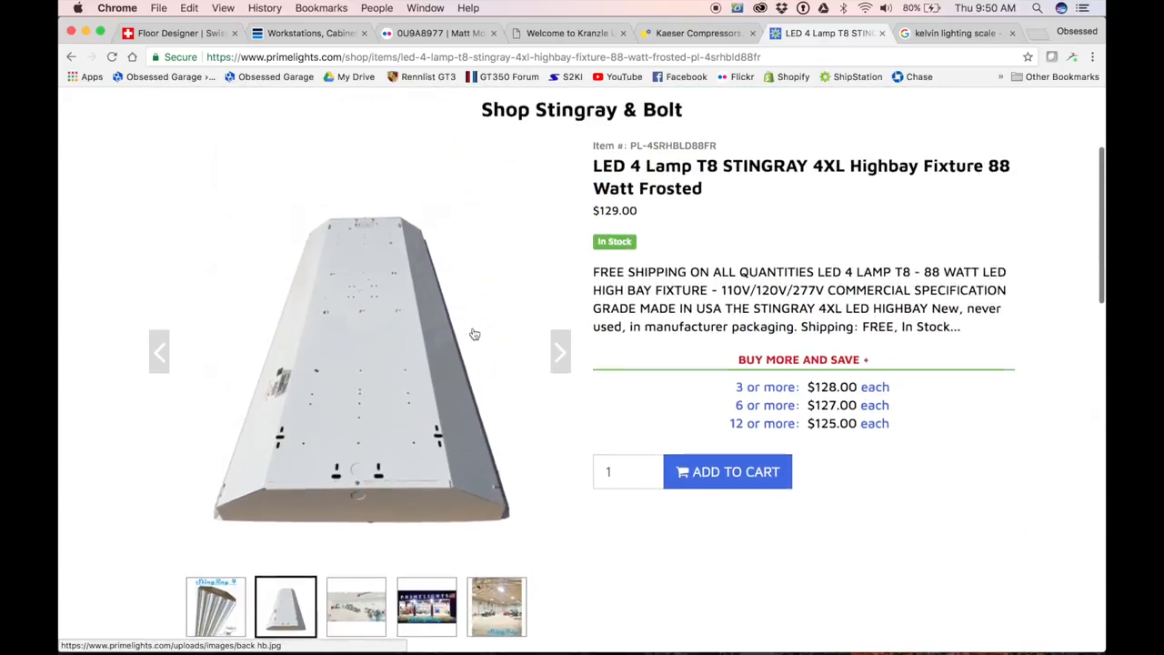
scroll(down, 3)
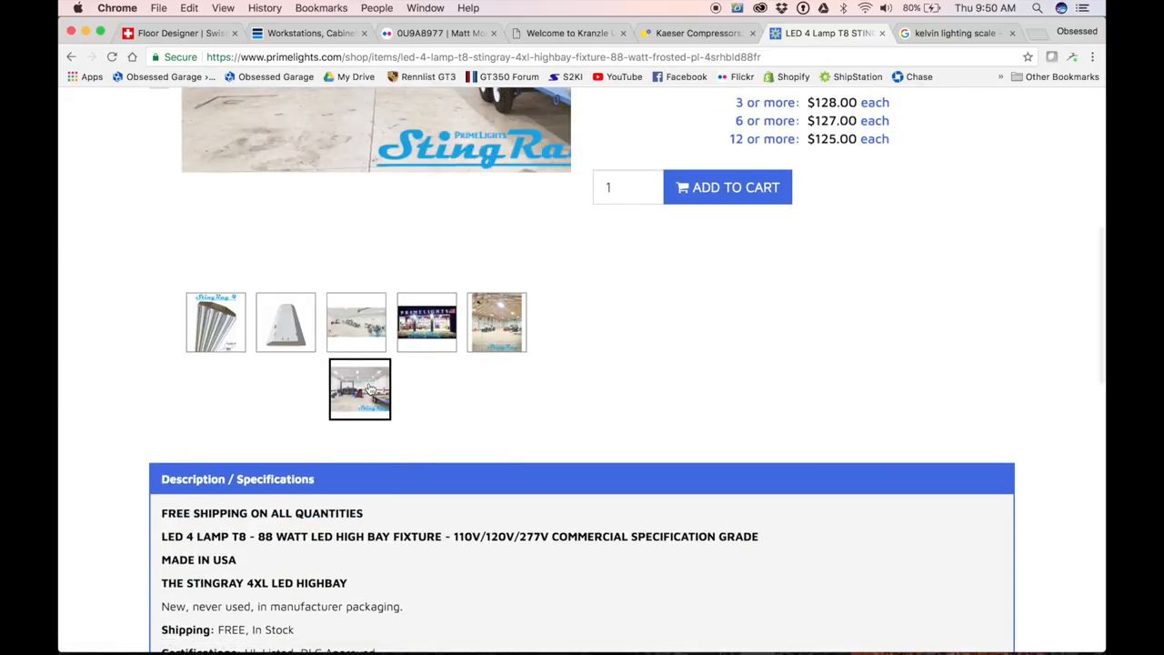
scroll(down, 3)
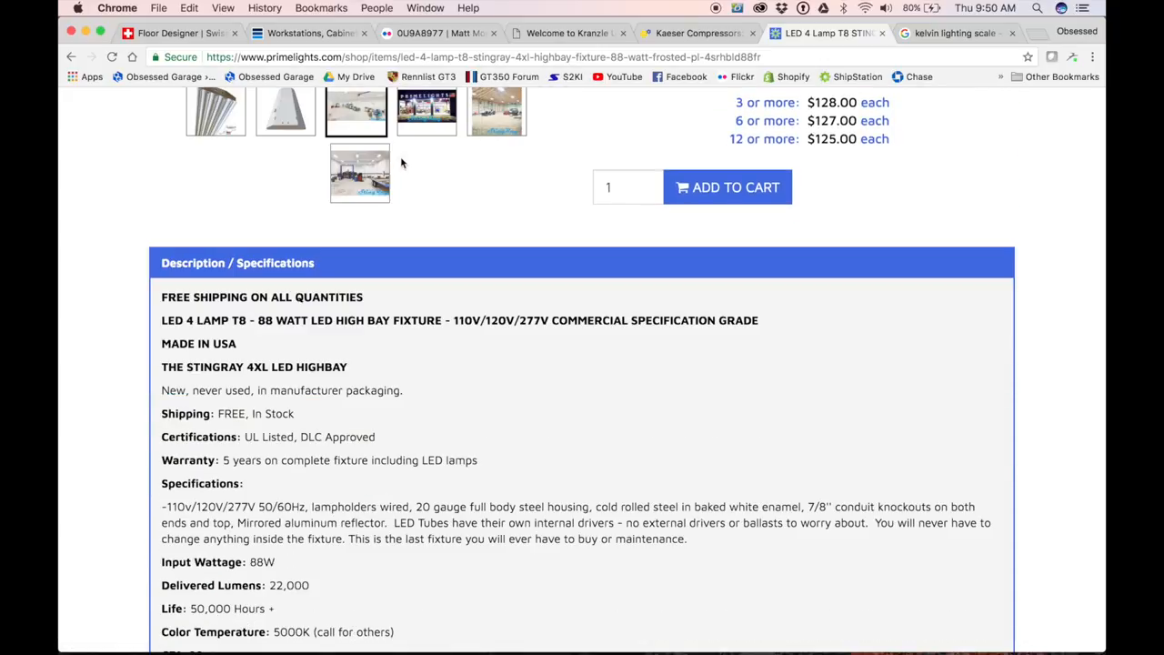
scroll(up, 3)
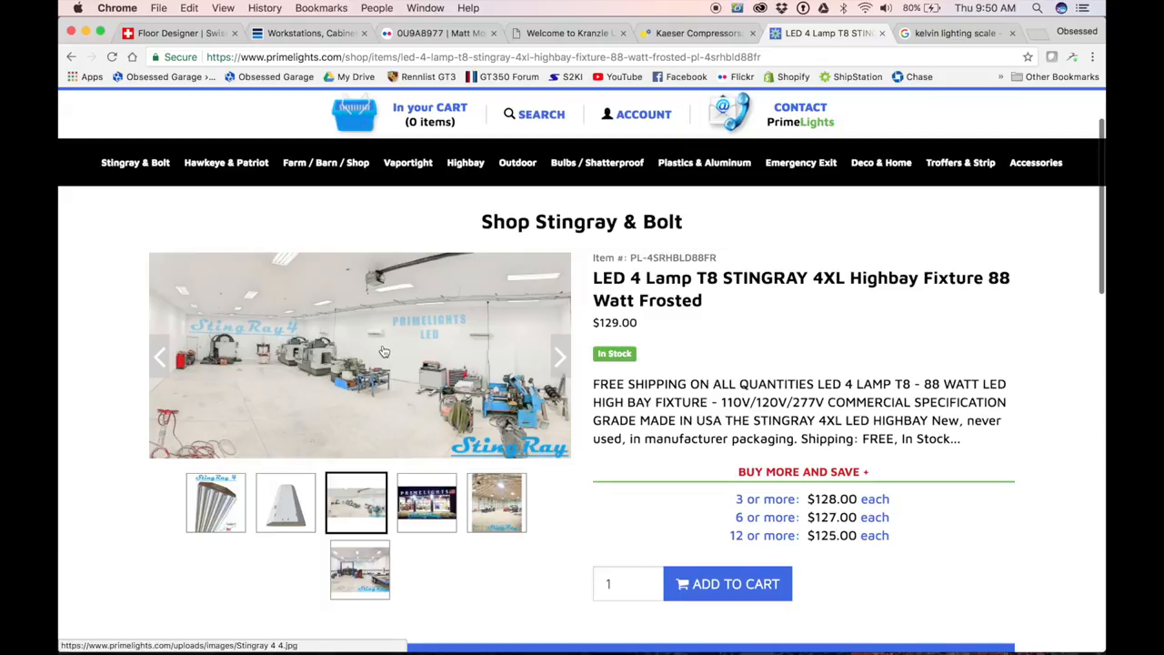
mouse_move(408, 294)
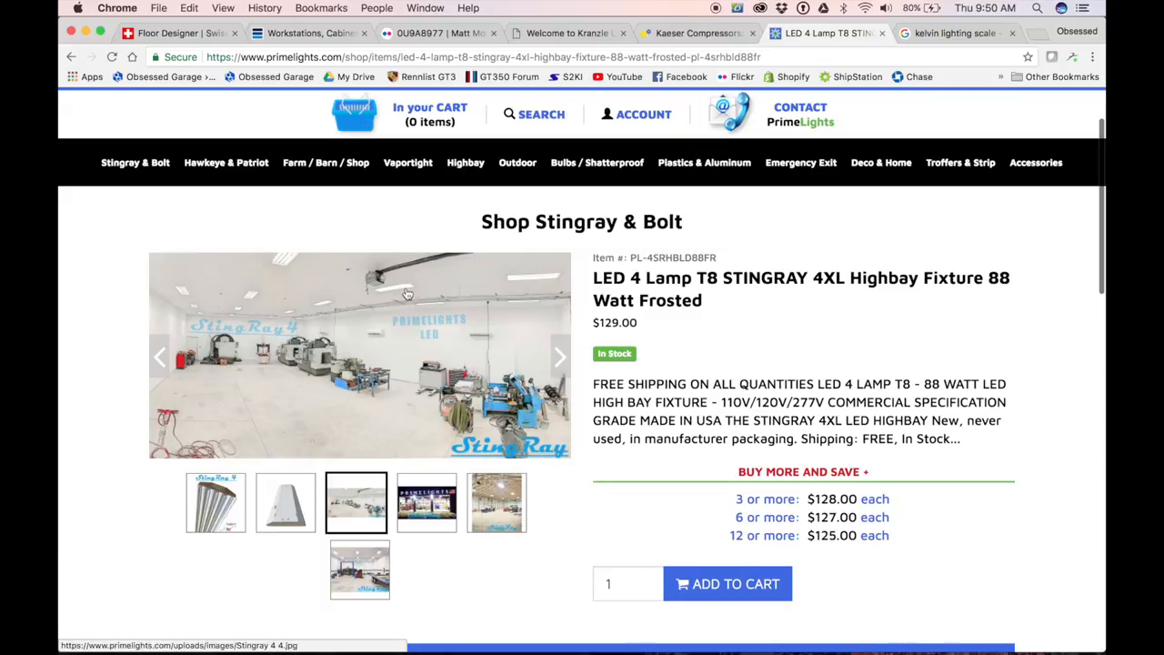
mouse_move(418, 323)
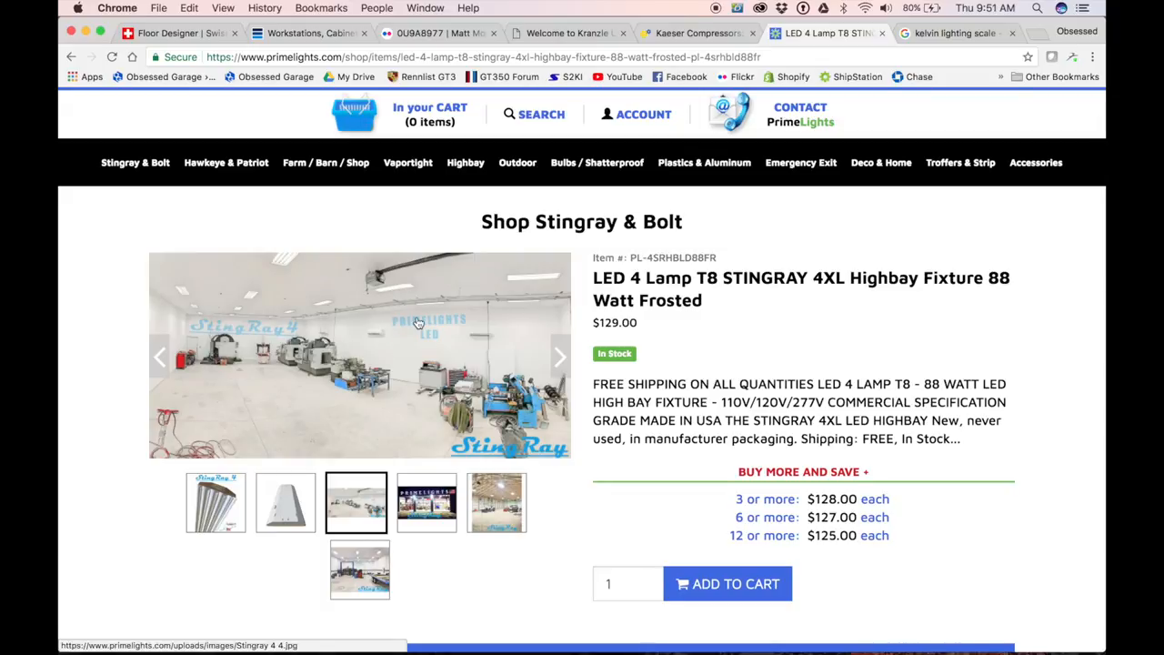
mouse_move(633, 467)
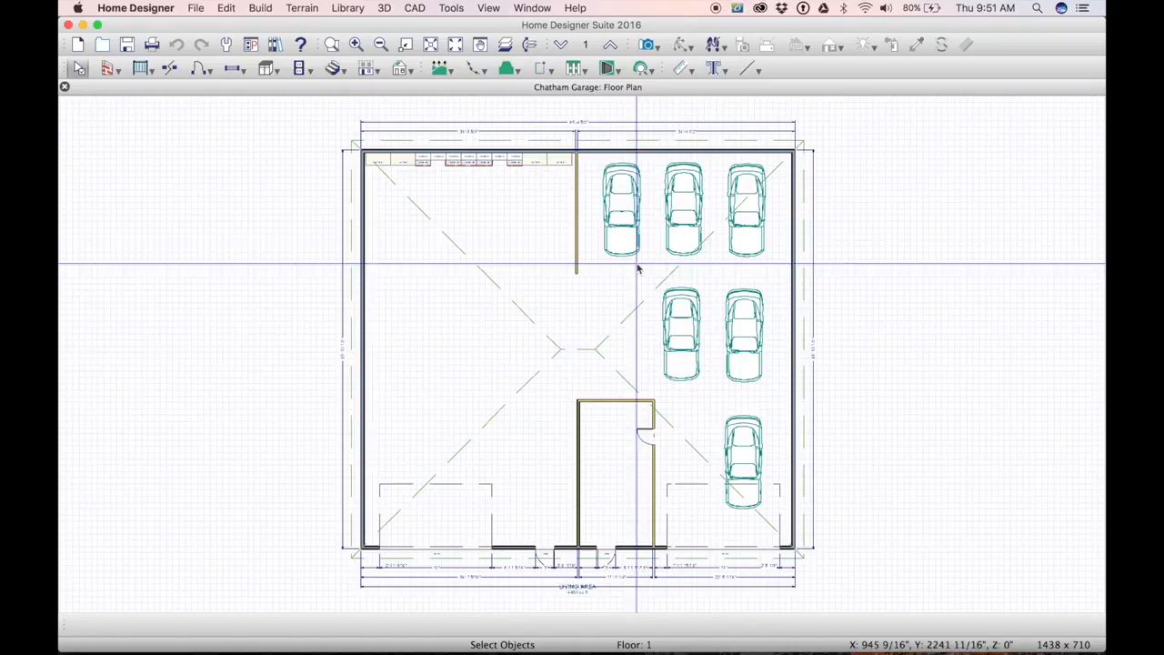
mouse_move(735, 524)
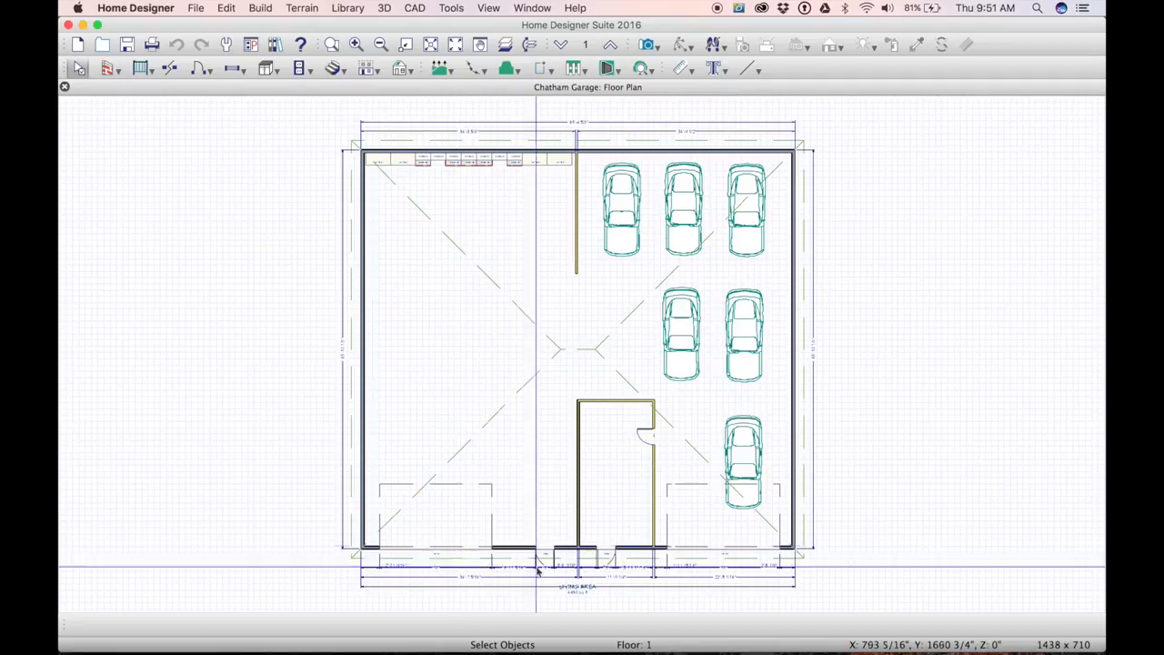
mouse_move(531, 560)
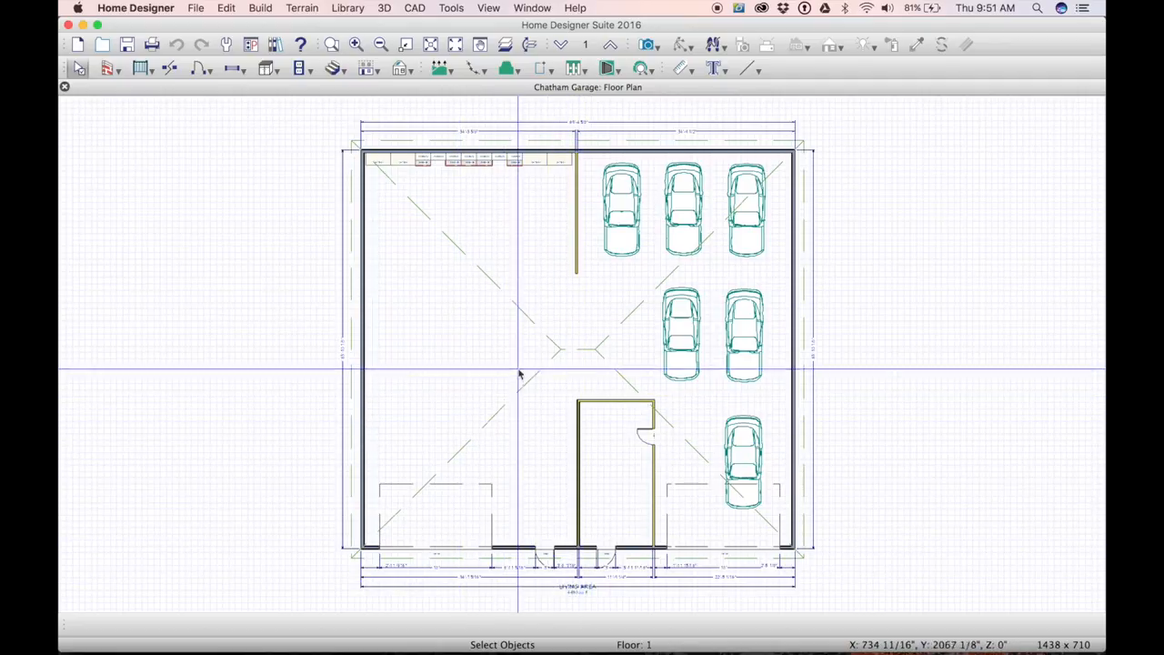
mouse_move(502, 328)
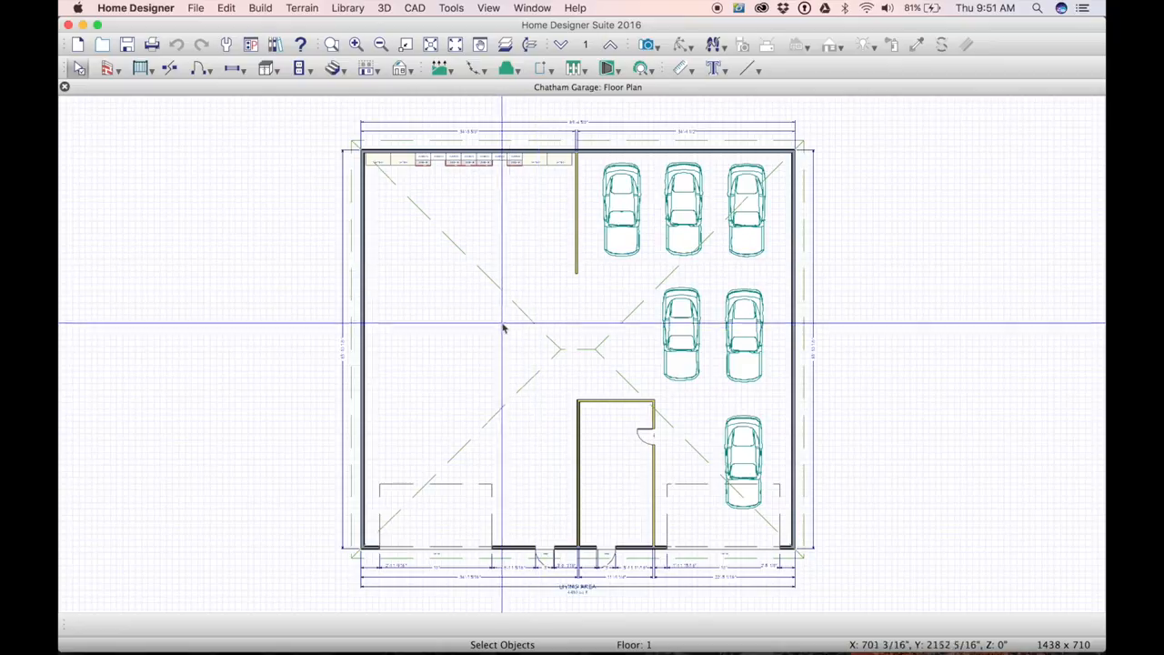